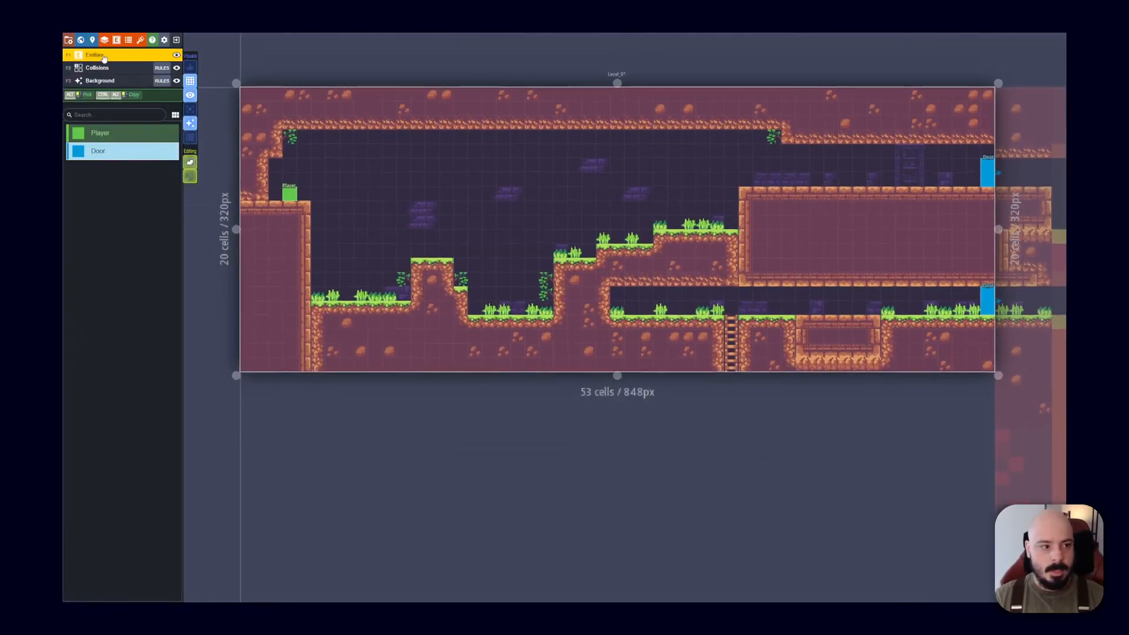
Inspect Level_1's Door entity and its Entity_ref field in the entity definitions
click(554, 195)
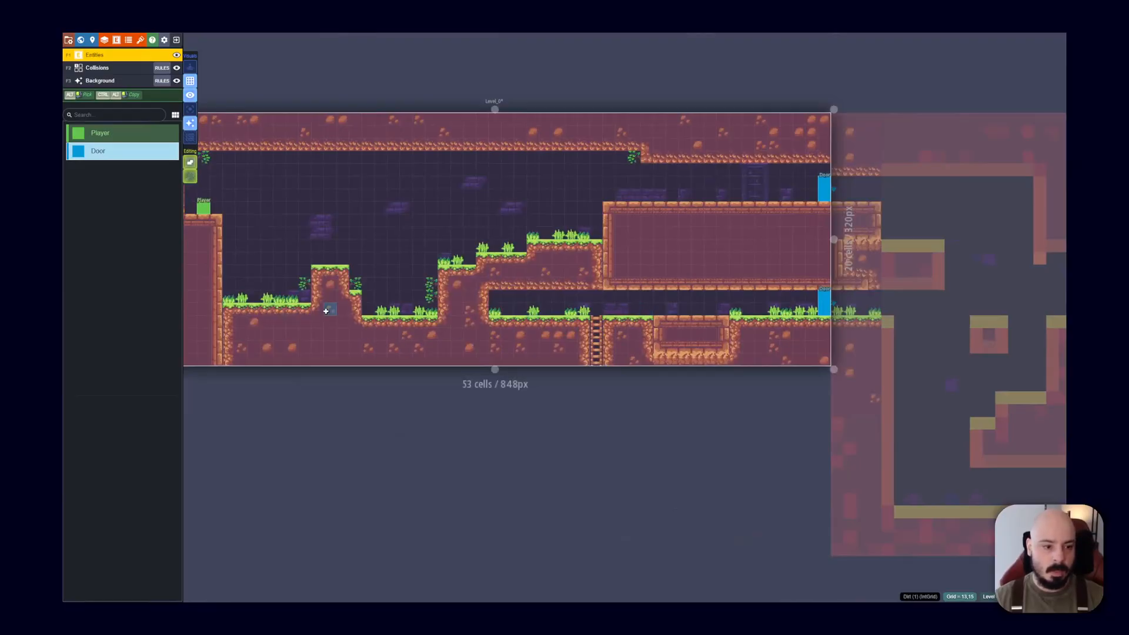
mouse_move(478, 294)
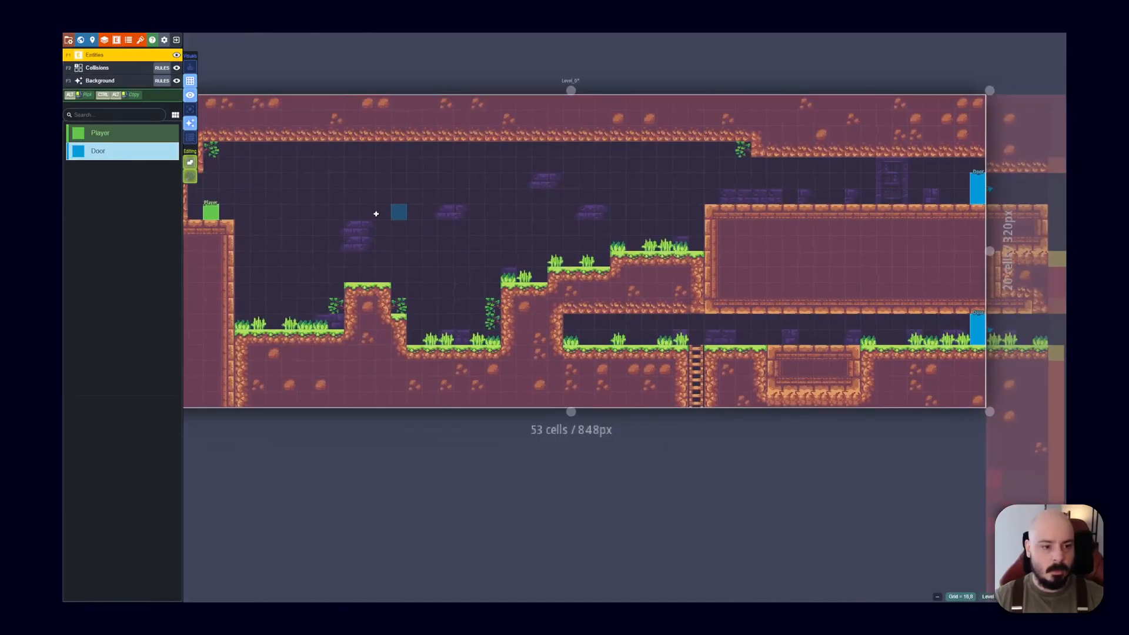
click(210, 211)
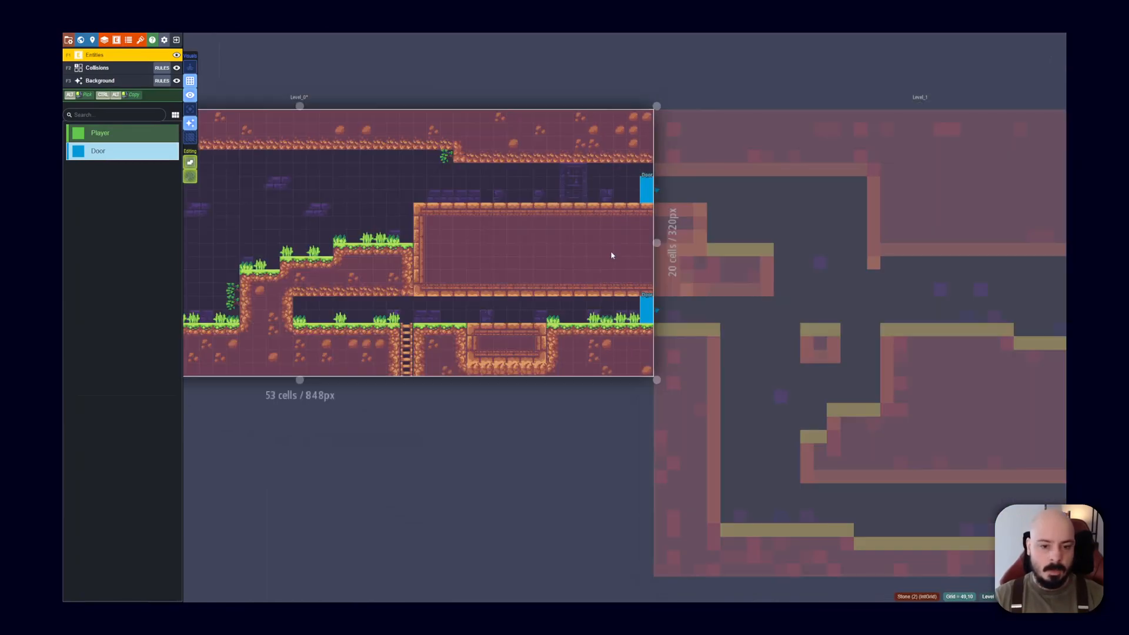
click(579, 275)
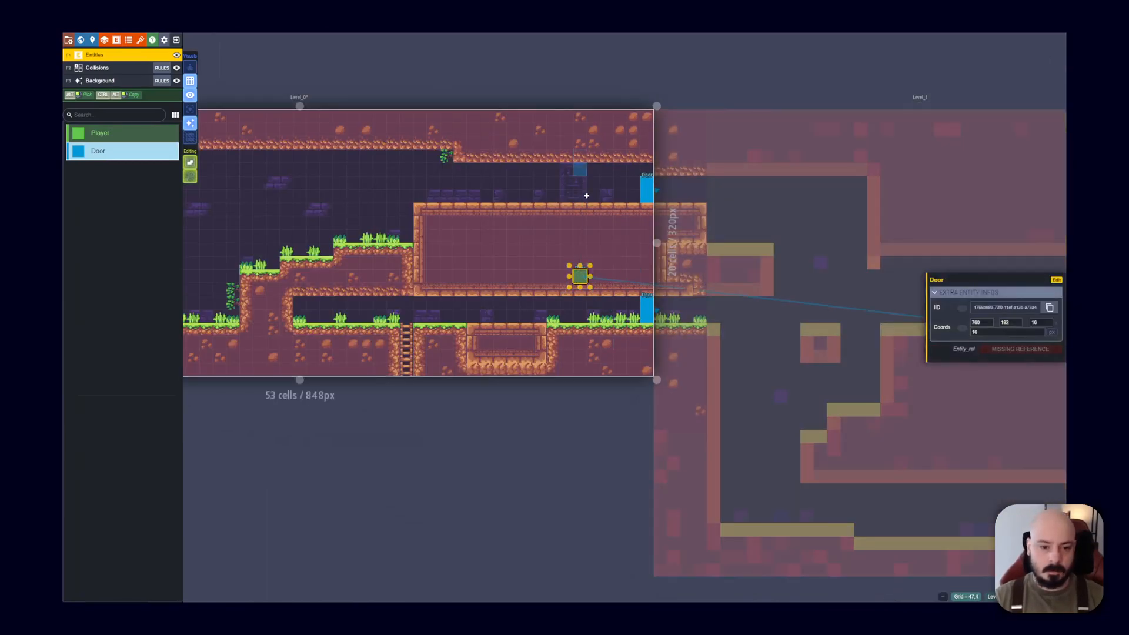
click(646, 191)
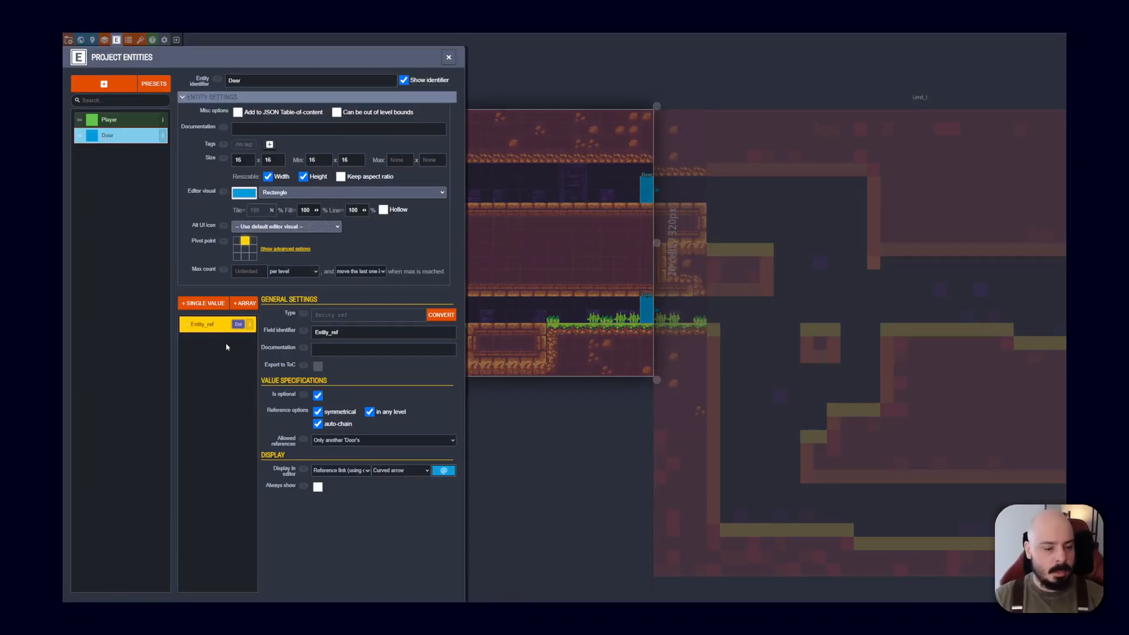
click(382, 332)
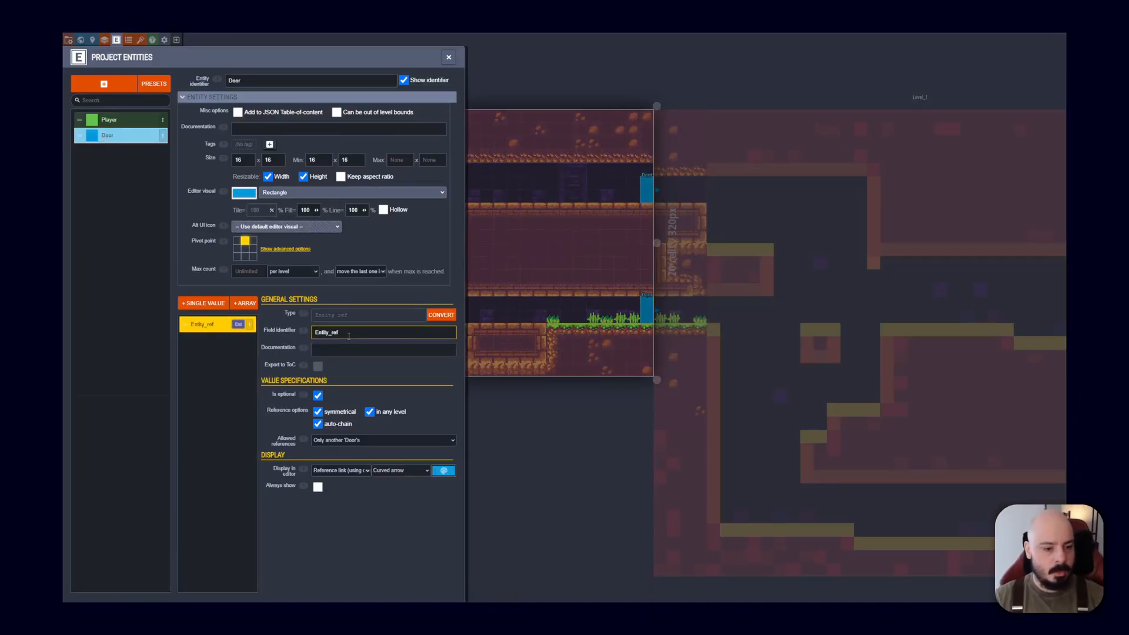
mouse_move(317, 423)
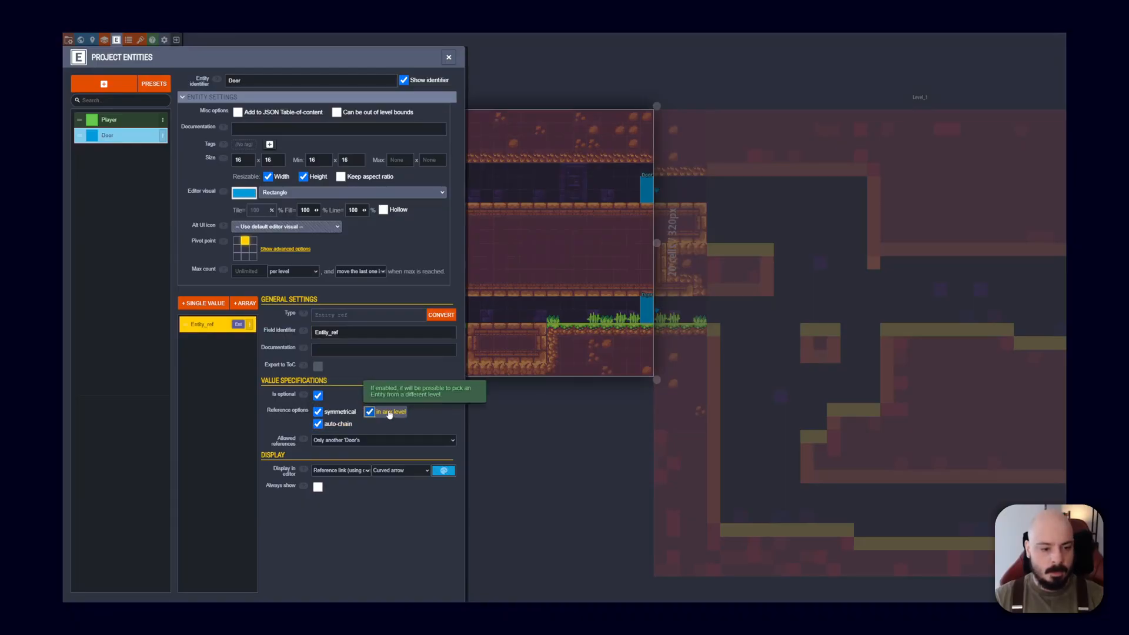
mouse_move(621, 322)
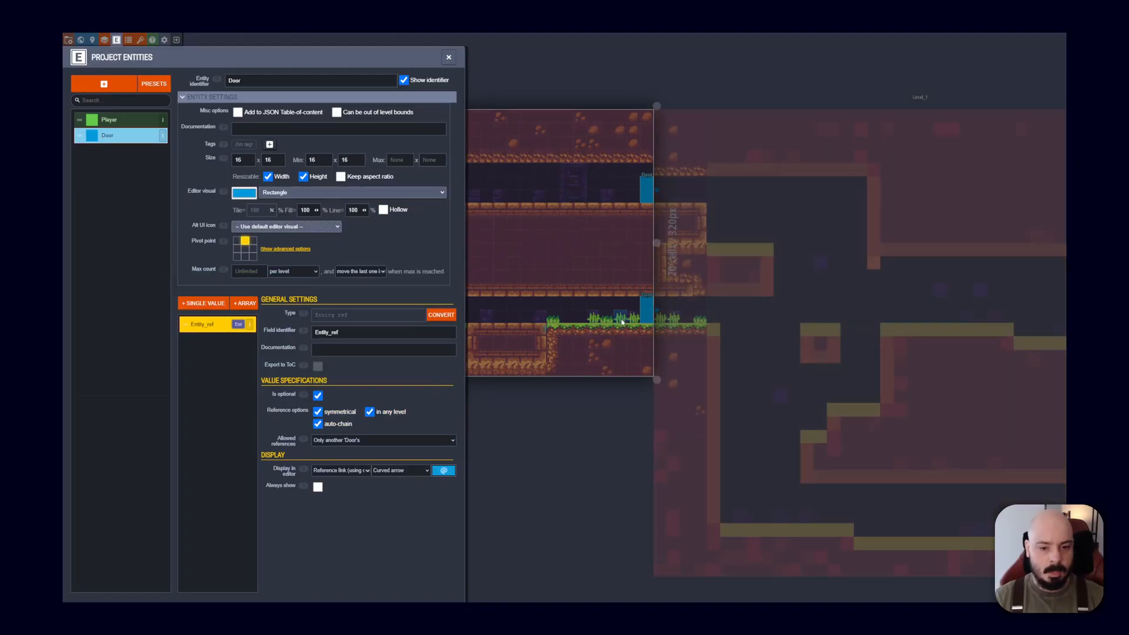
click(449, 57)
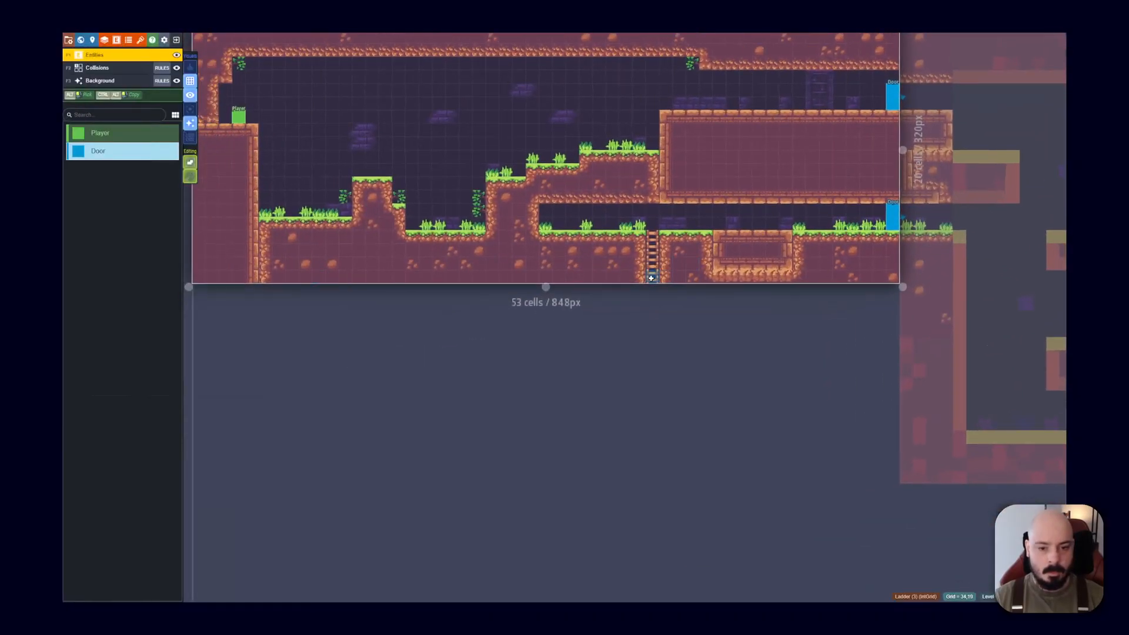
Bring the second level into view and leave the project via the home icon
click(649, 278)
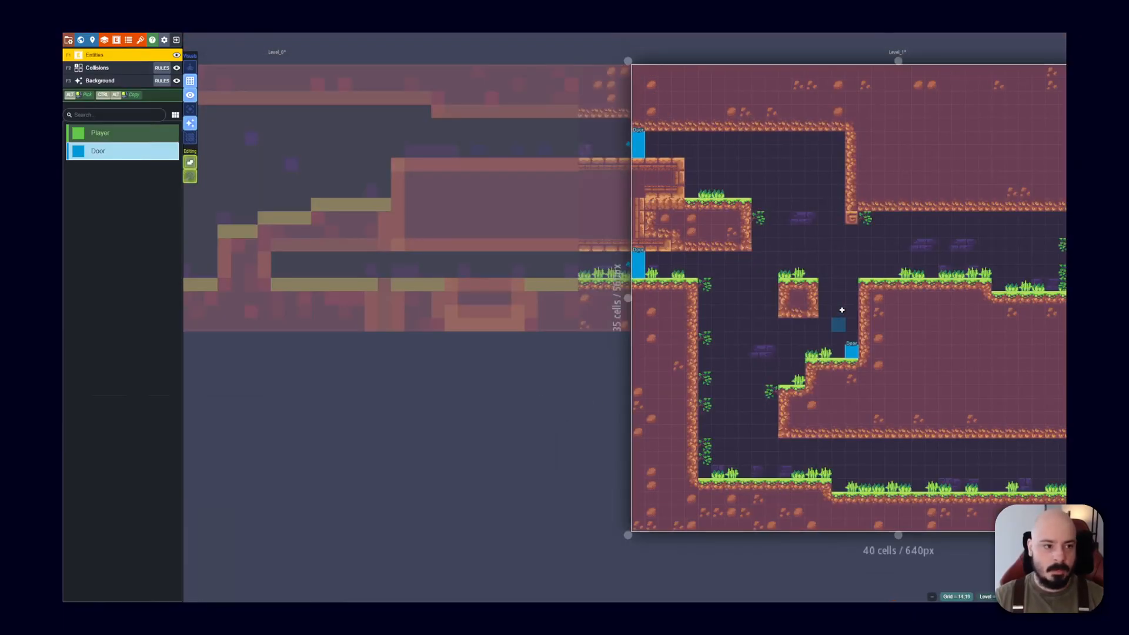
click(98, 68)
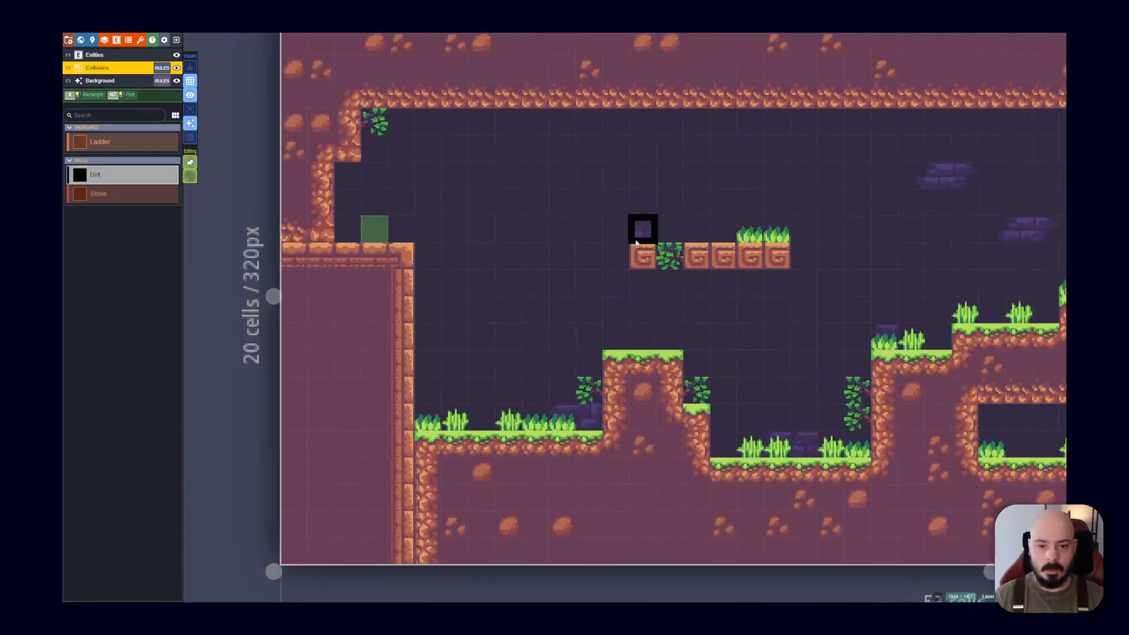
scroll(down, 3)
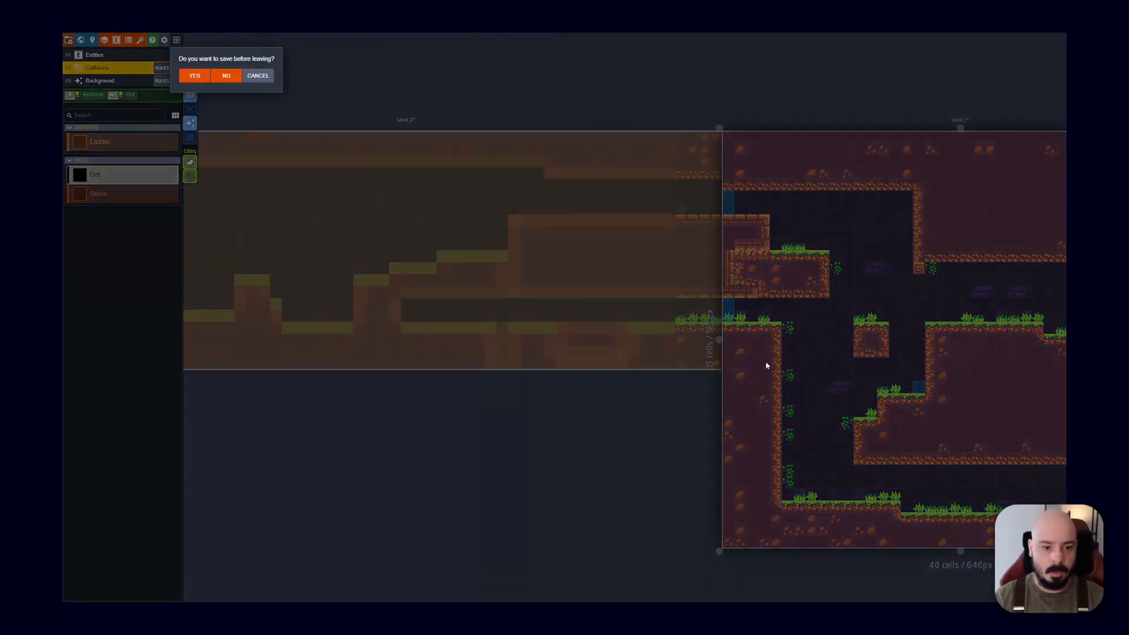
Decline saving, start a brand-new project and dismiss its world settings
click(226, 75)
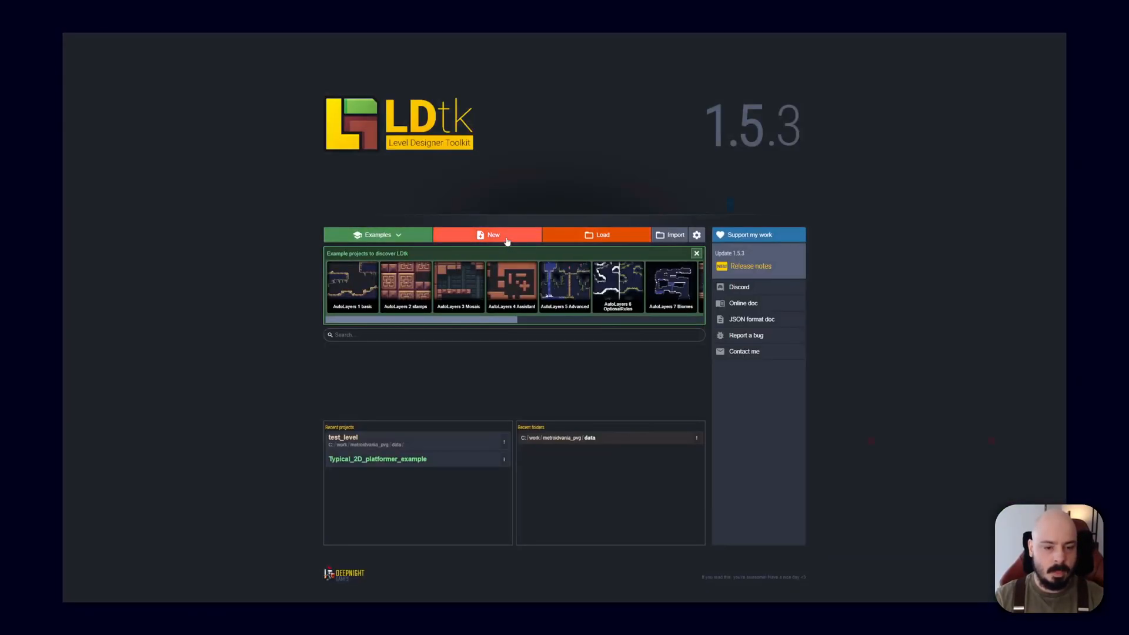
mouse_move(205, 281)
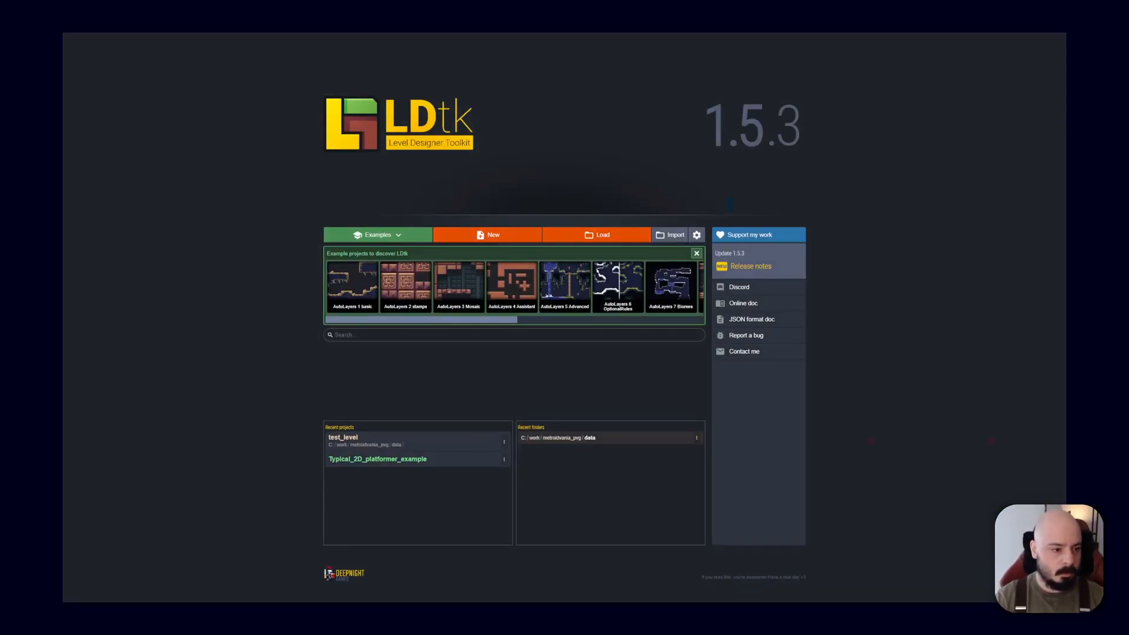
click(493, 235)
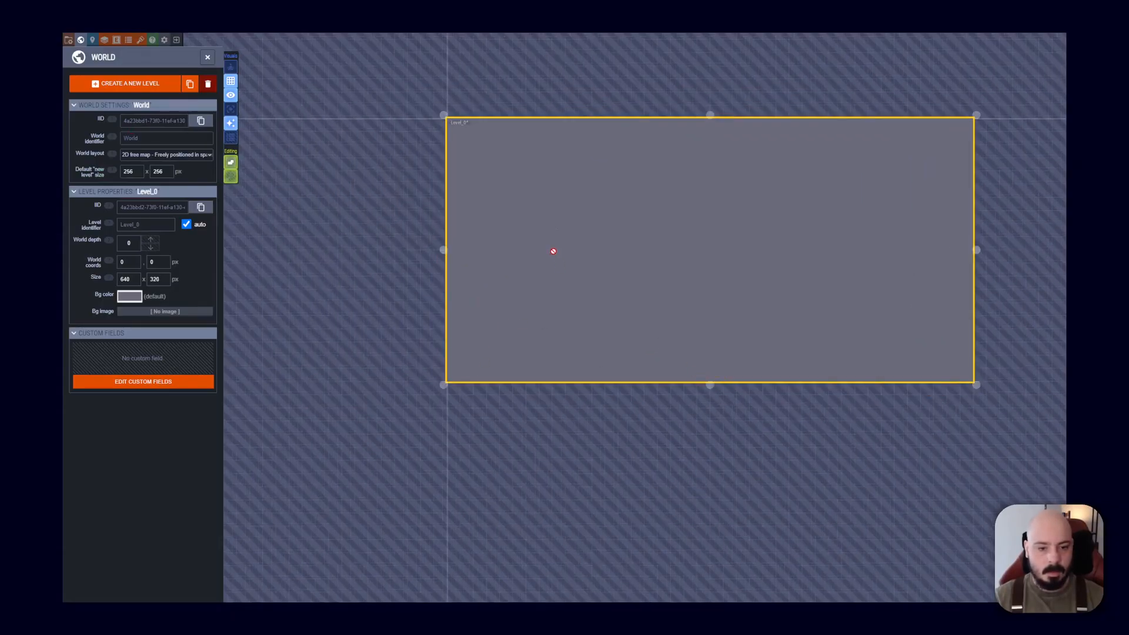
click(207, 57)
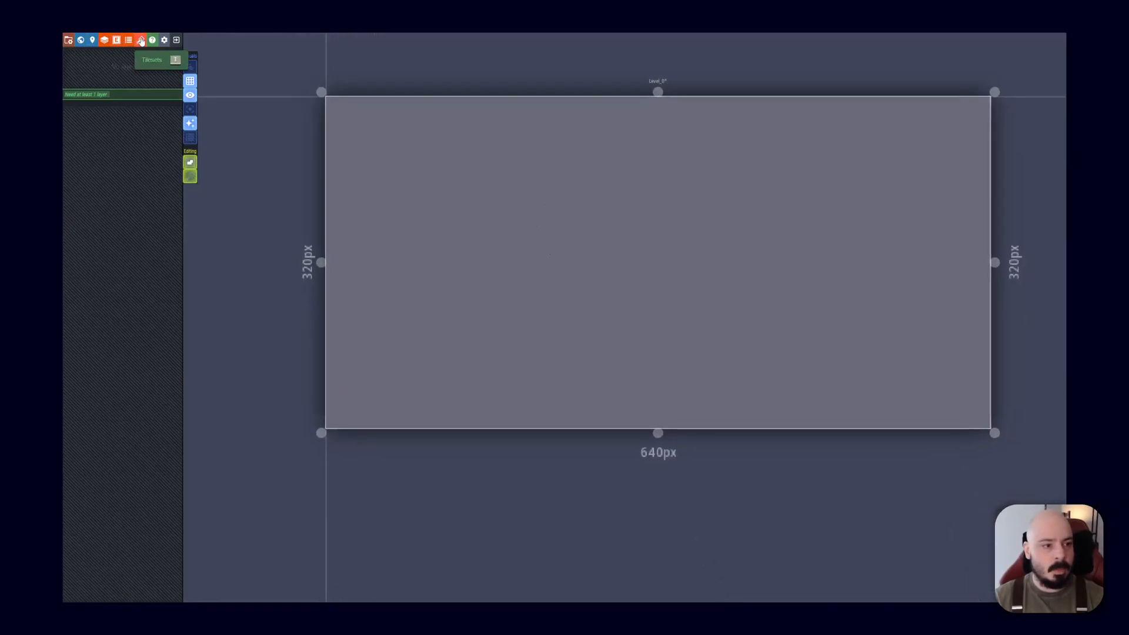
Add a project tileset built from tileset.png with 16 px tiles
click(140, 40)
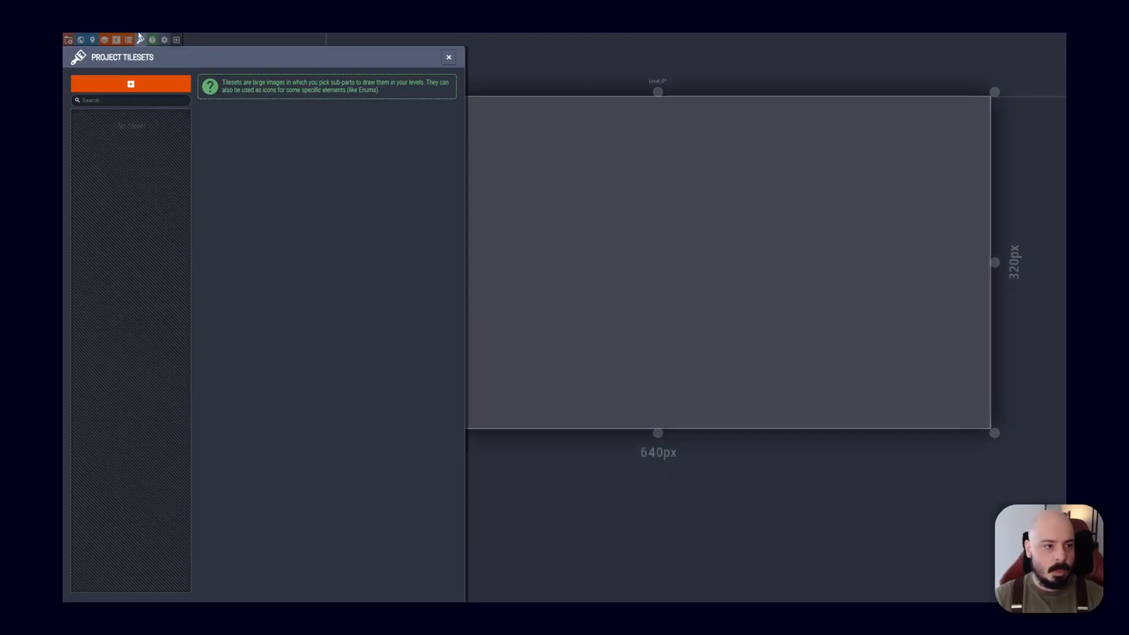
click(130, 85)
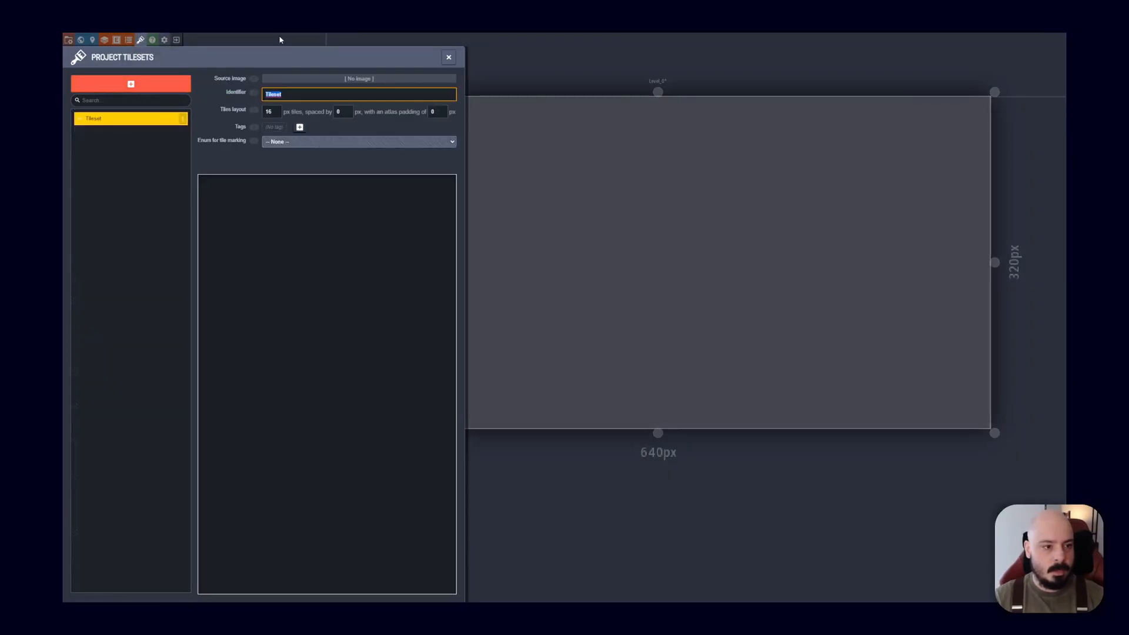
mouse_move(279, 137)
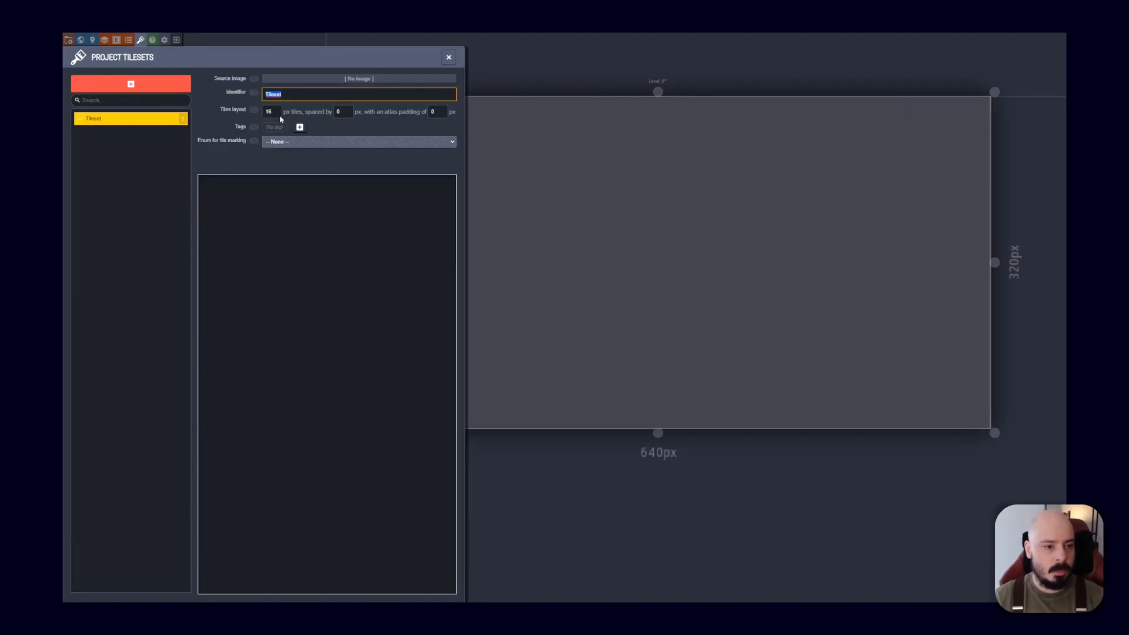
click(357, 78)
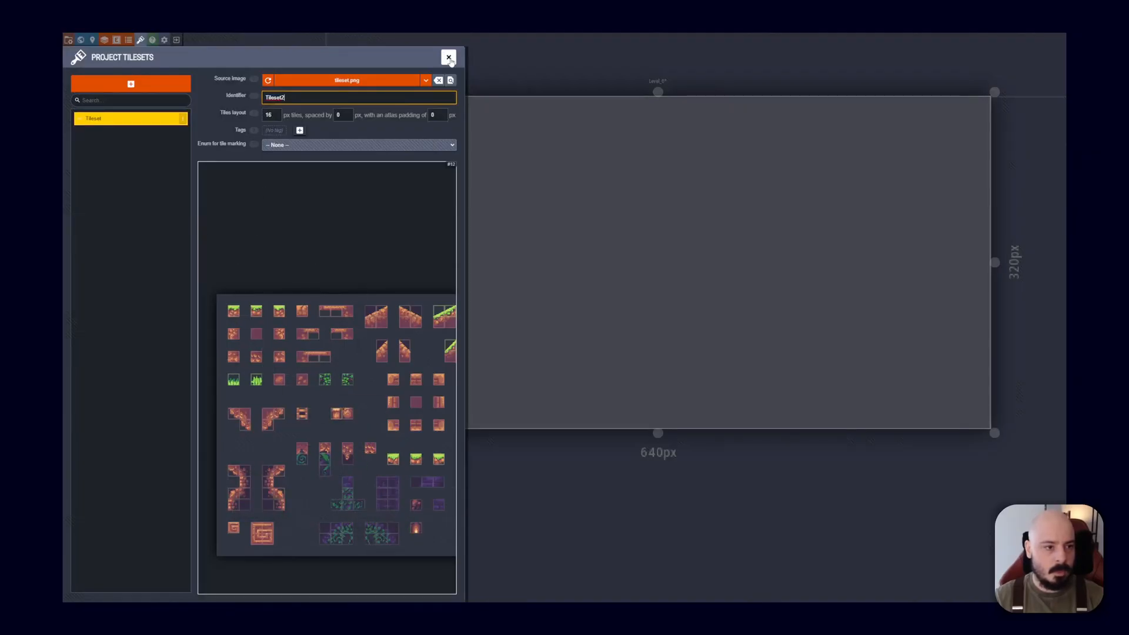
click(448, 56)
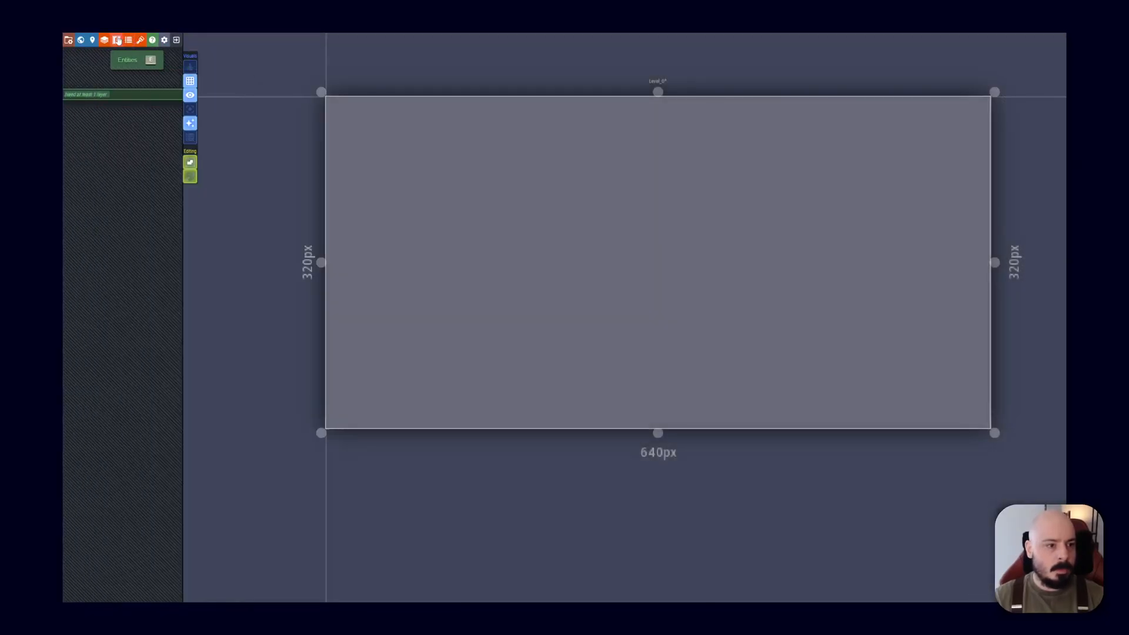
mouse_move(104, 40)
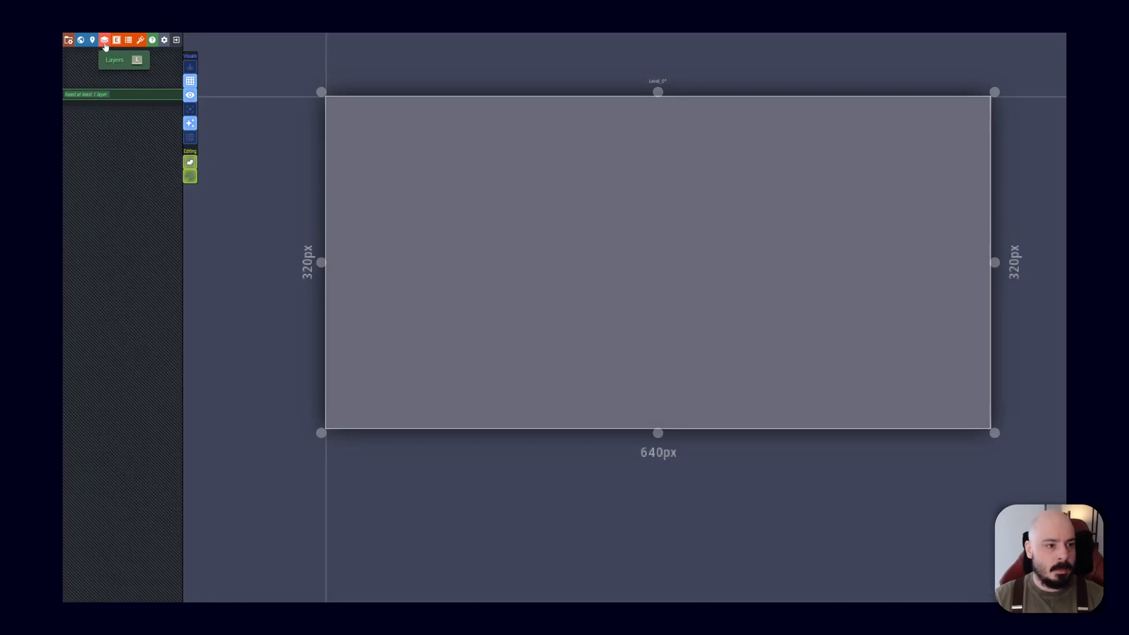
Add an IntGrid layer named Collision to the project
click(103, 40)
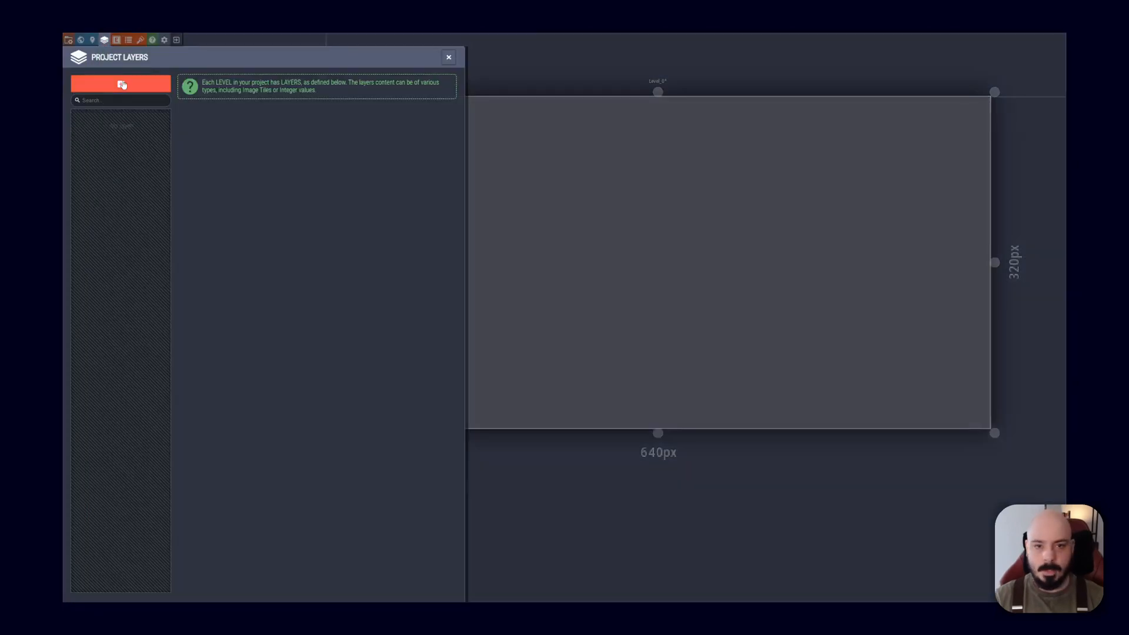
click(122, 83)
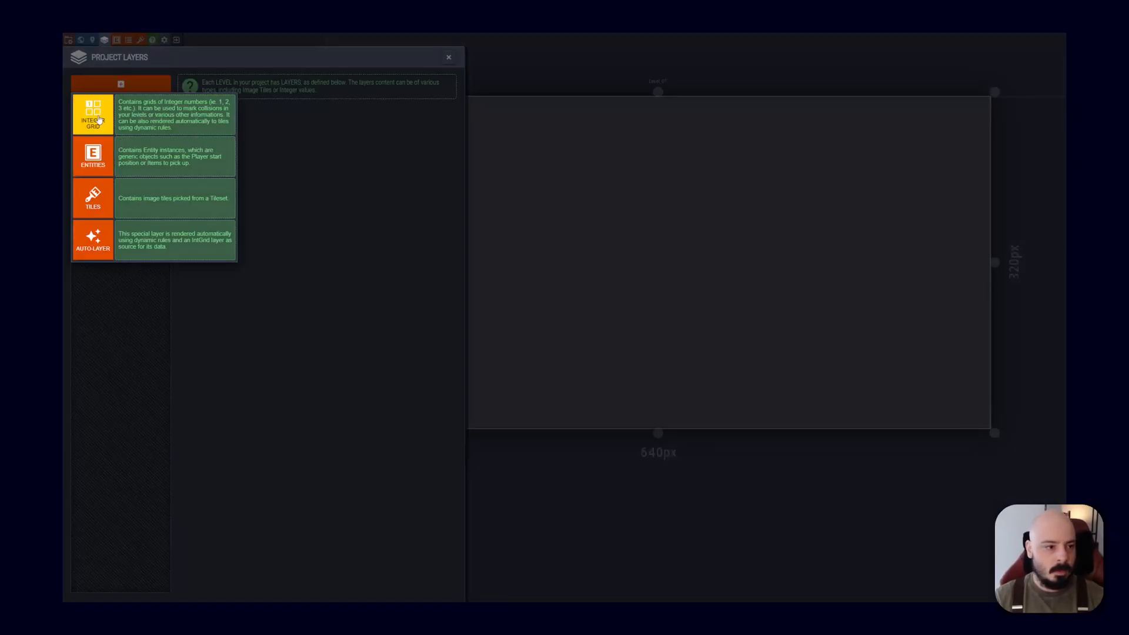
click(92, 115)
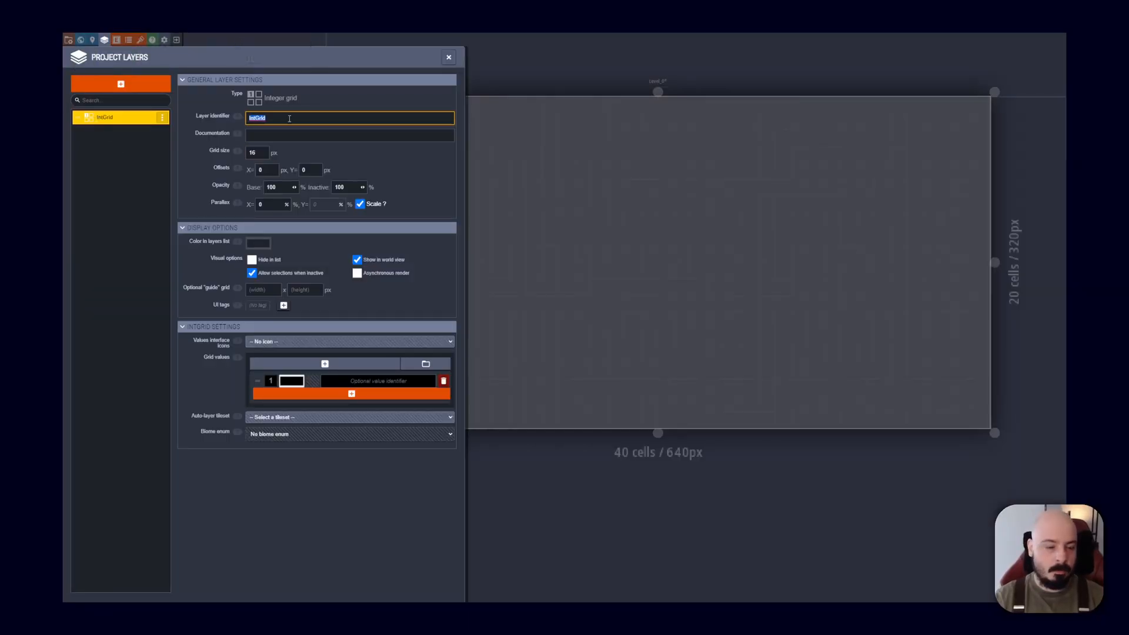
text(Collision)
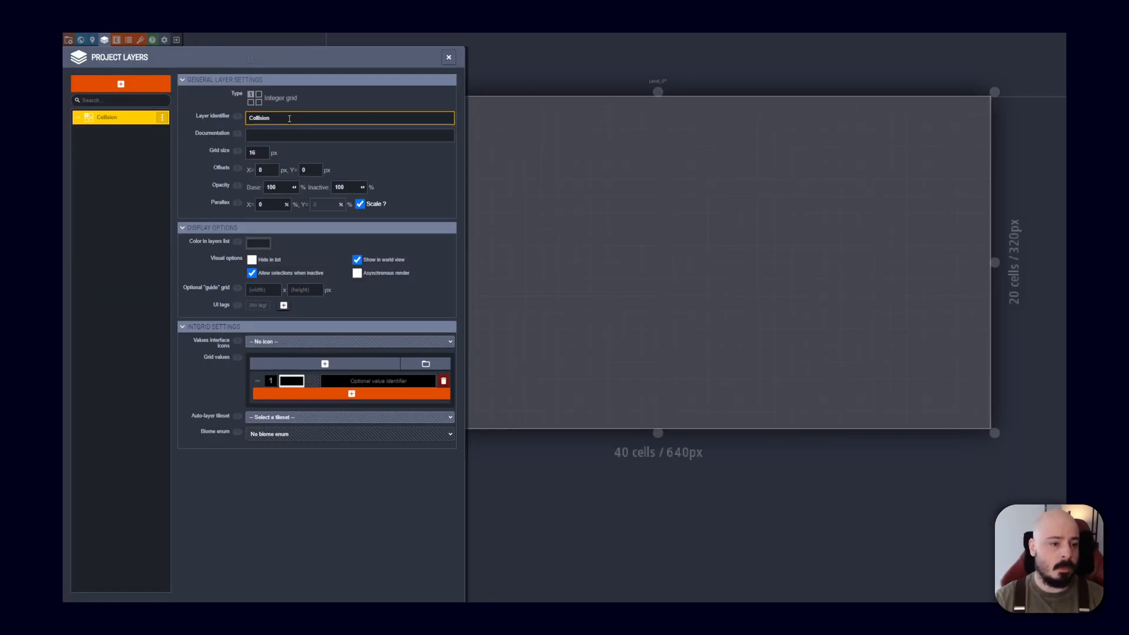
click(292, 380)
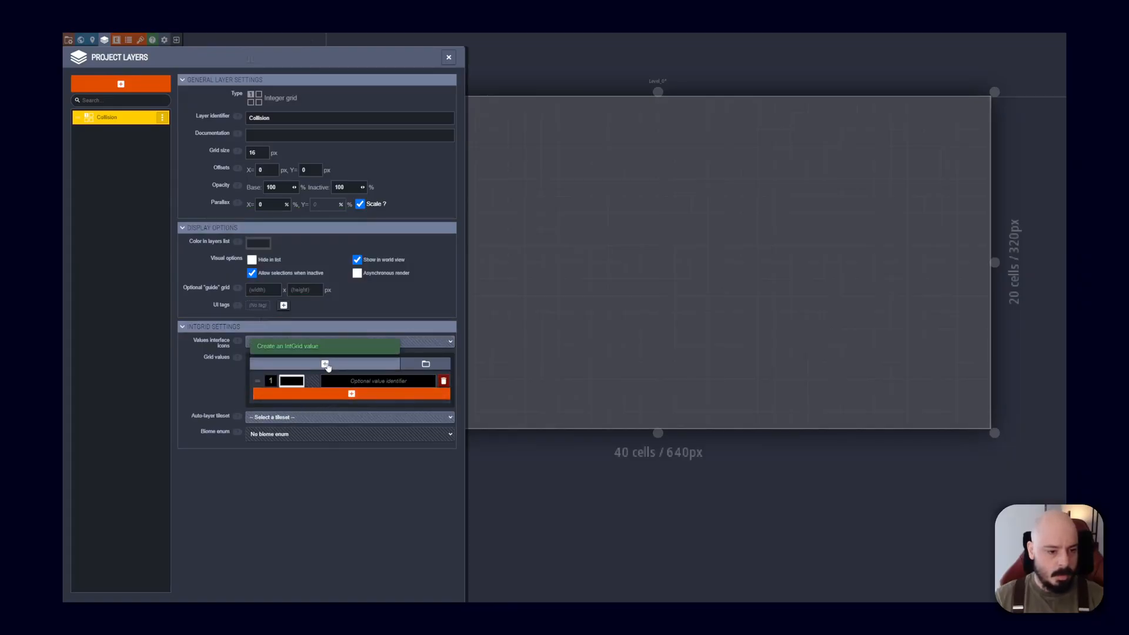
Create a Collision value group and name the first grid value Ladder
click(426, 363)
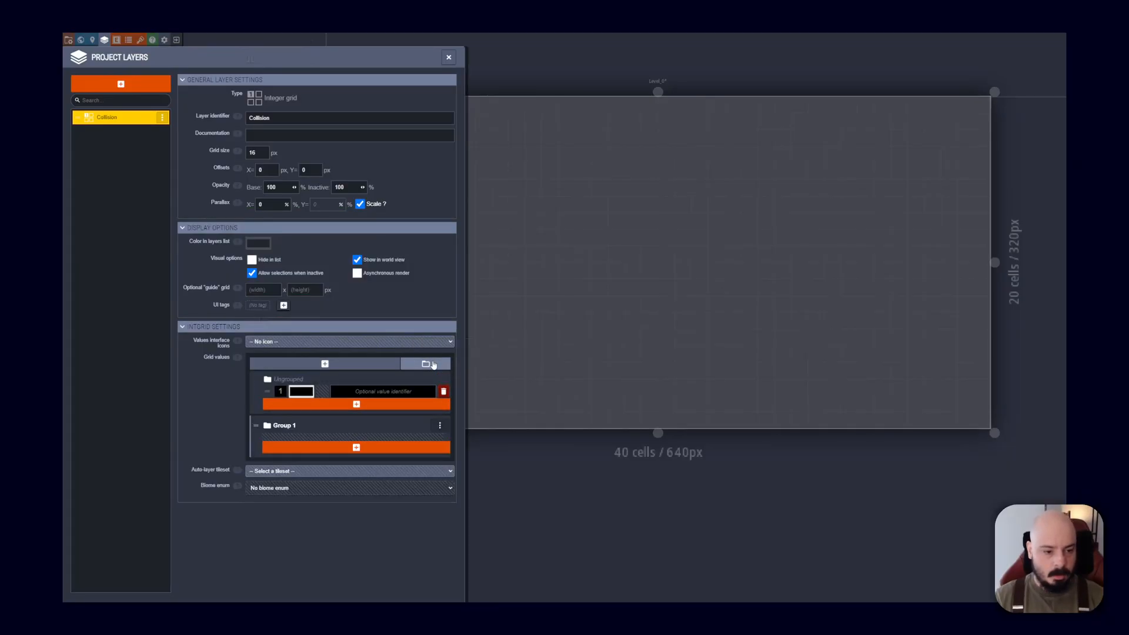
double_click(284, 425)
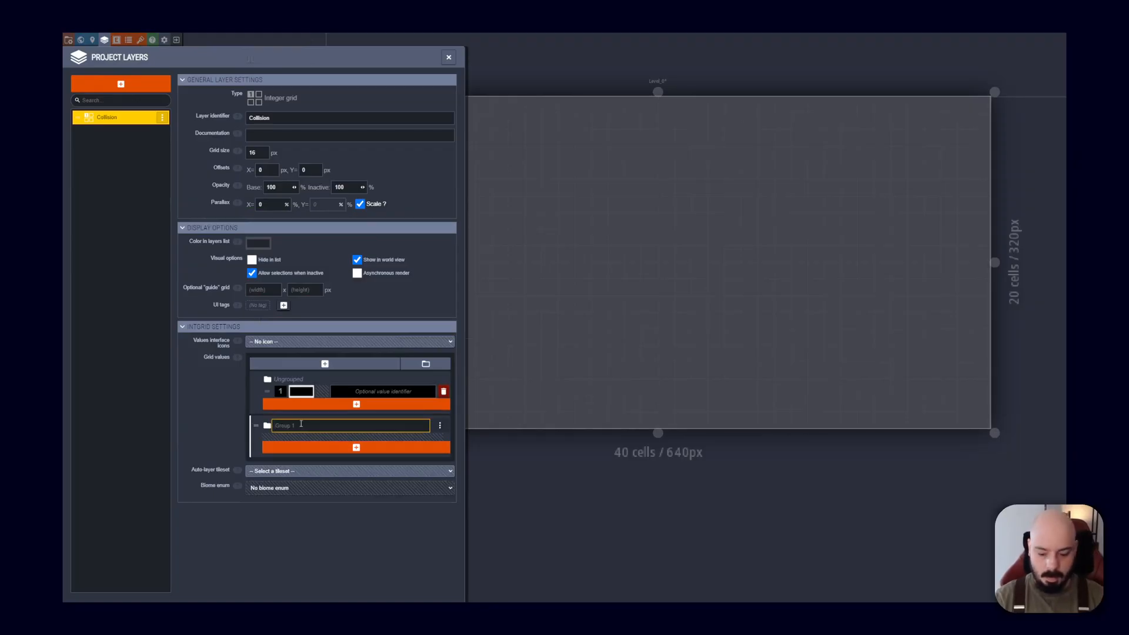
text(Collision)
text(Stone)
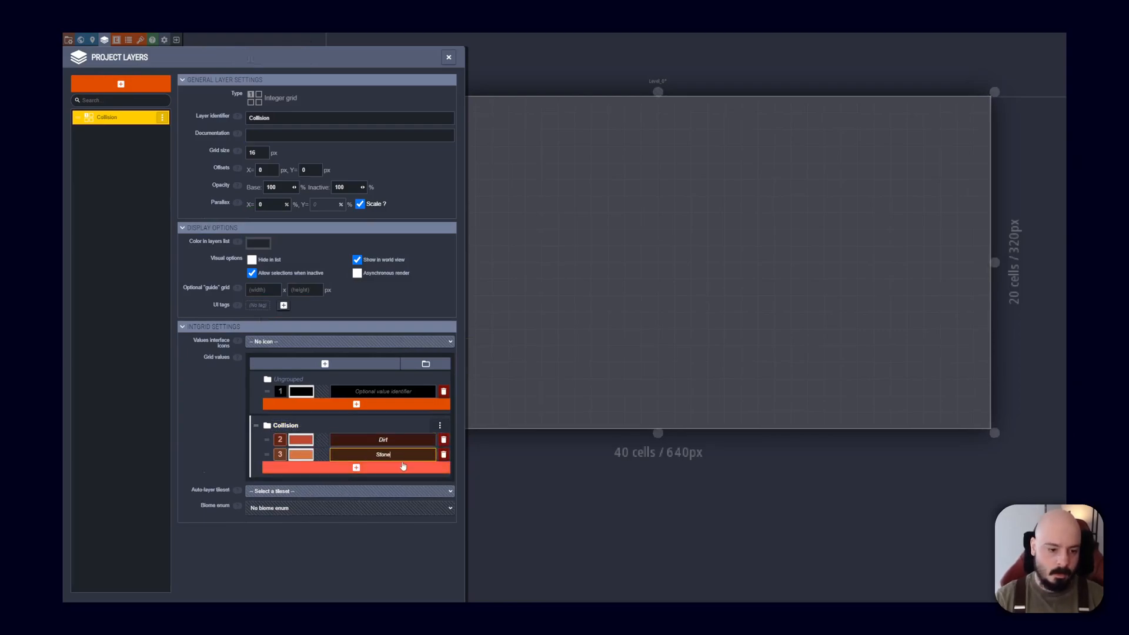
click(386, 391)
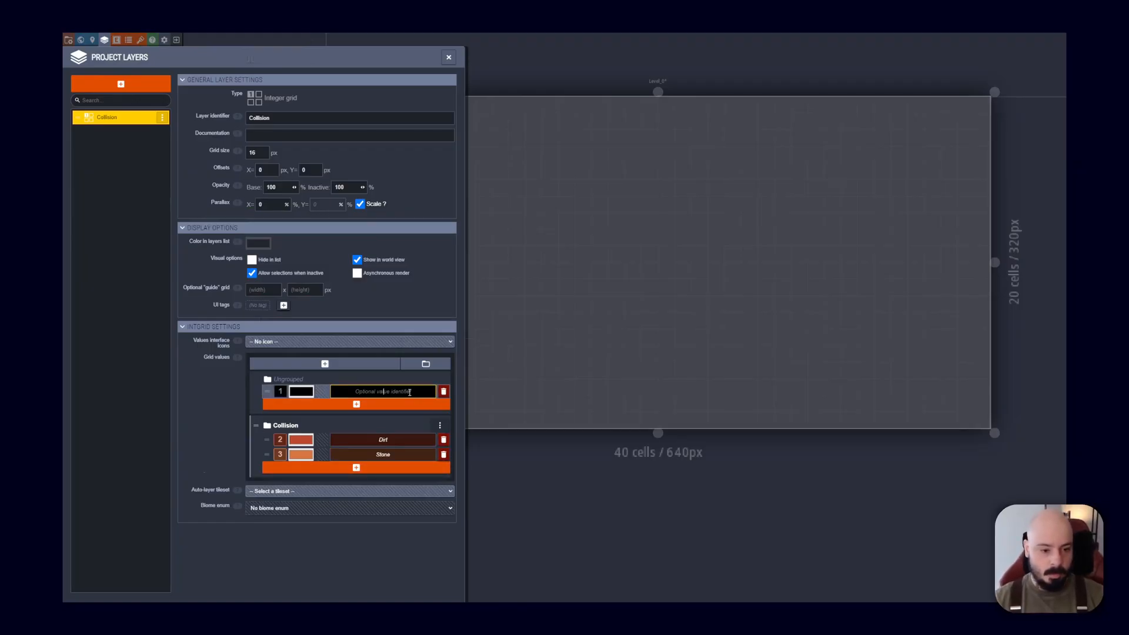
text(Ladder)
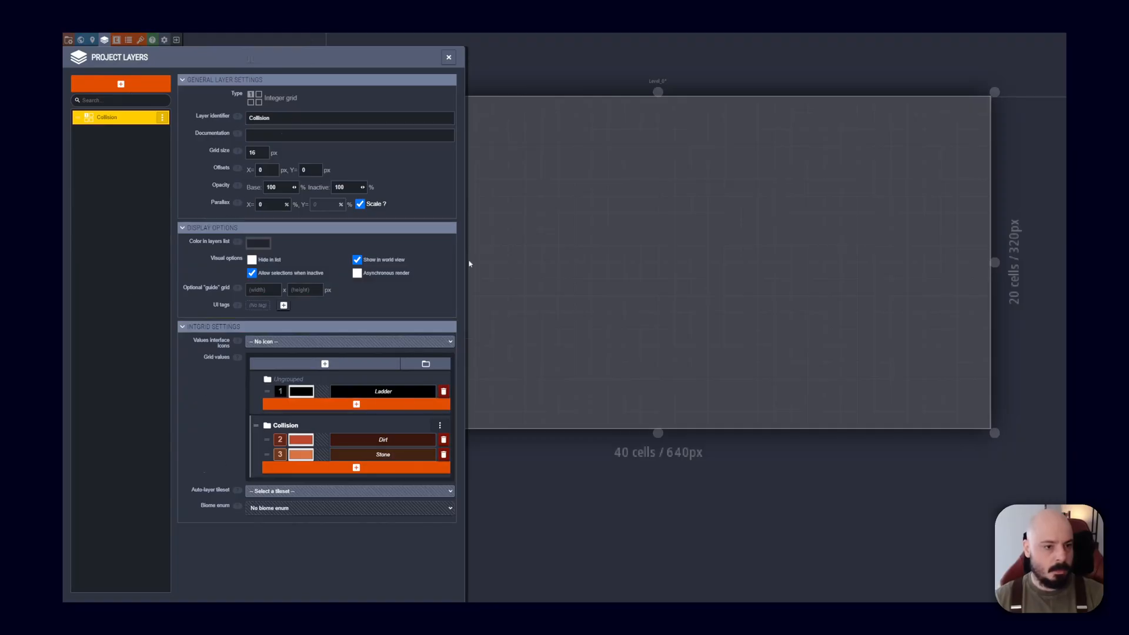
Assign Tileset2 as the Collision layer's auto-layer tileset and enter its rule editor
click(448, 57)
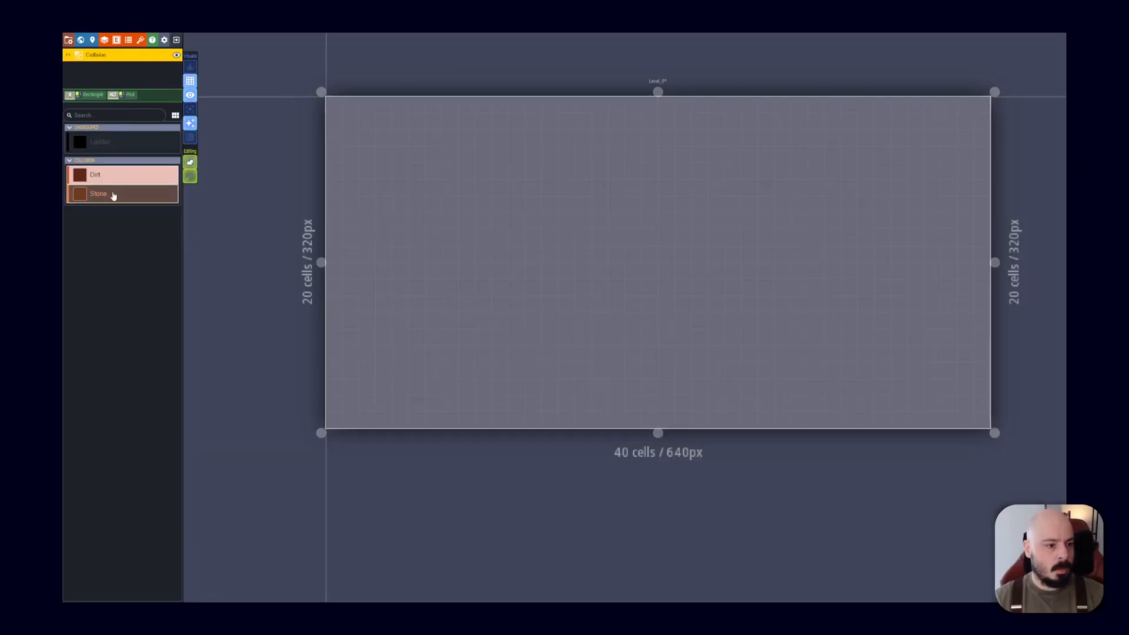
click(94, 175)
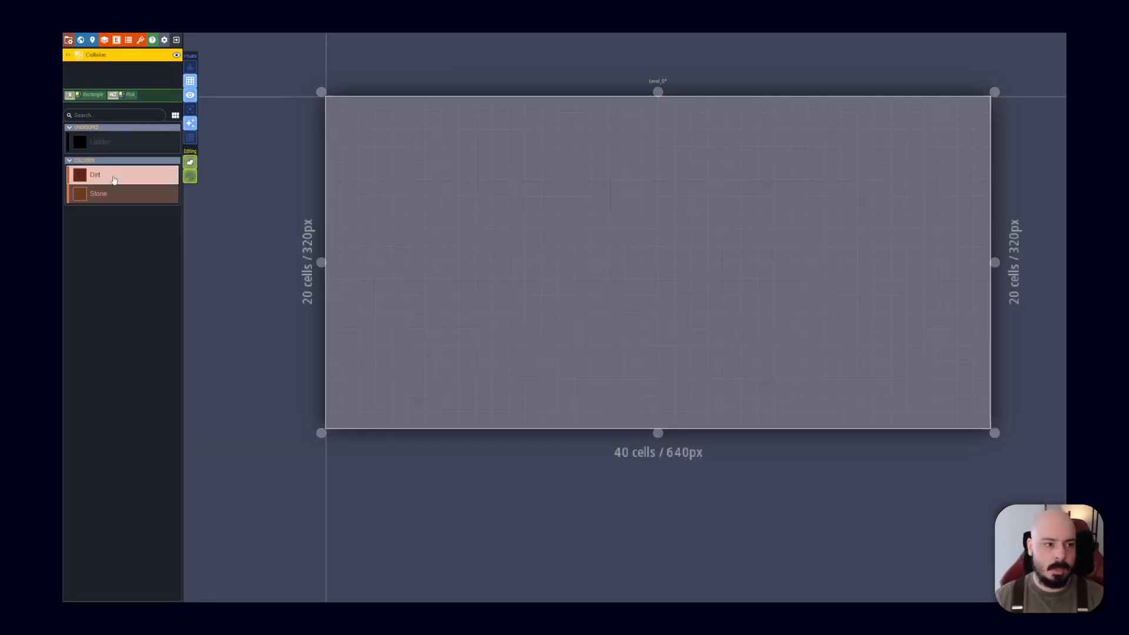
click(99, 193)
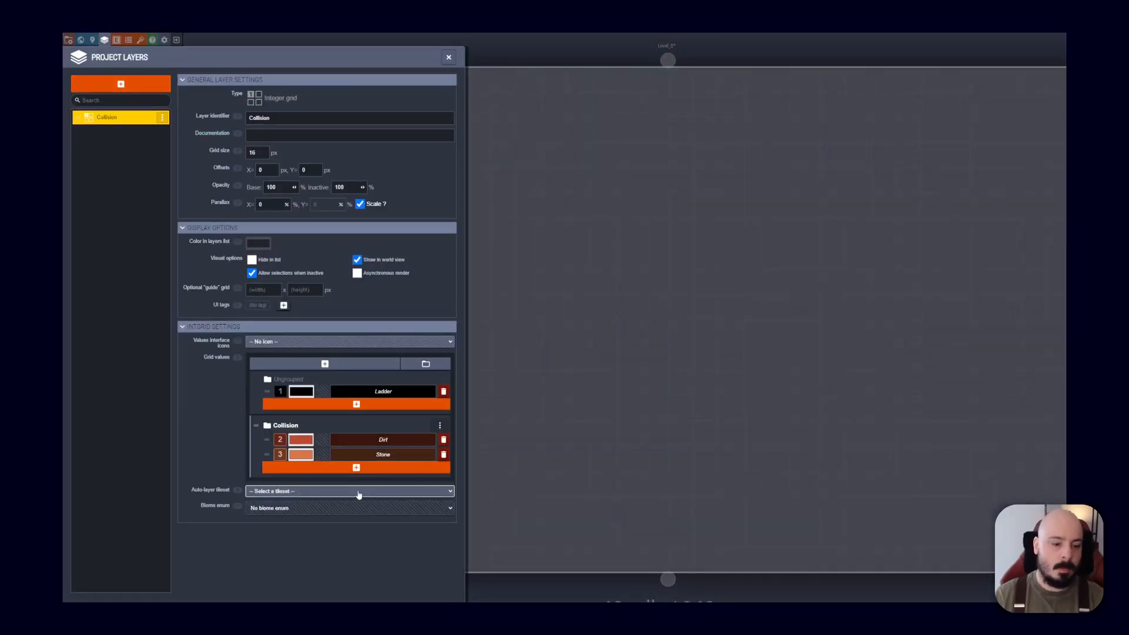
mouse_move(267, 516)
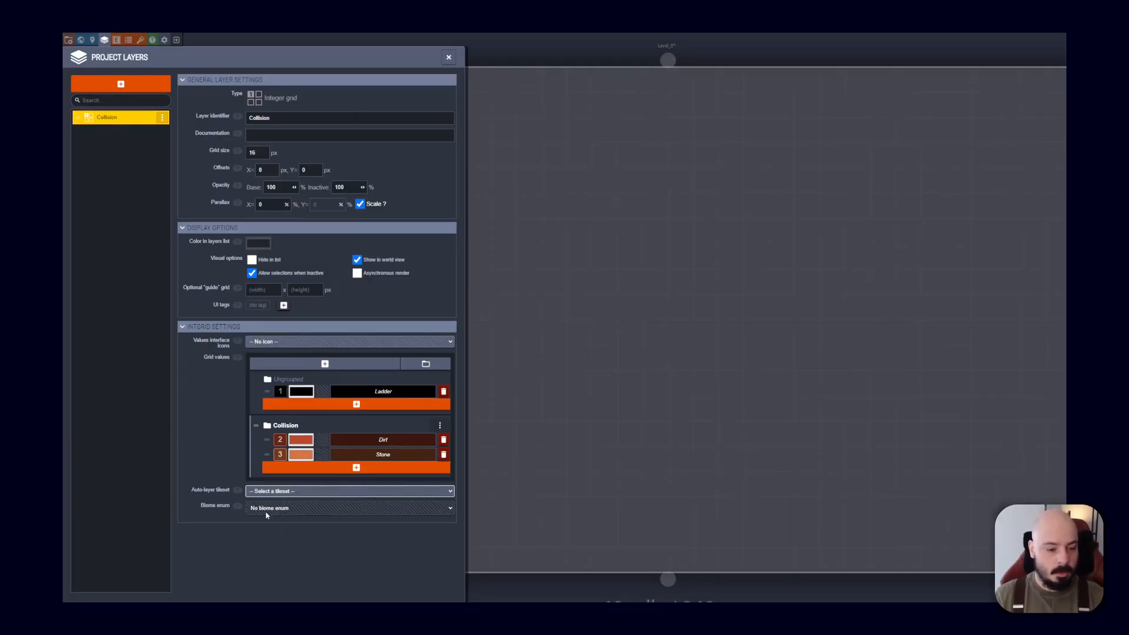
click(348, 491)
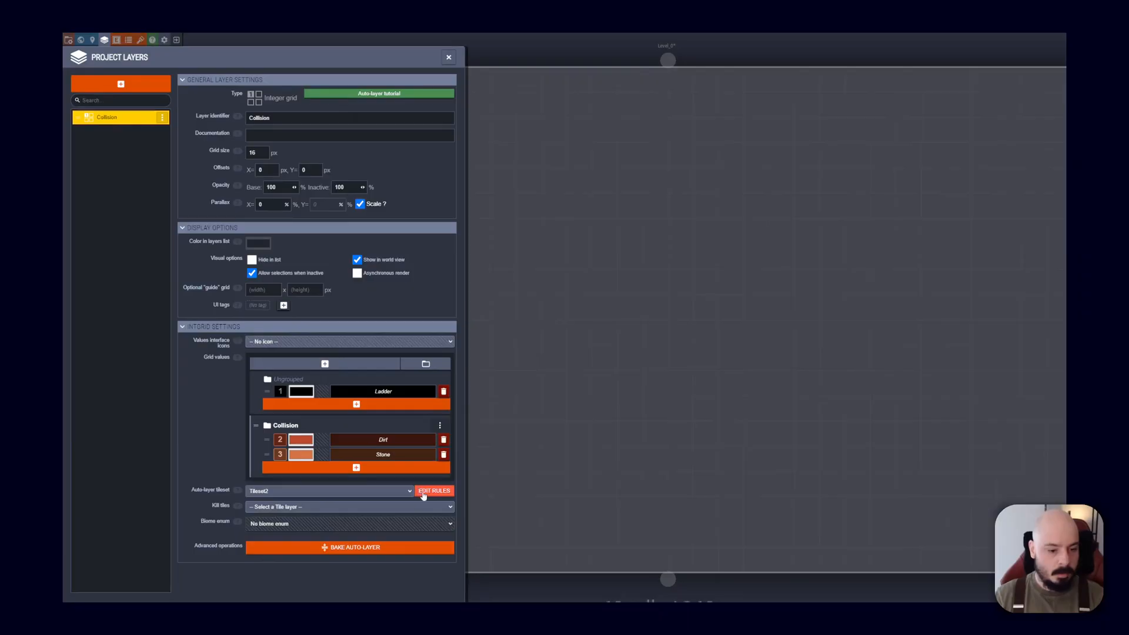
click(434, 491)
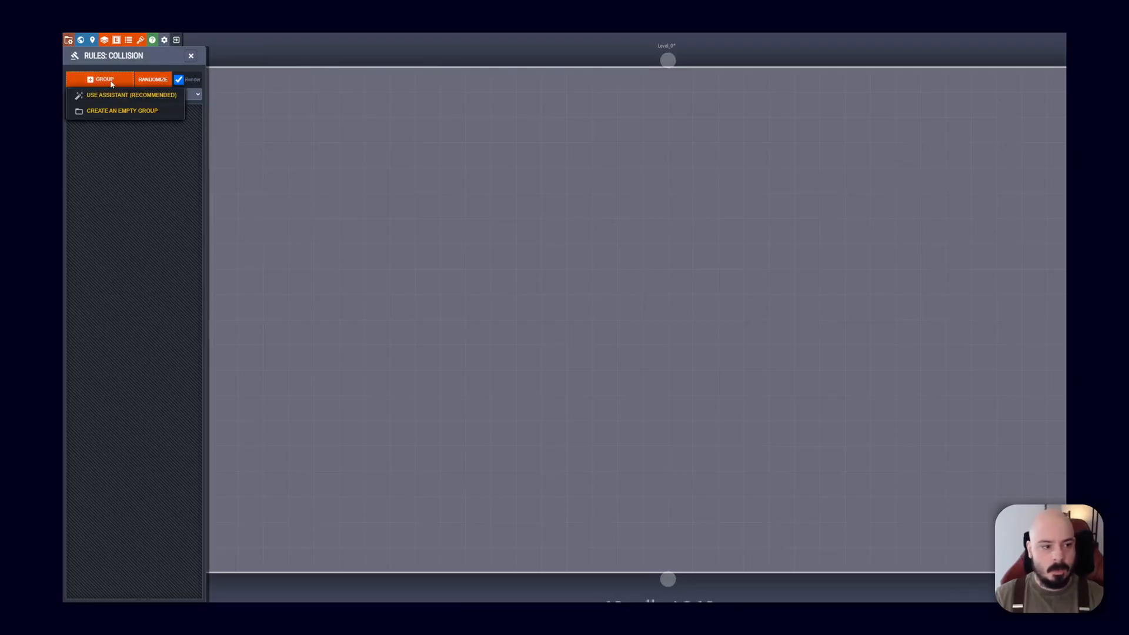
mouse_move(122, 110)
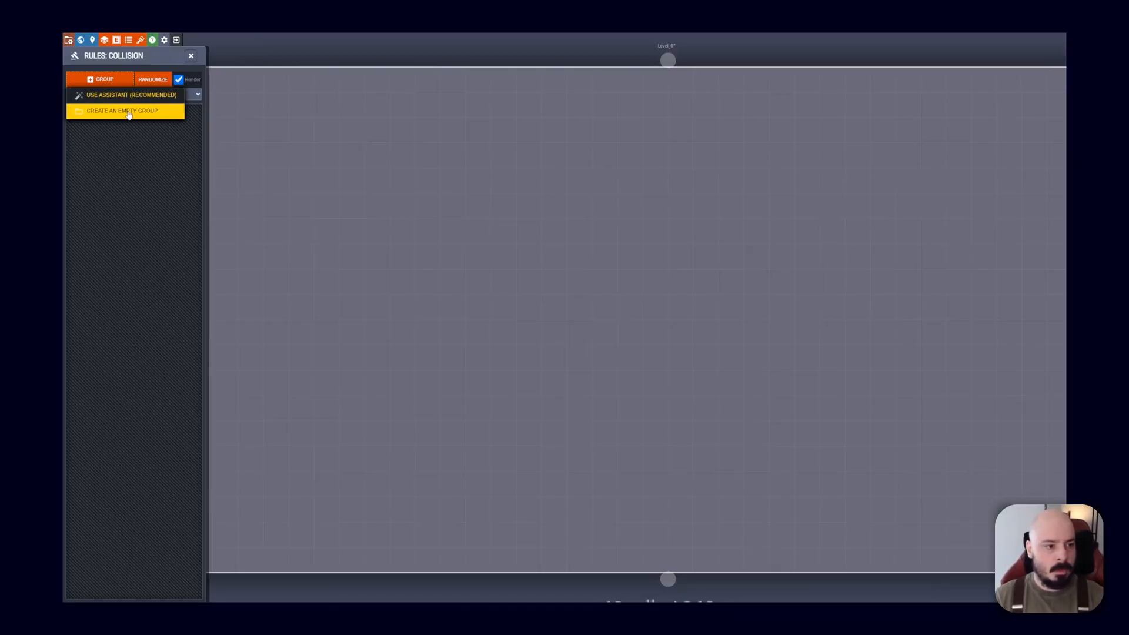
Start a new Collision rule group using the rules assistant
click(131, 94)
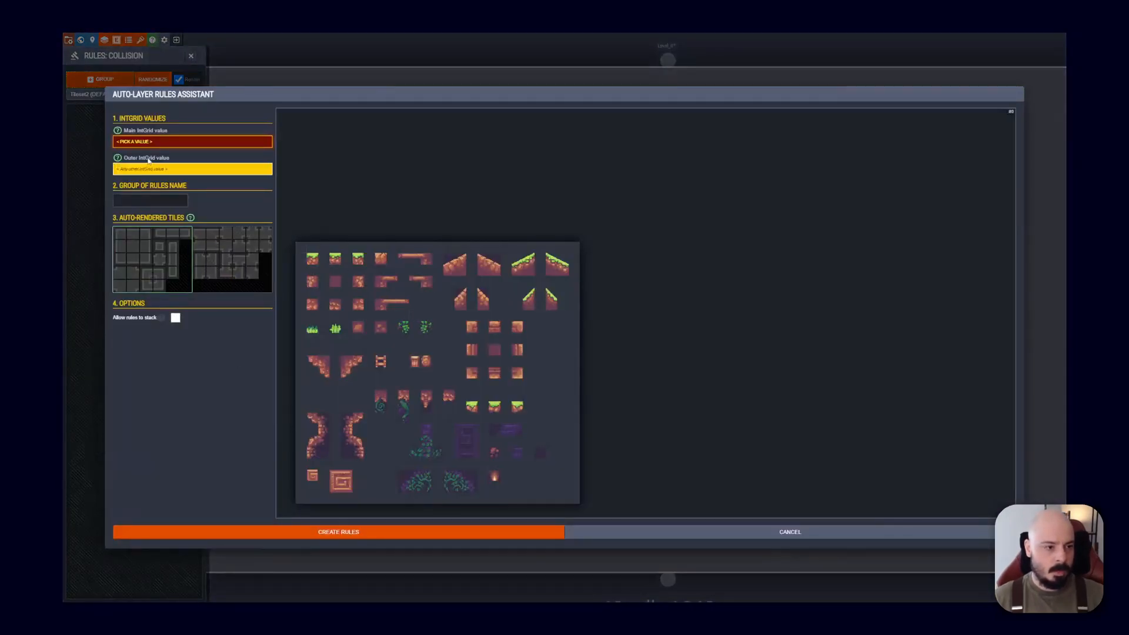
Name the new rule group Stone
click(150, 200)
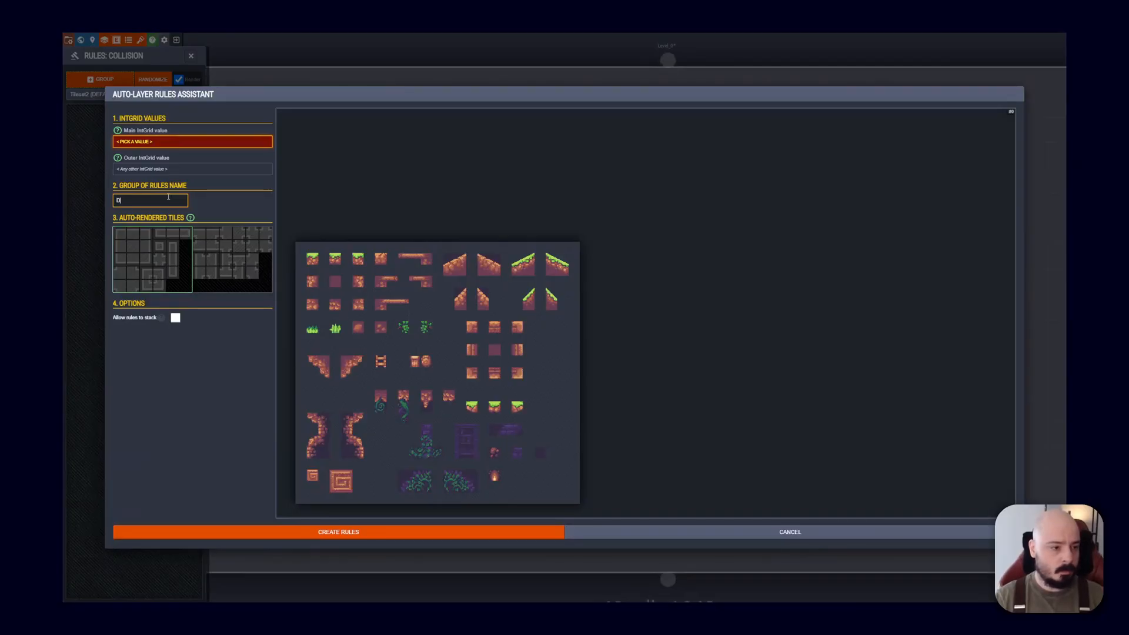
text(irt)
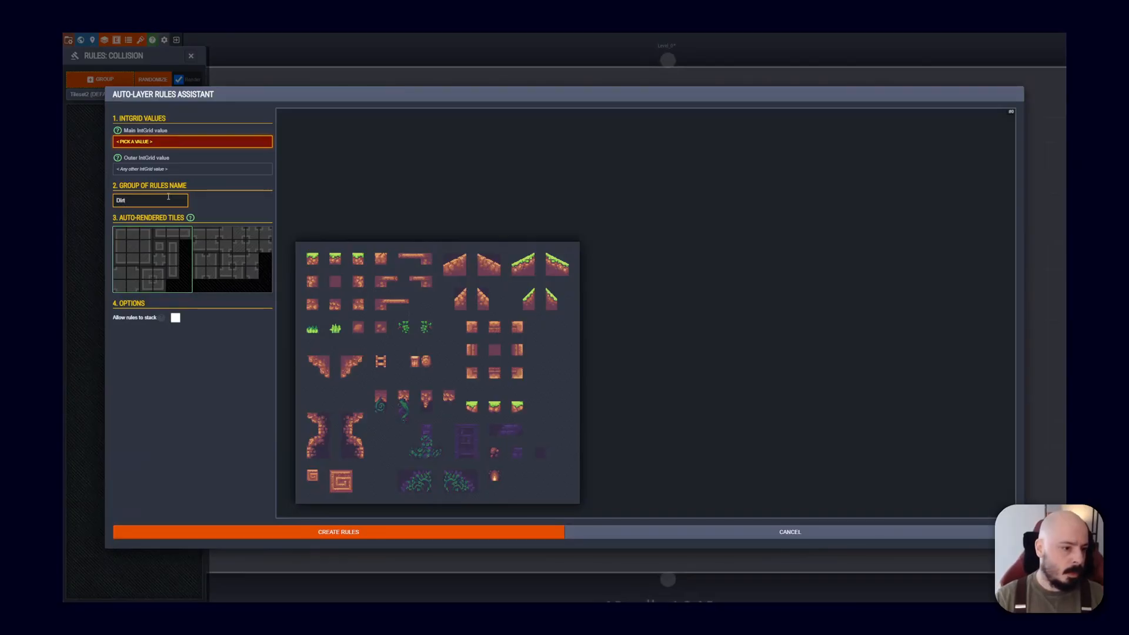
text(Stone)
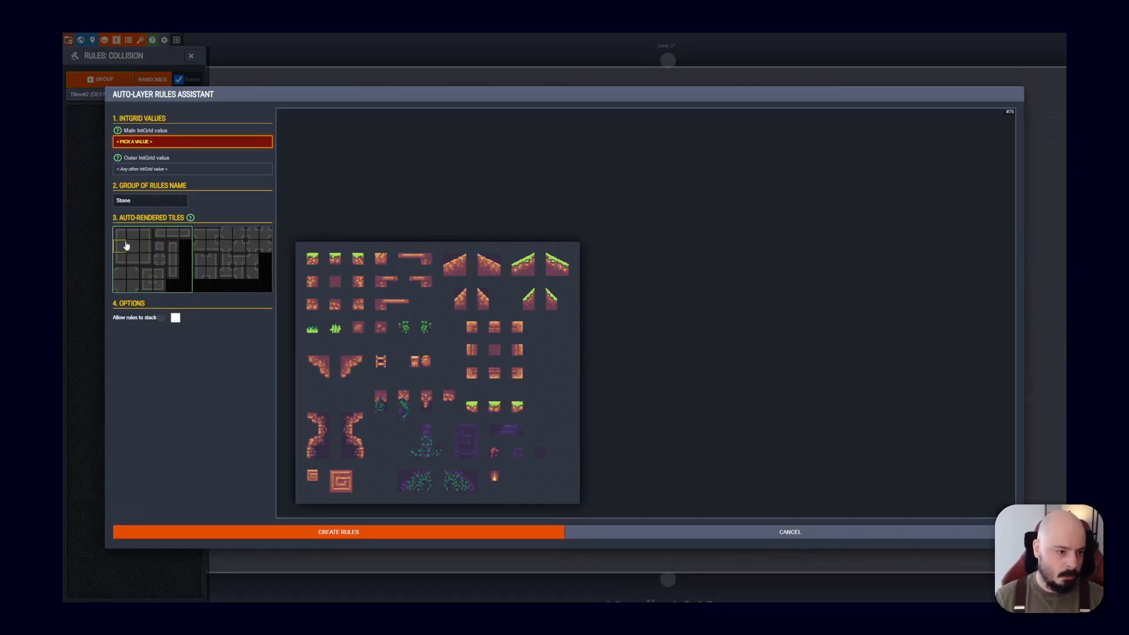
mouse_move(146, 261)
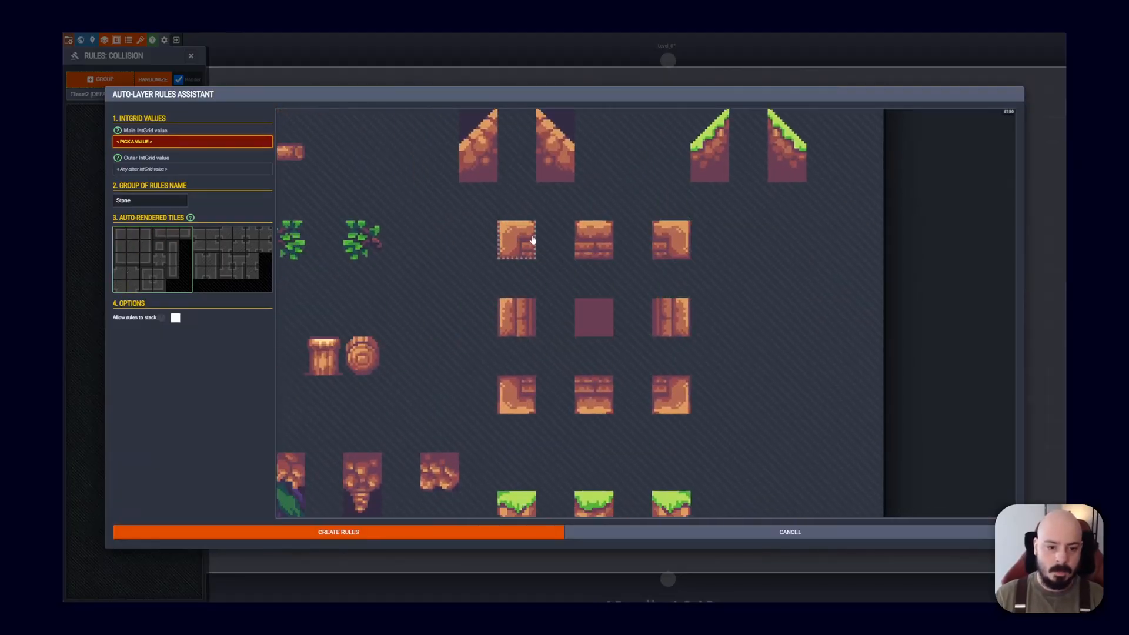
mouse_move(669, 395)
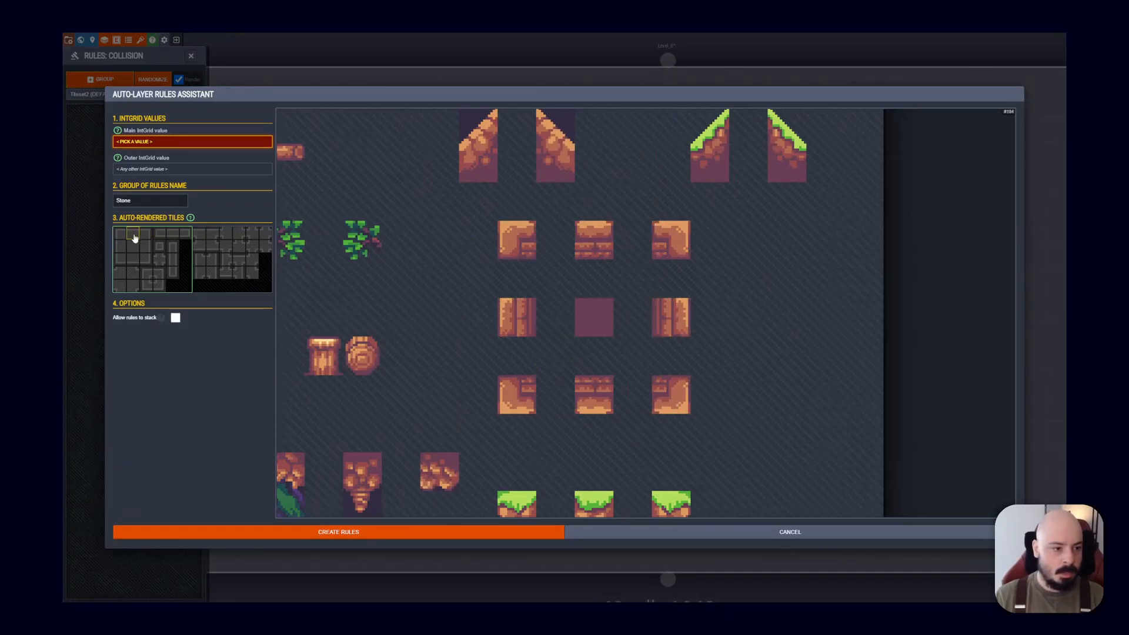
Fill the template slots with brick, side wall, top edge and bottom edge tiles
click(120, 232)
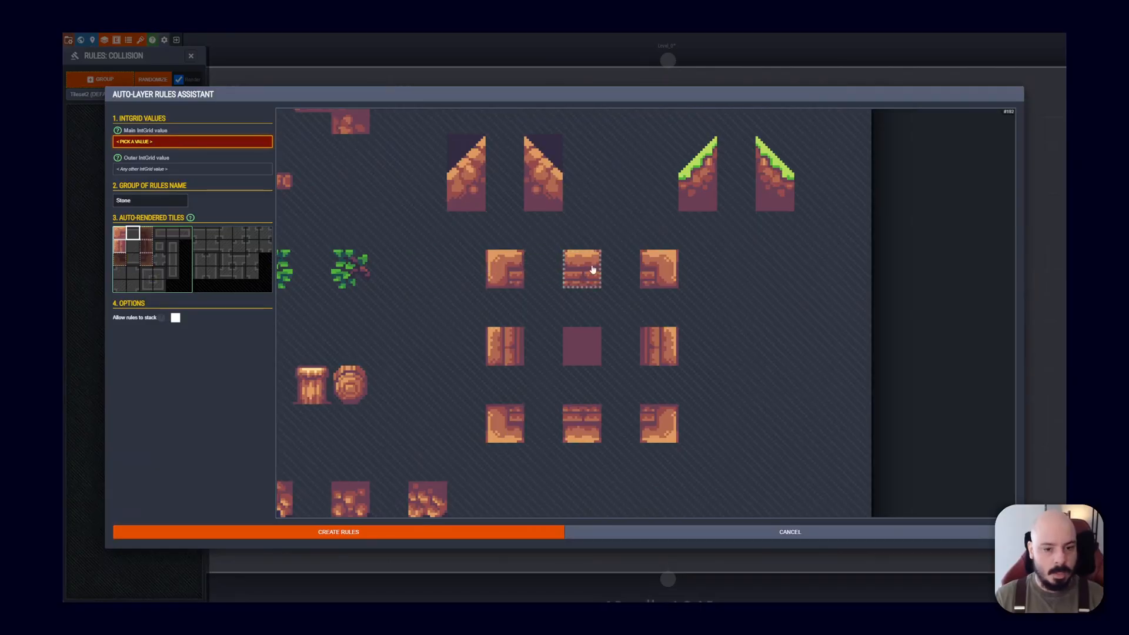
click(581, 269)
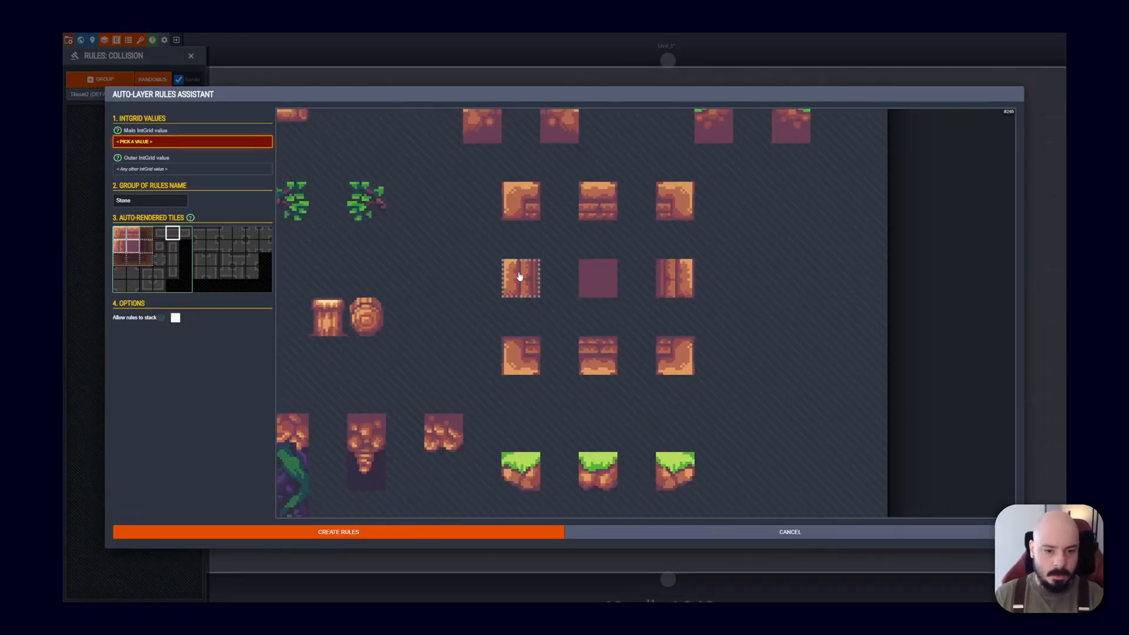
click(598, 200)
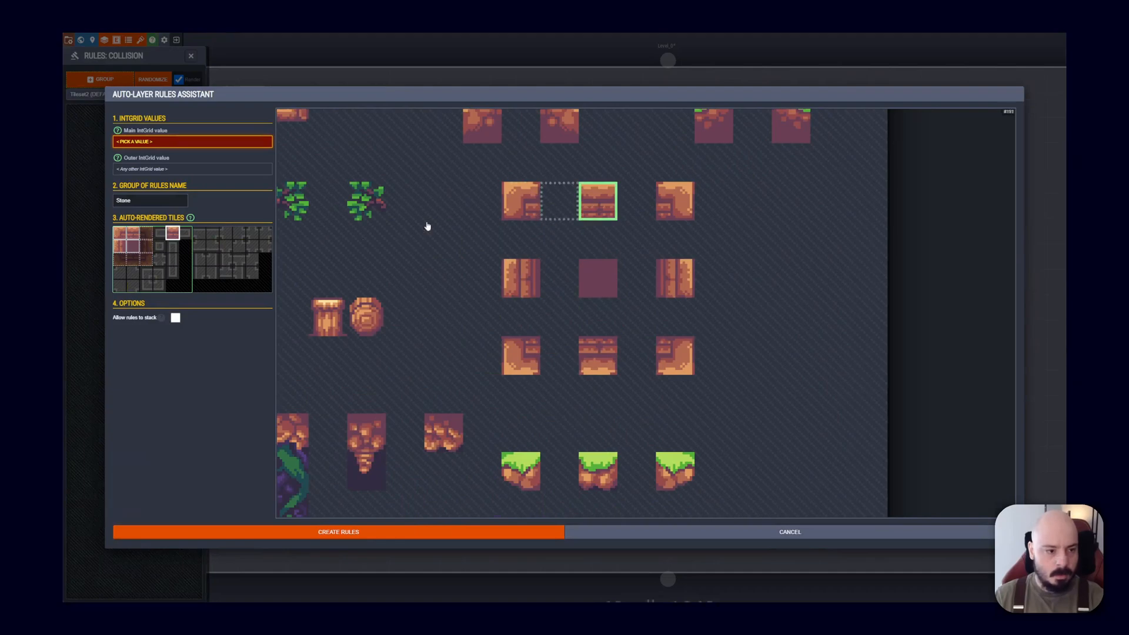
click(598, 355)
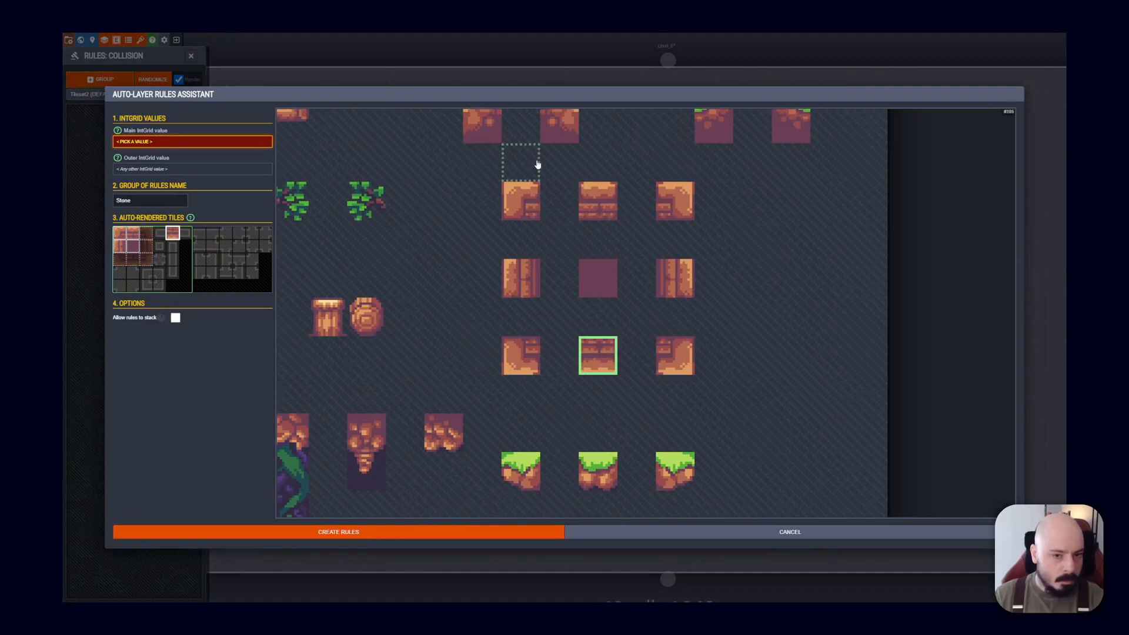
click(159, 234)
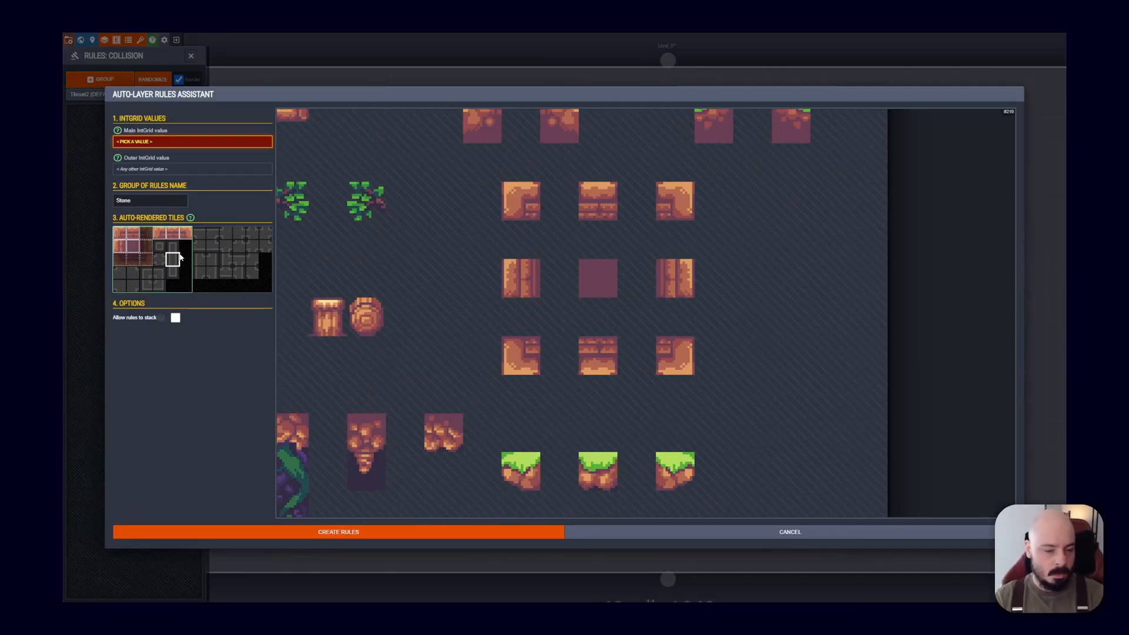
click(171, 272)
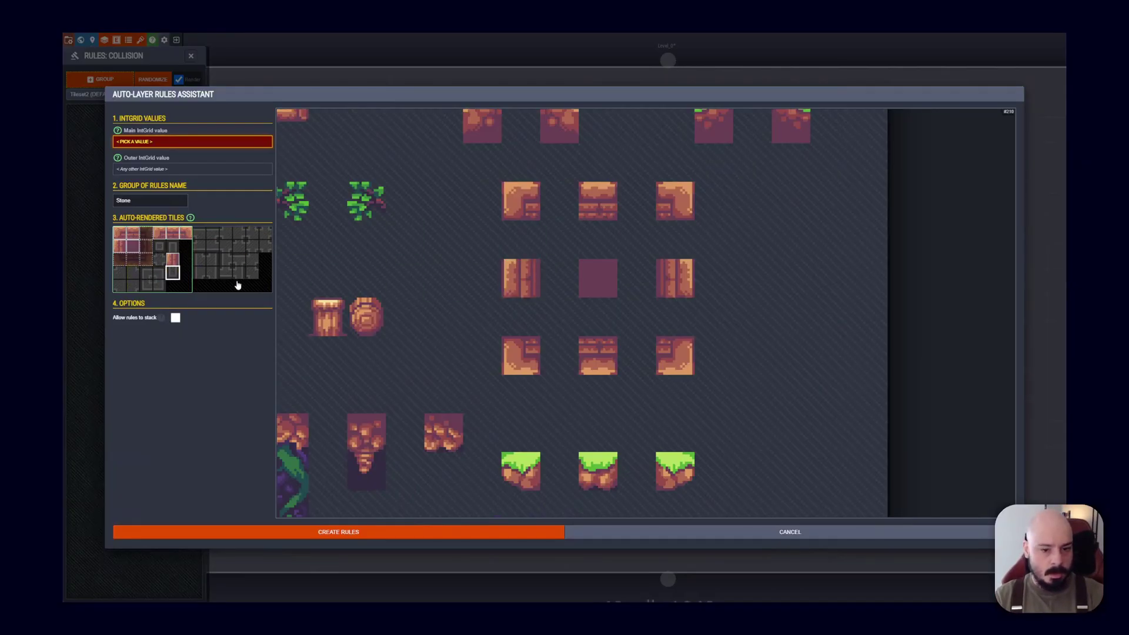
click(520, 357)
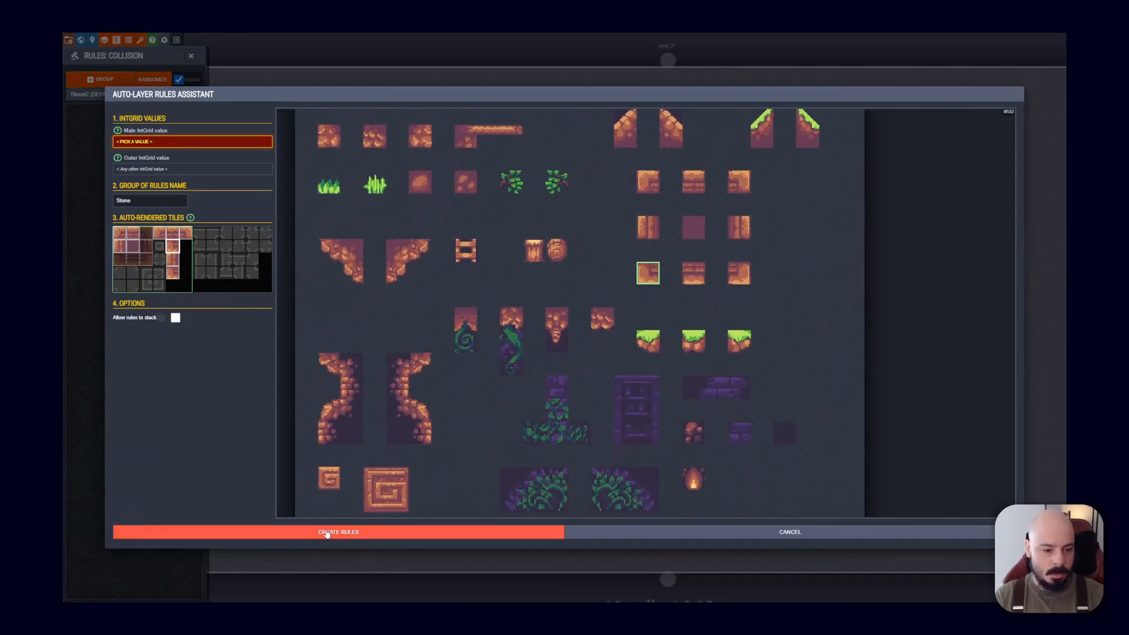
Set Stone as the group's main IntGrid value
click(338, 531)
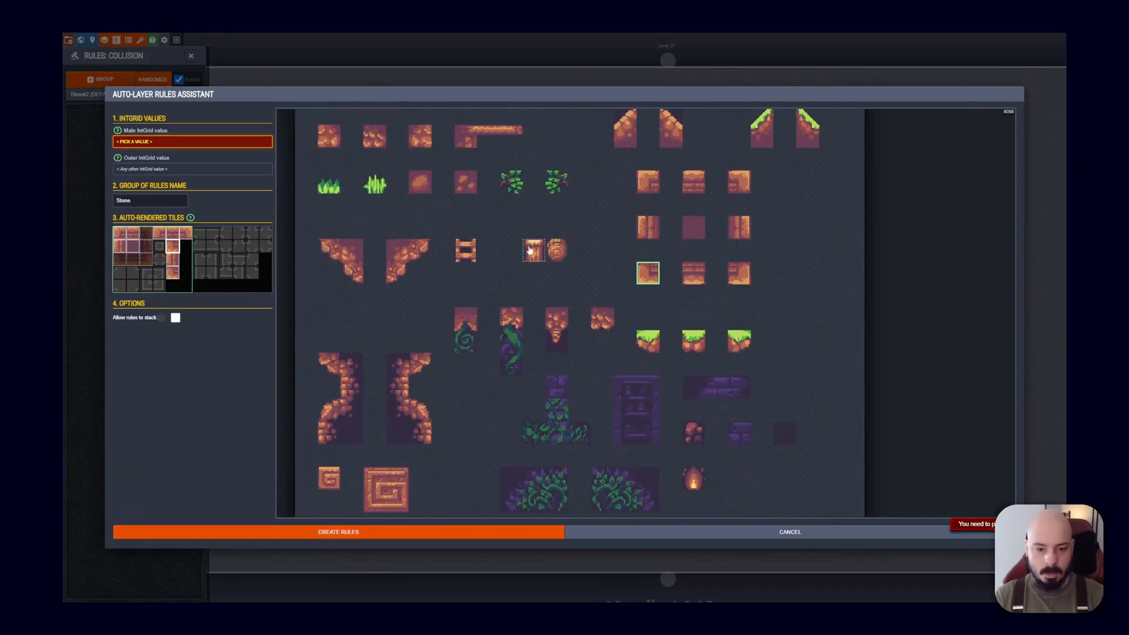
click(192, 141)
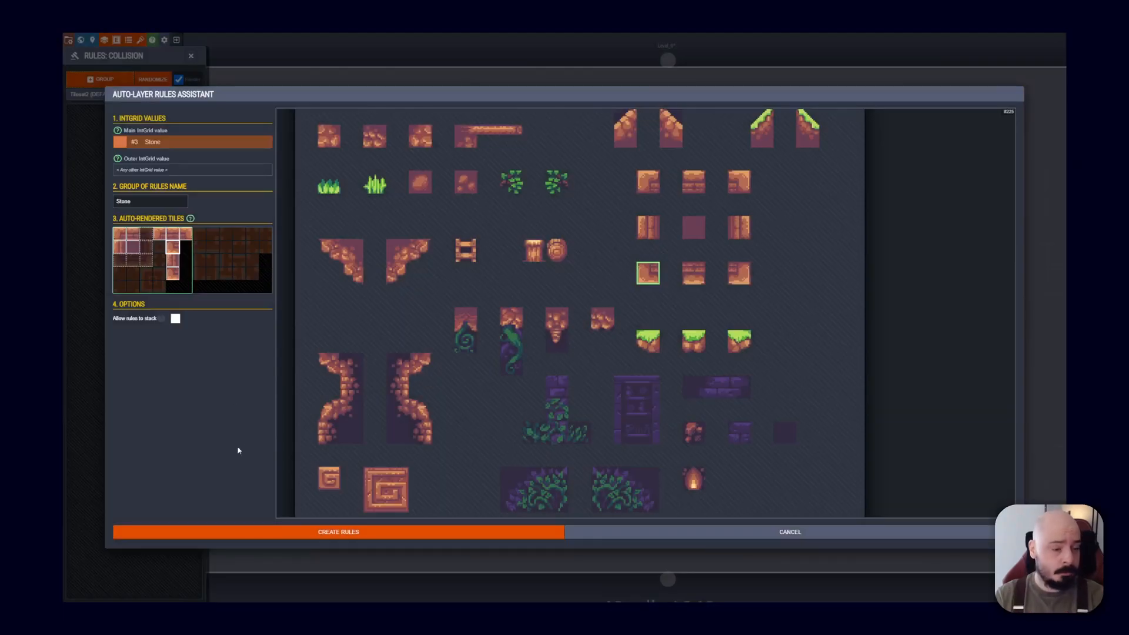
Generate the Stone rule group and return to the project layer settings
click(338, 532)
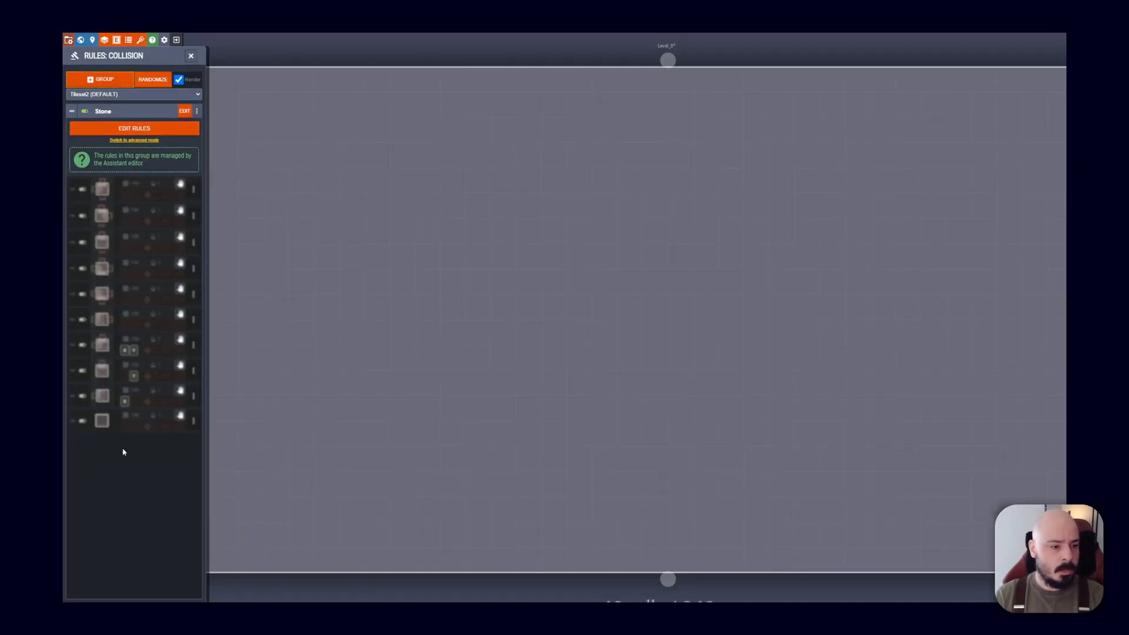
mouse_move(112, 349)
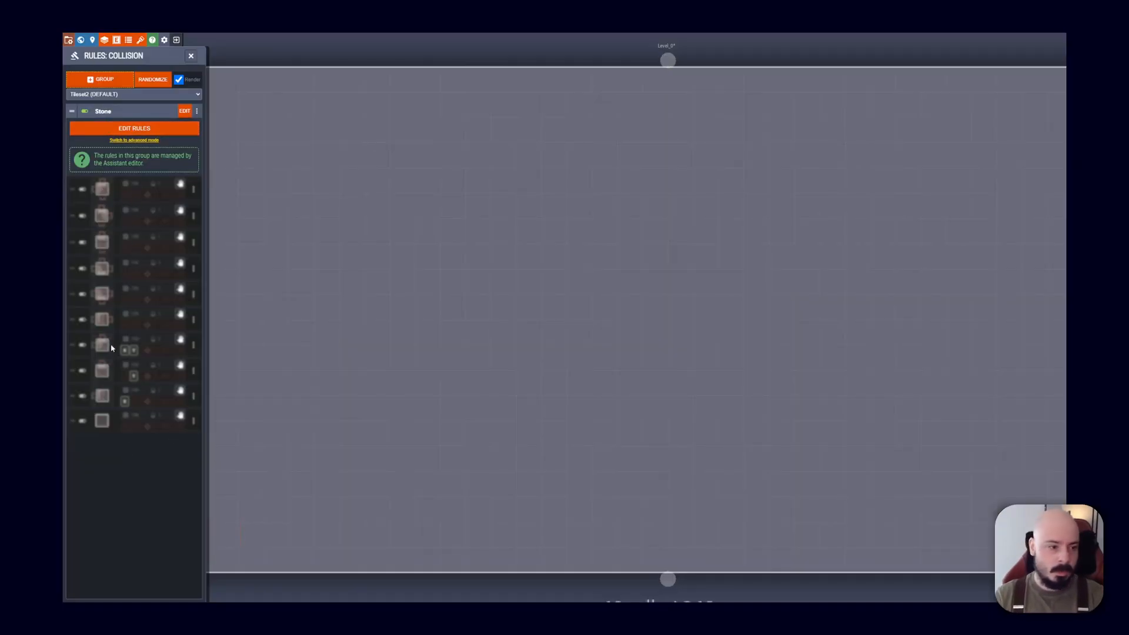
mouse_move(98, 199)
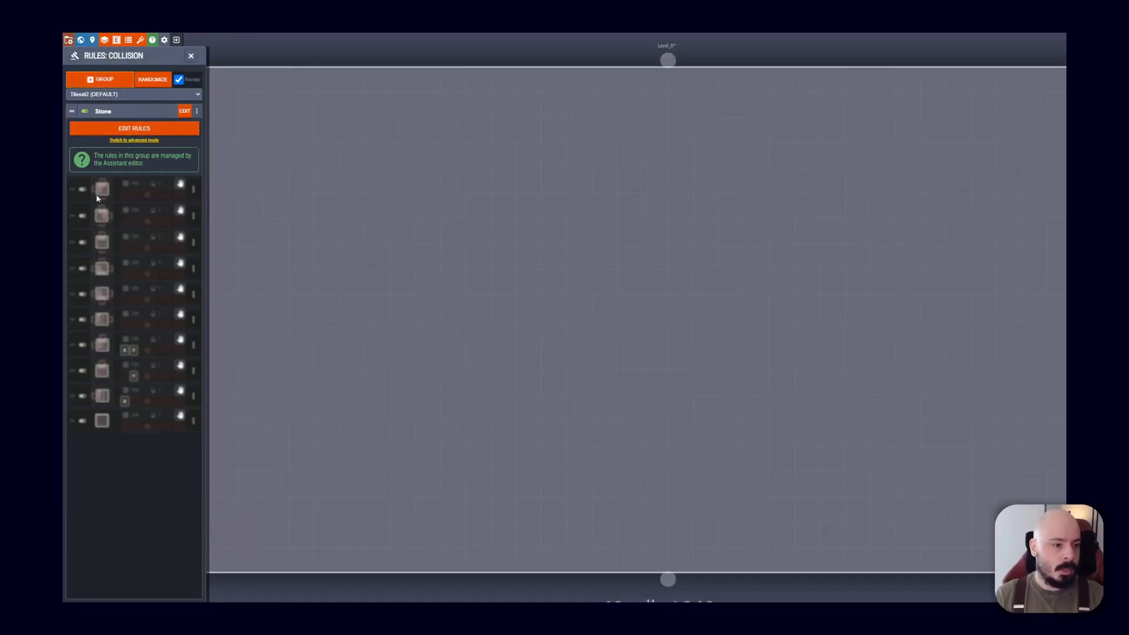
click(528, 281)
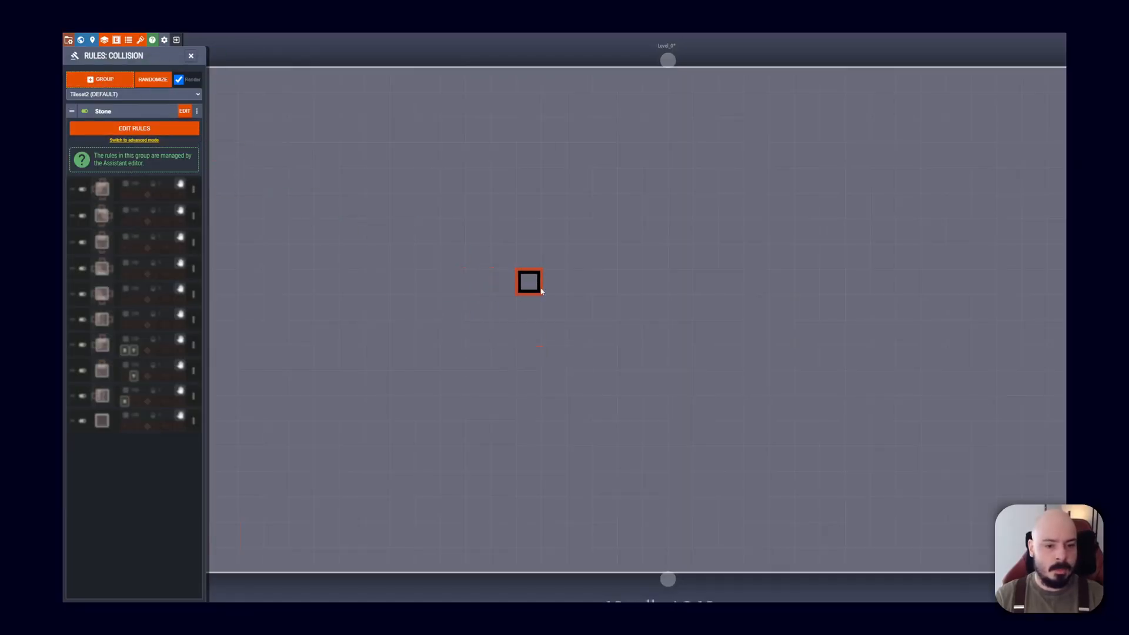
click(105, 40)
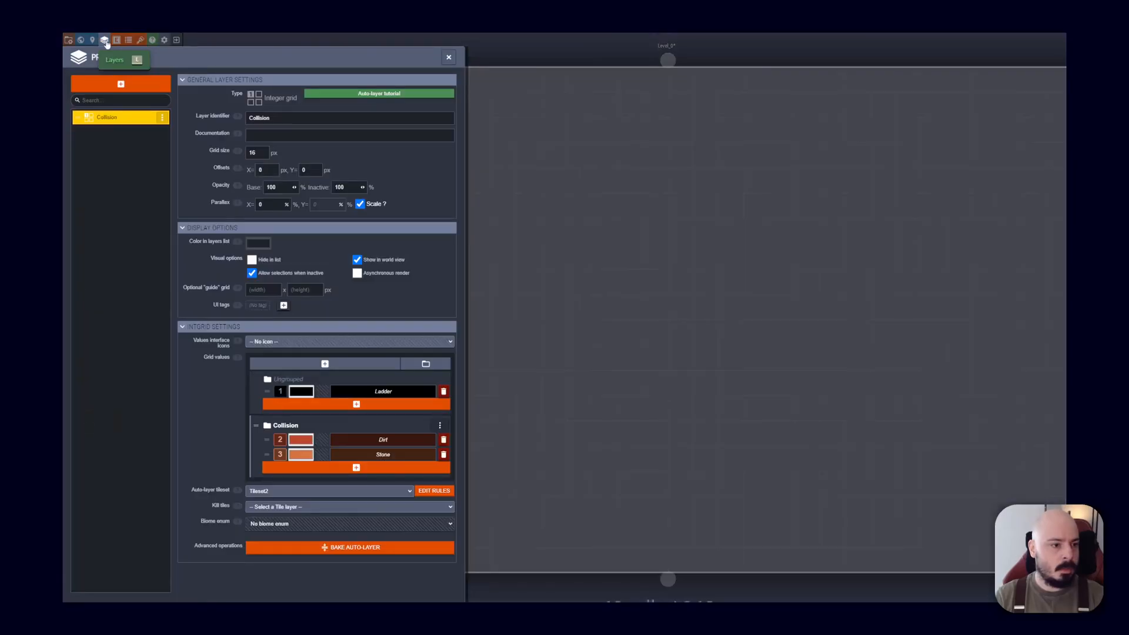
Paint stone walls and three pillars on the Collision layer, auto-tiled as bricks
click(448, 56)
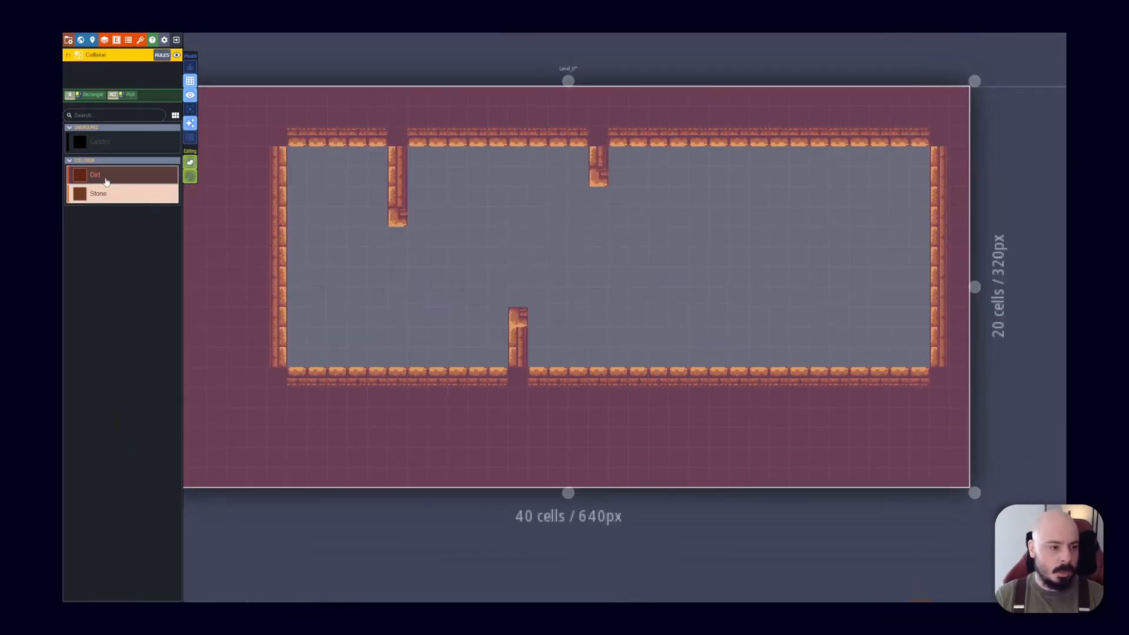
Add an empty Dirt rule group above the Stone group in the Collision layer's rules
click(98, 193)
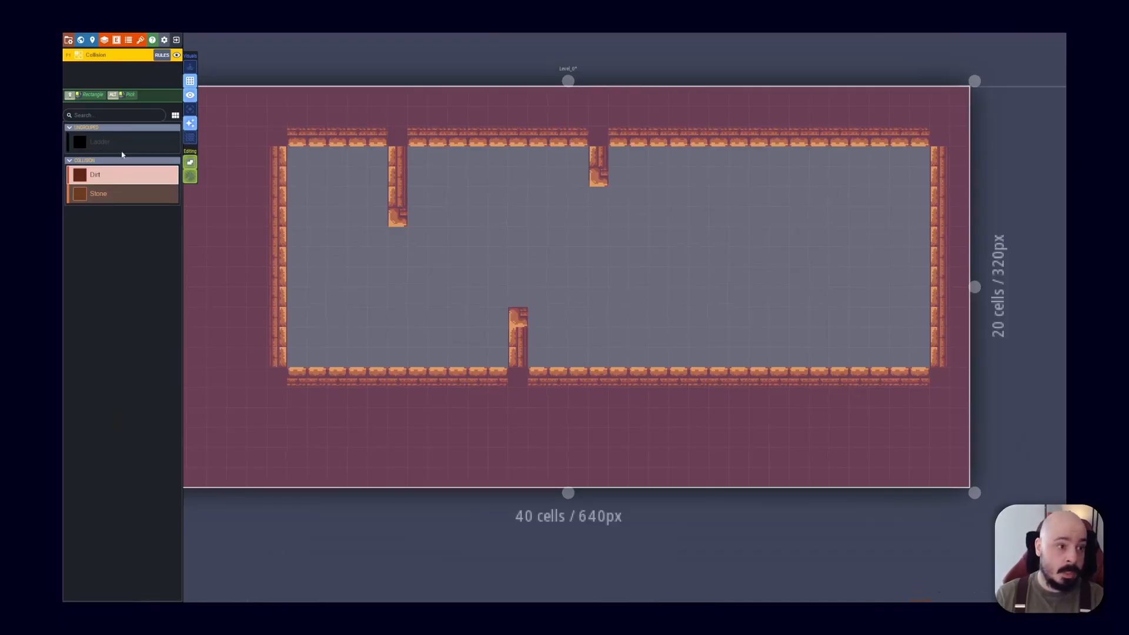
mouse_move(121, 111)
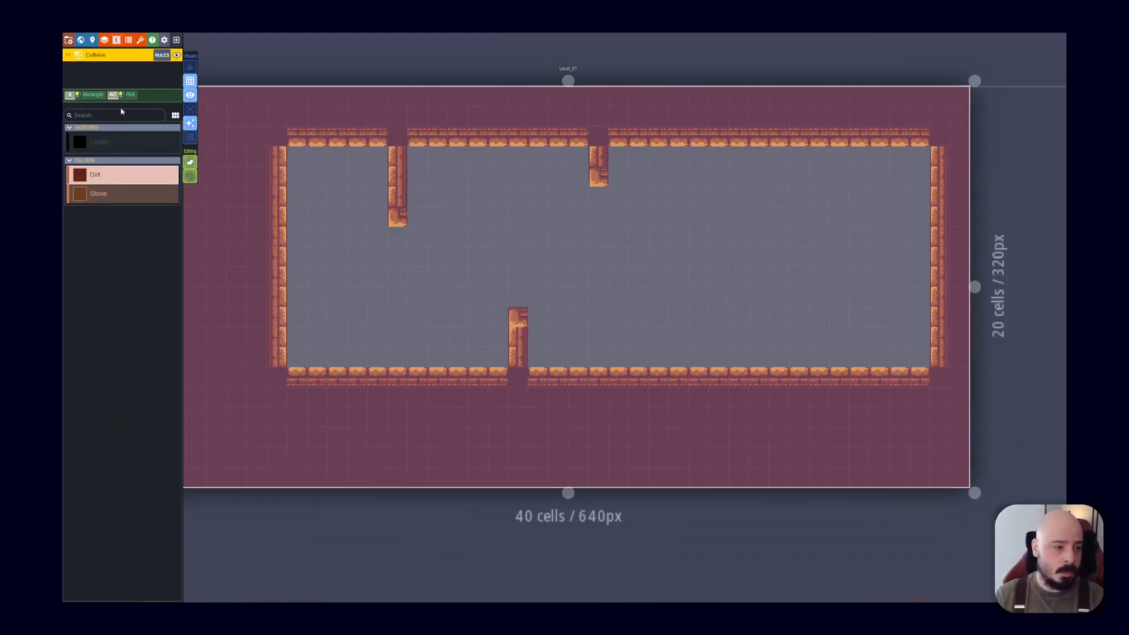
mouse_move(126, 136)
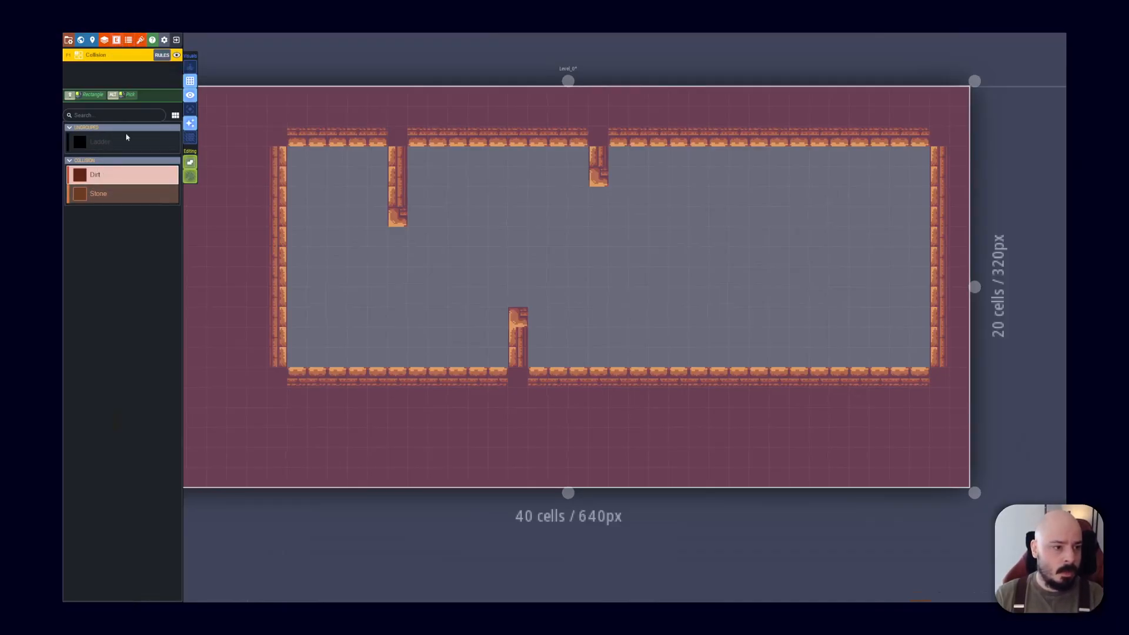
click(161, 55)
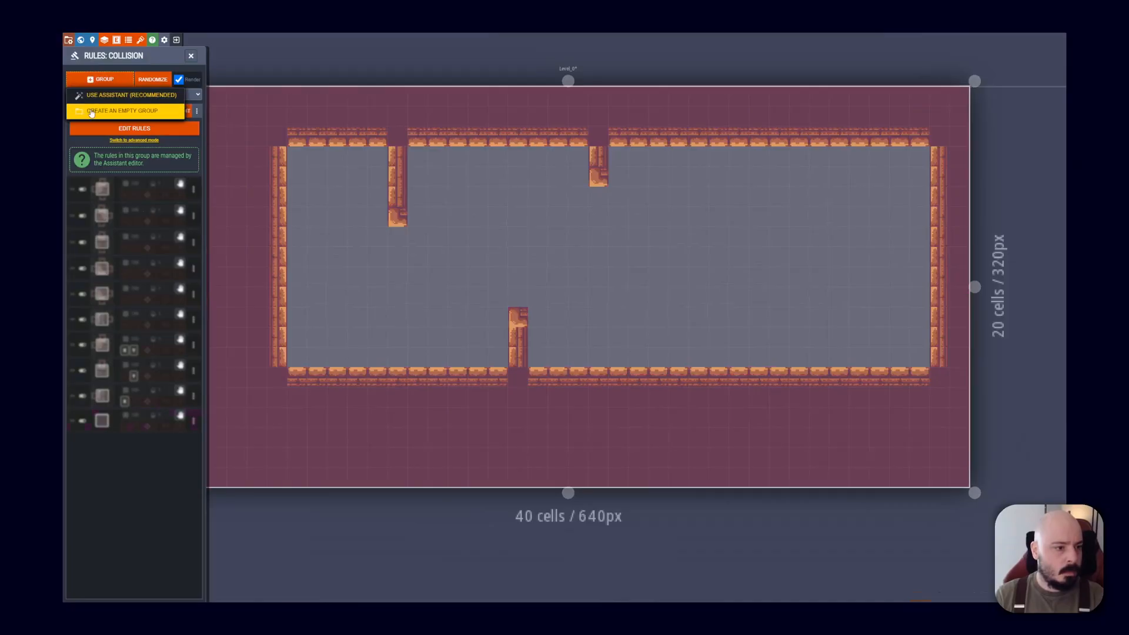
click(122, 111)
text(Dirt)
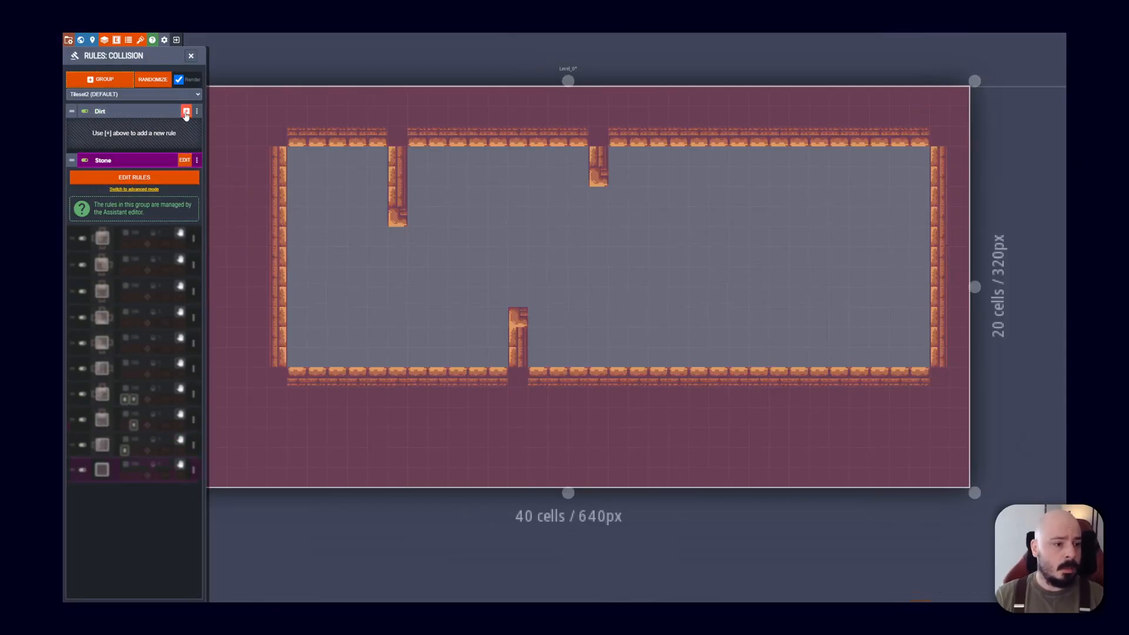
click(185, 110)
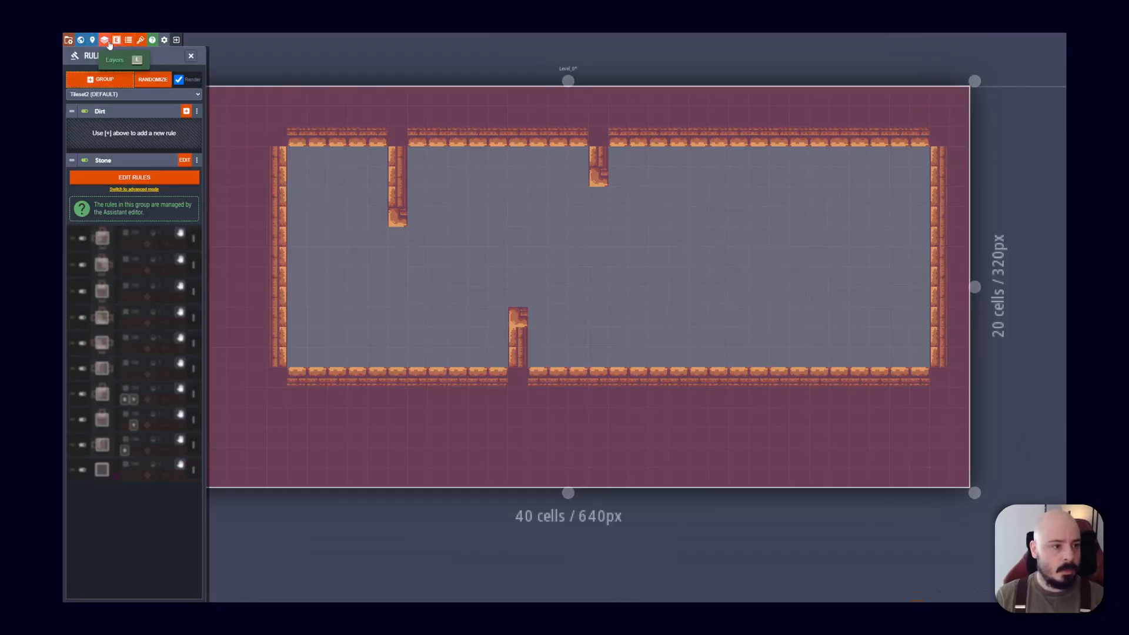
Configure the new AutoLayer with Collision as its source and Tileset2 as its tileset
click(115, 40)
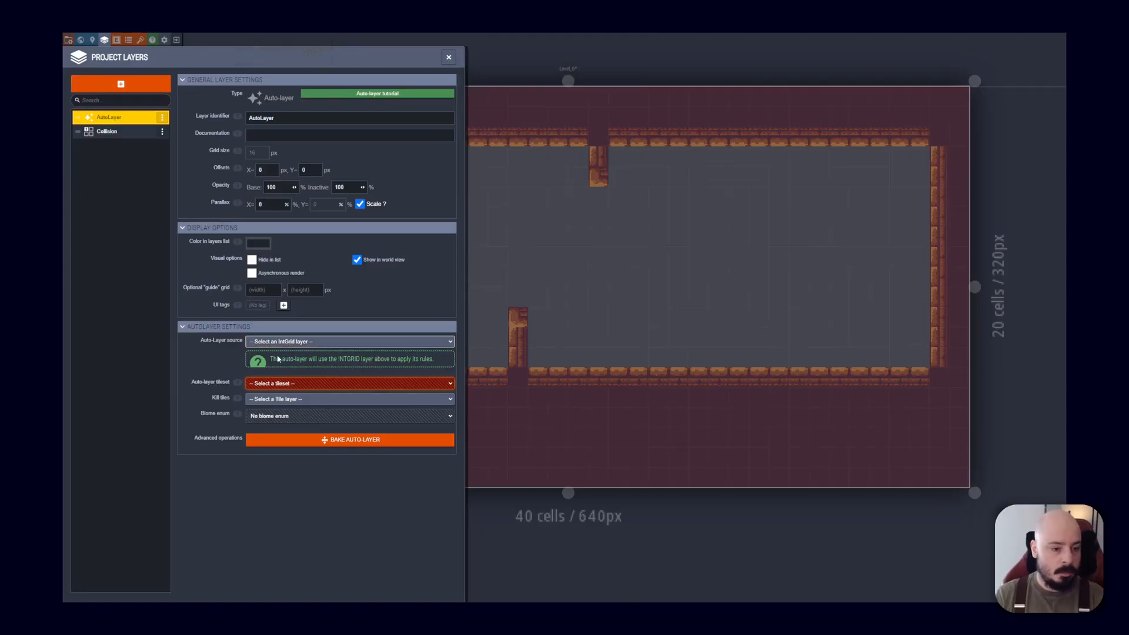
click(349, 342)
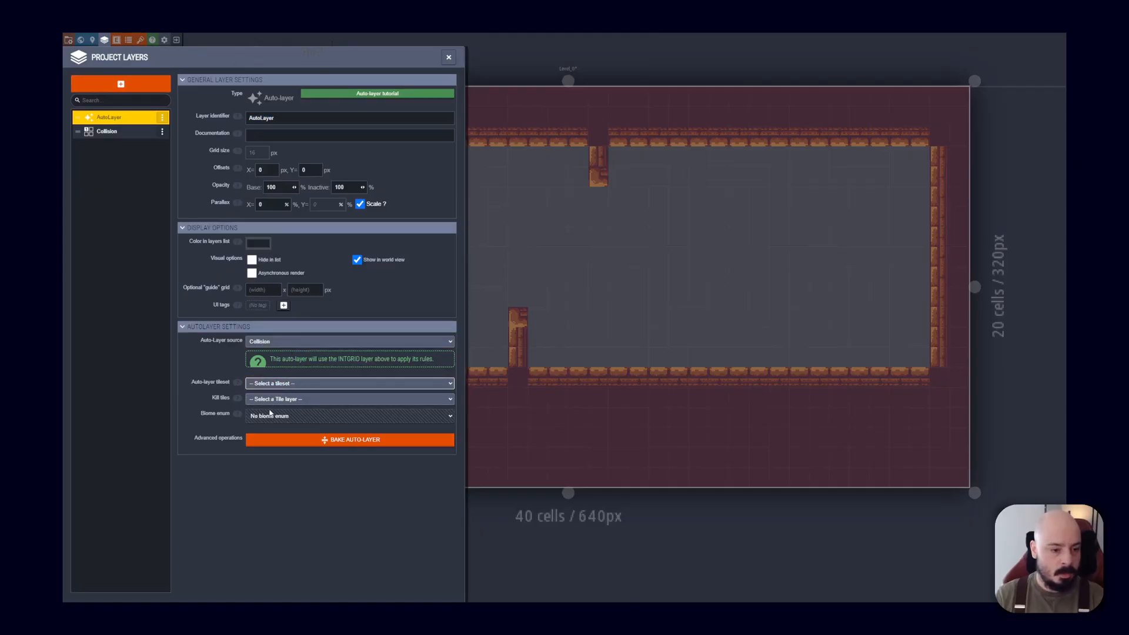
click(350, 382)
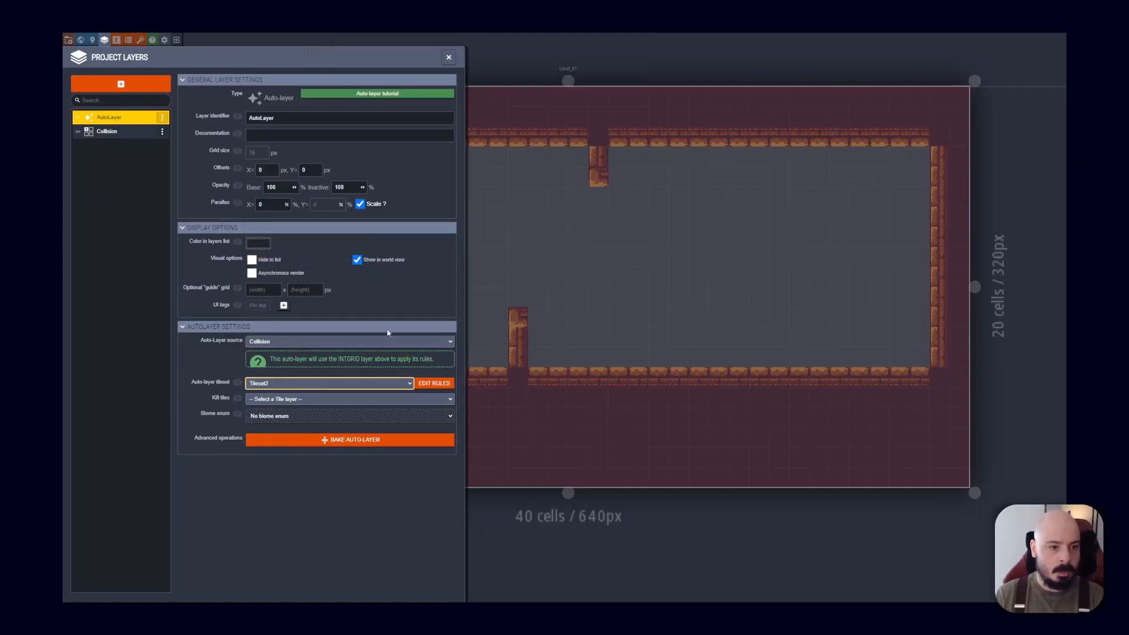
mouse_move(175, 114)
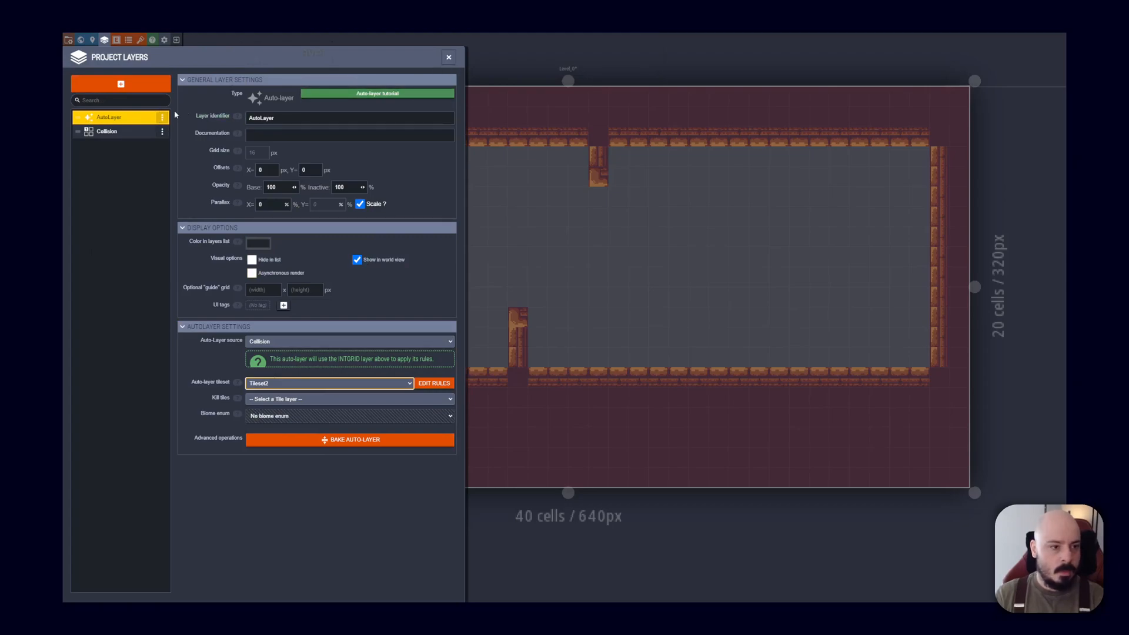
mouse_move(817, 209)
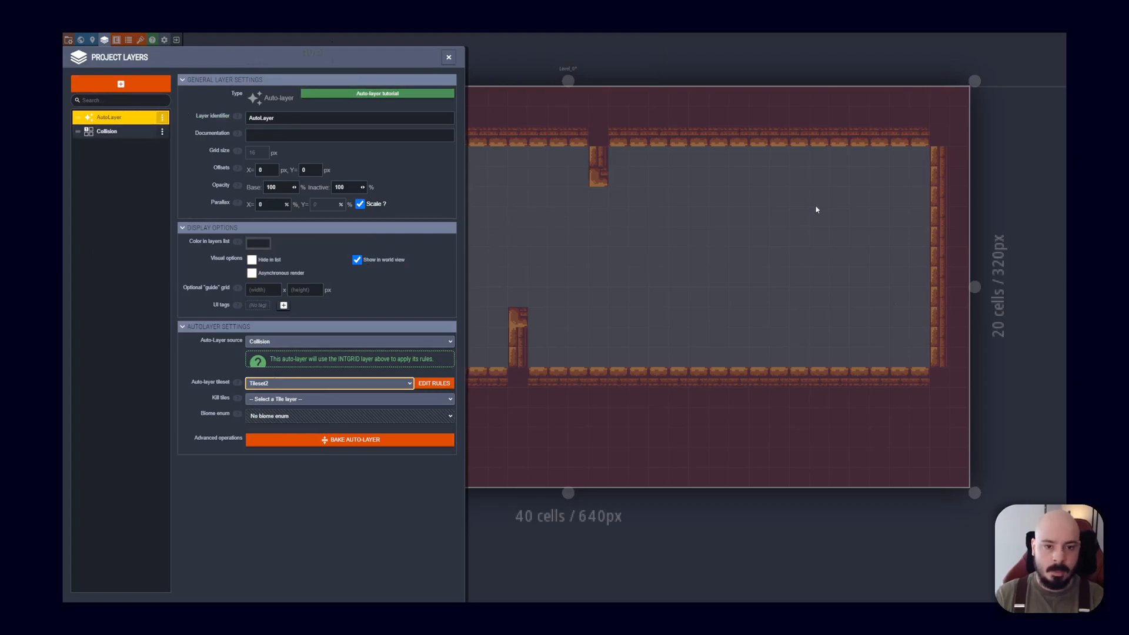
mouse_move(719, 369)
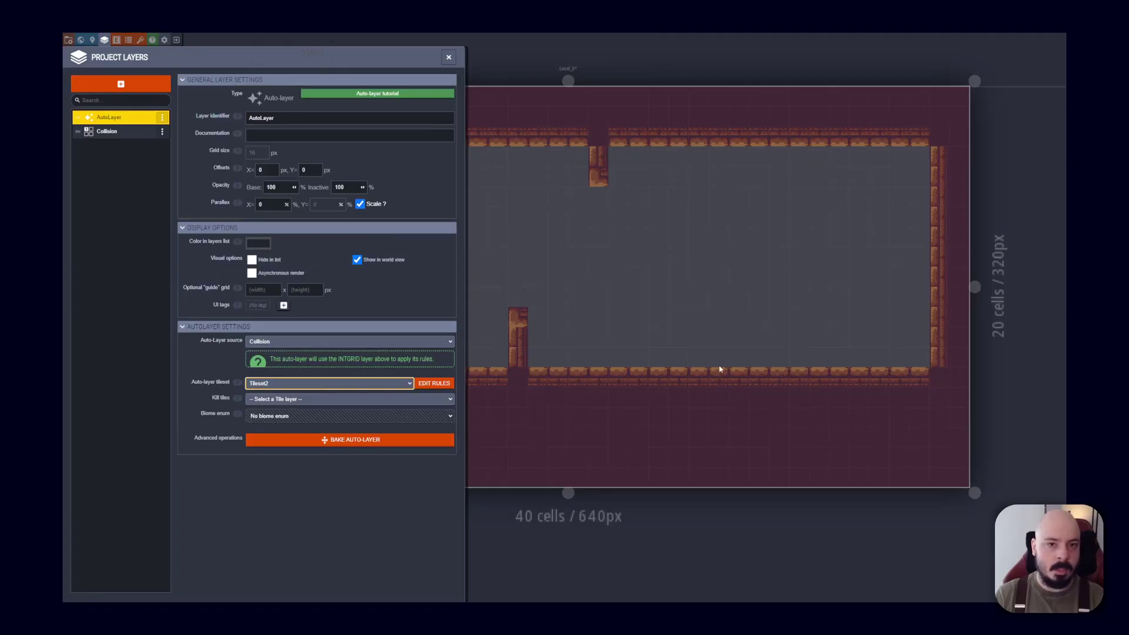
click(448, 57)
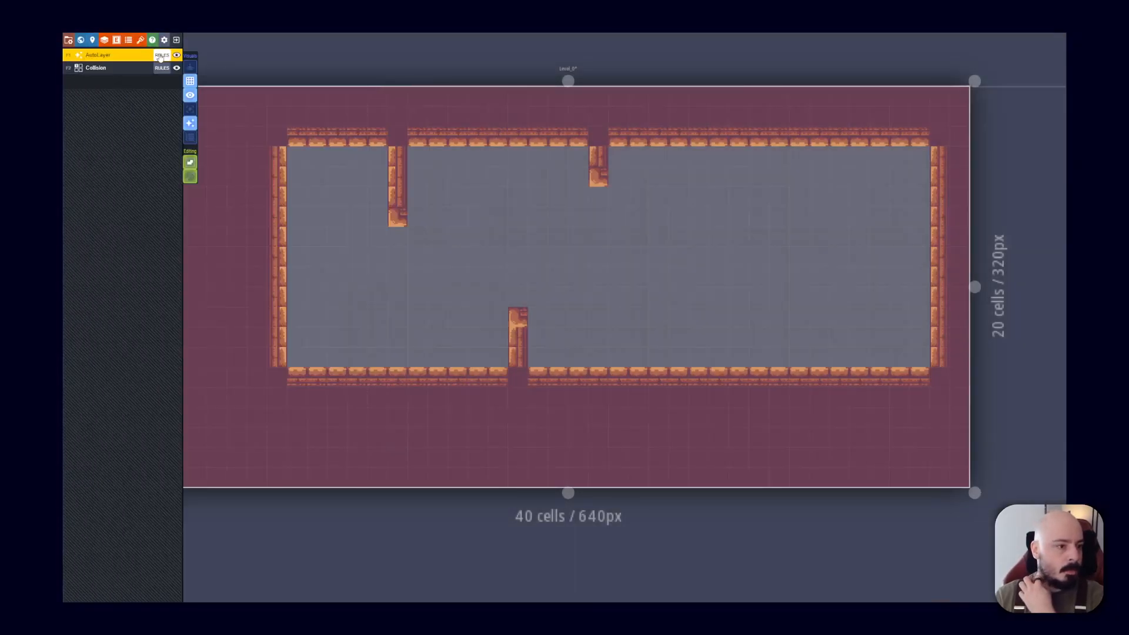
Create a Background rule group with one rule in the AutoLayer's rules
click(161, 55)
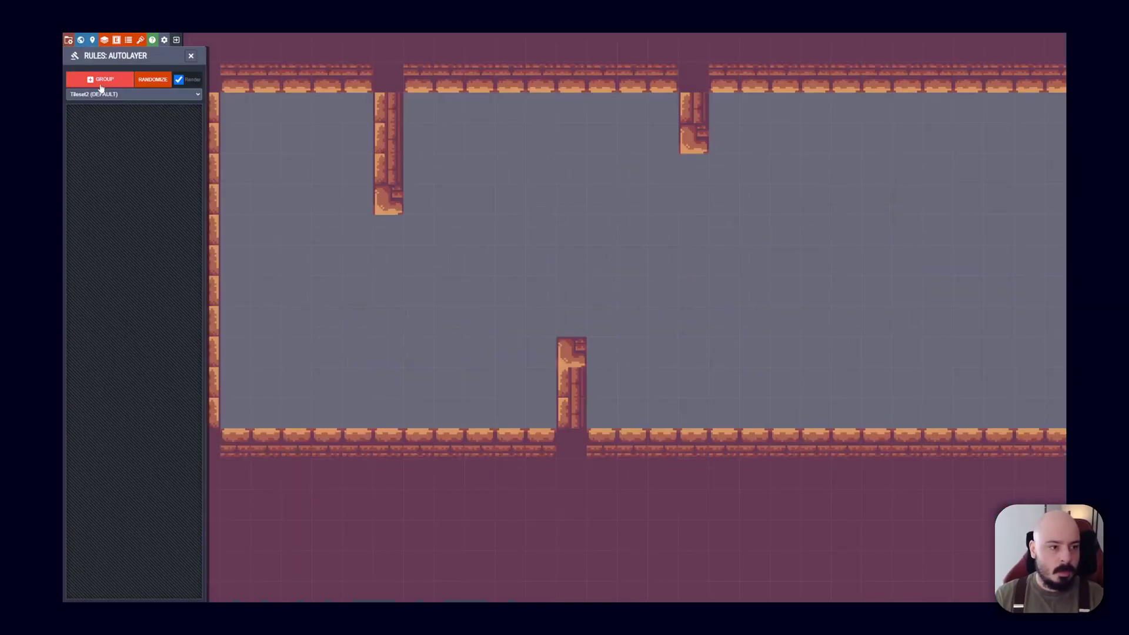
click(99, 79)
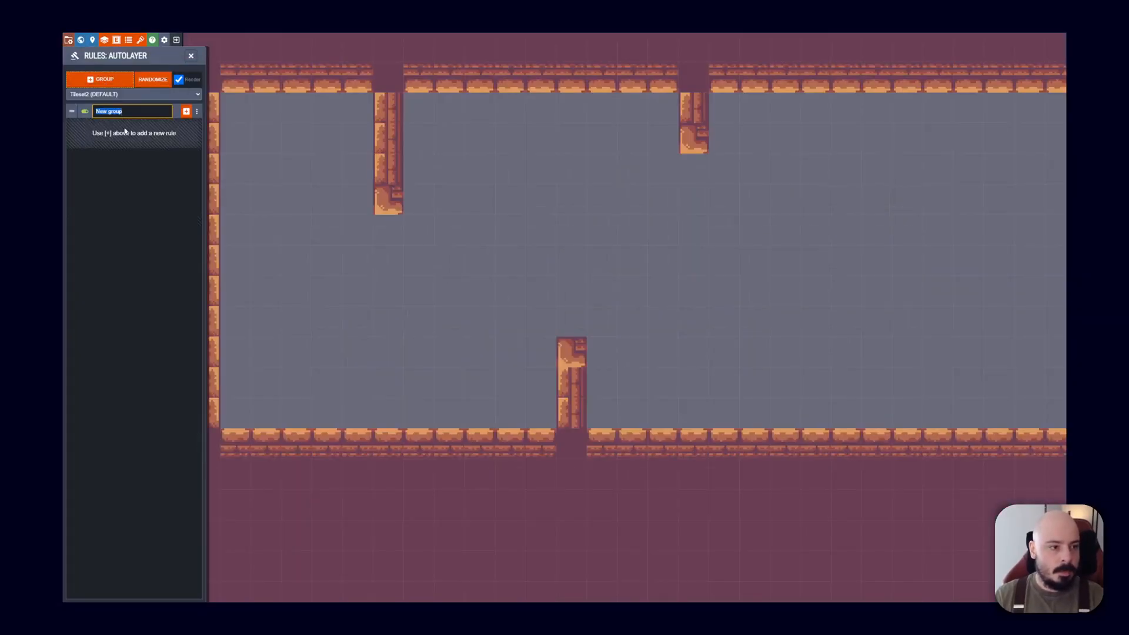
text(Background)
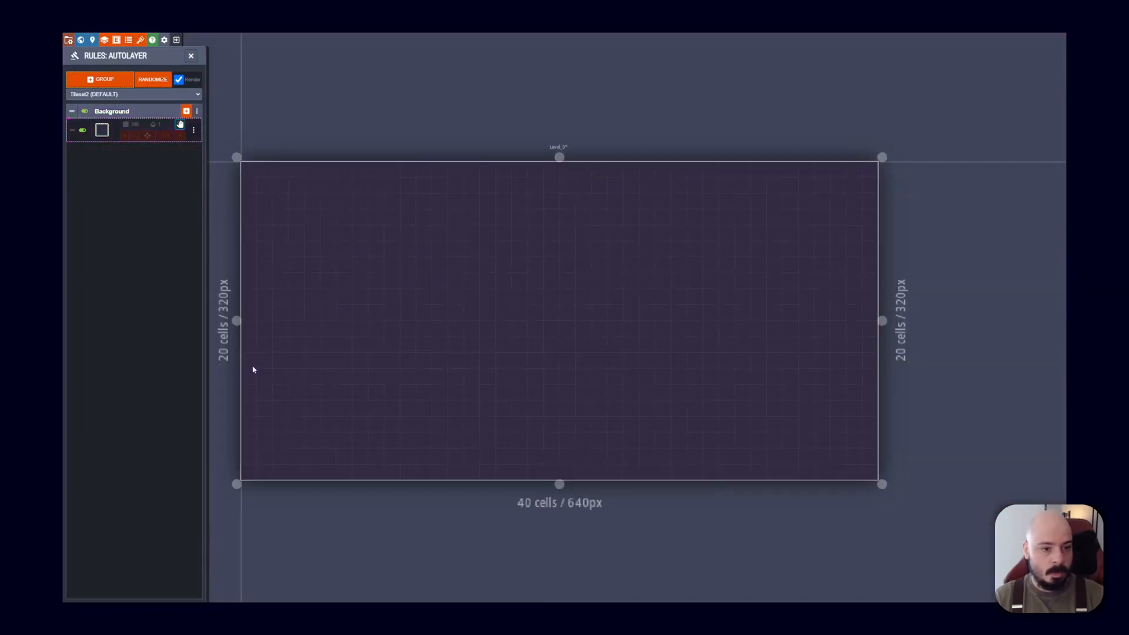
click(105, 40)
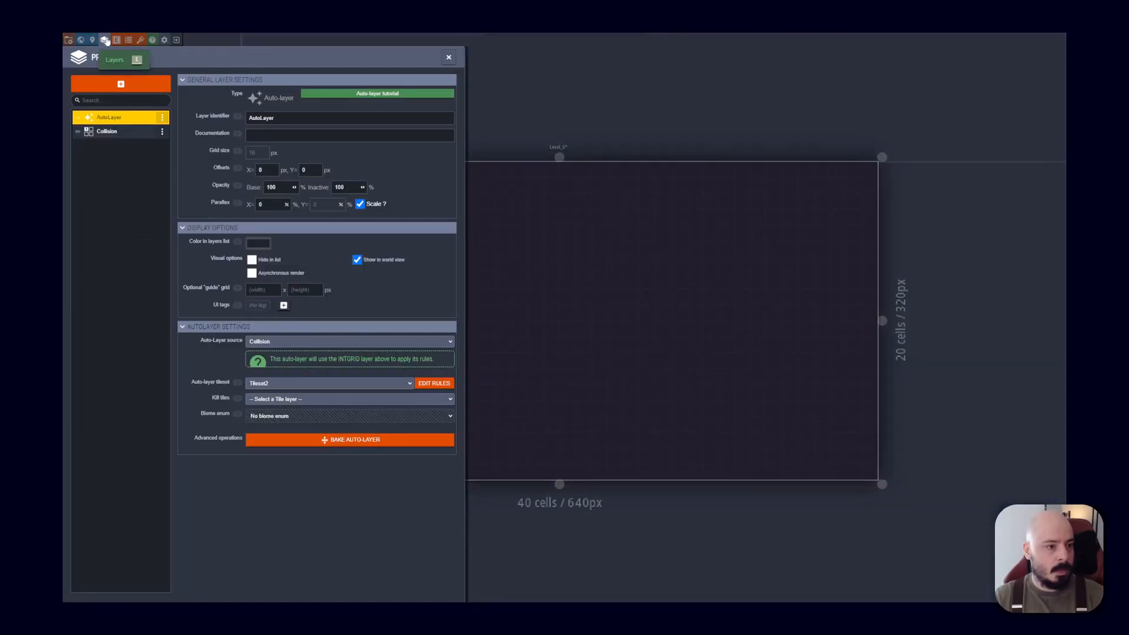
Reorder AutoLayer below Collision in Project Layers and close the dialog
click(448, 57)
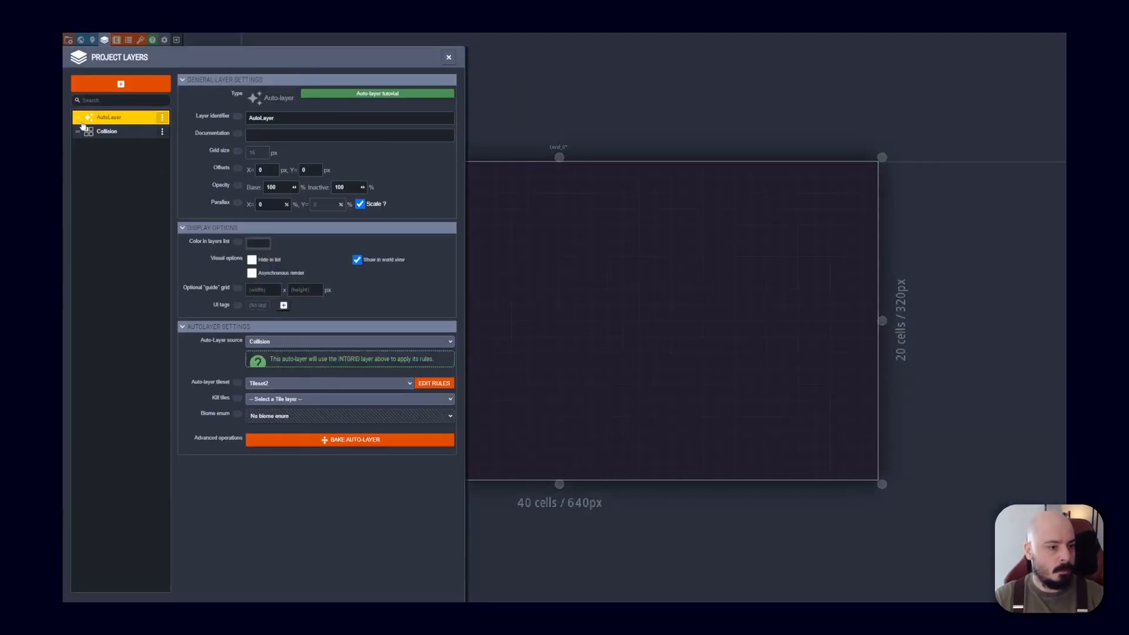
click(448, 57)
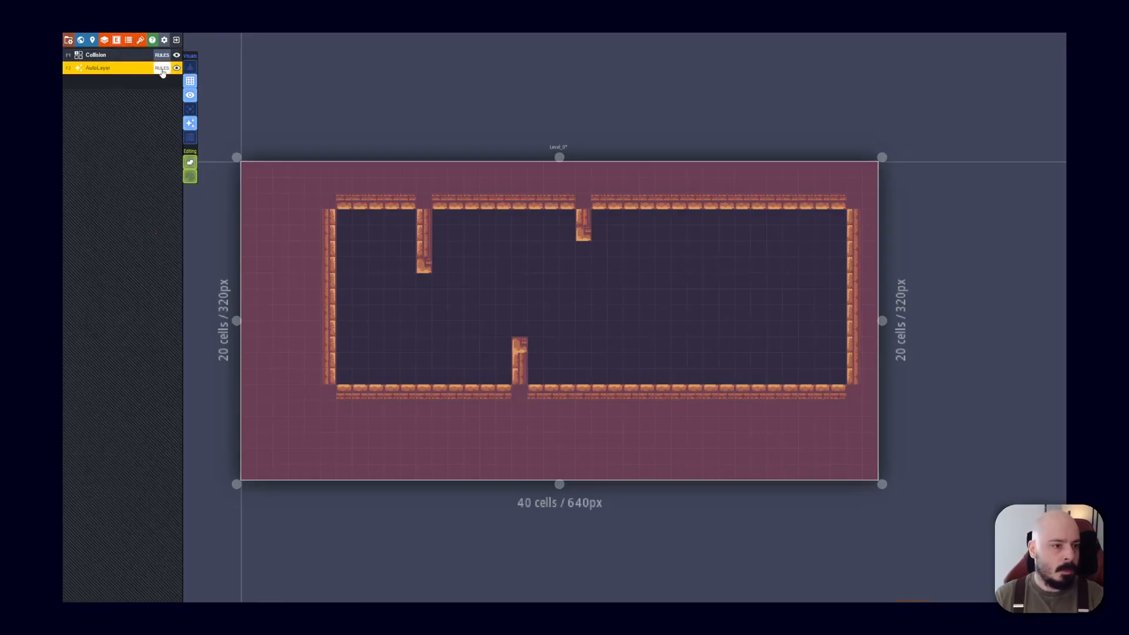
Show the AutoLayer's rules with the Background group's single rule
click(161, 69)
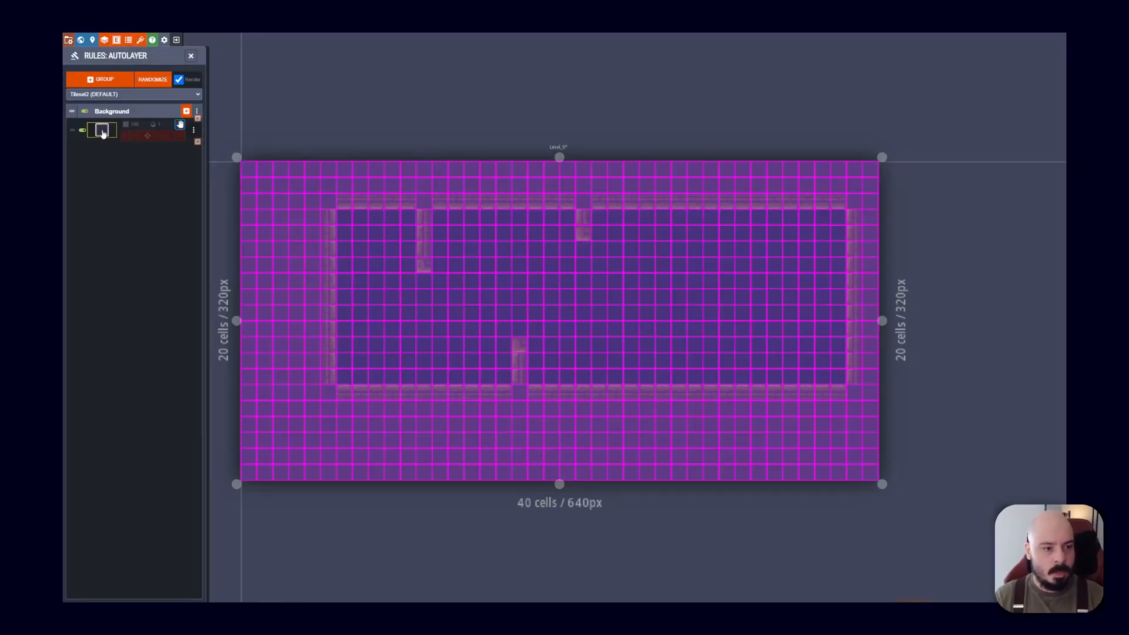
click(102, 137)
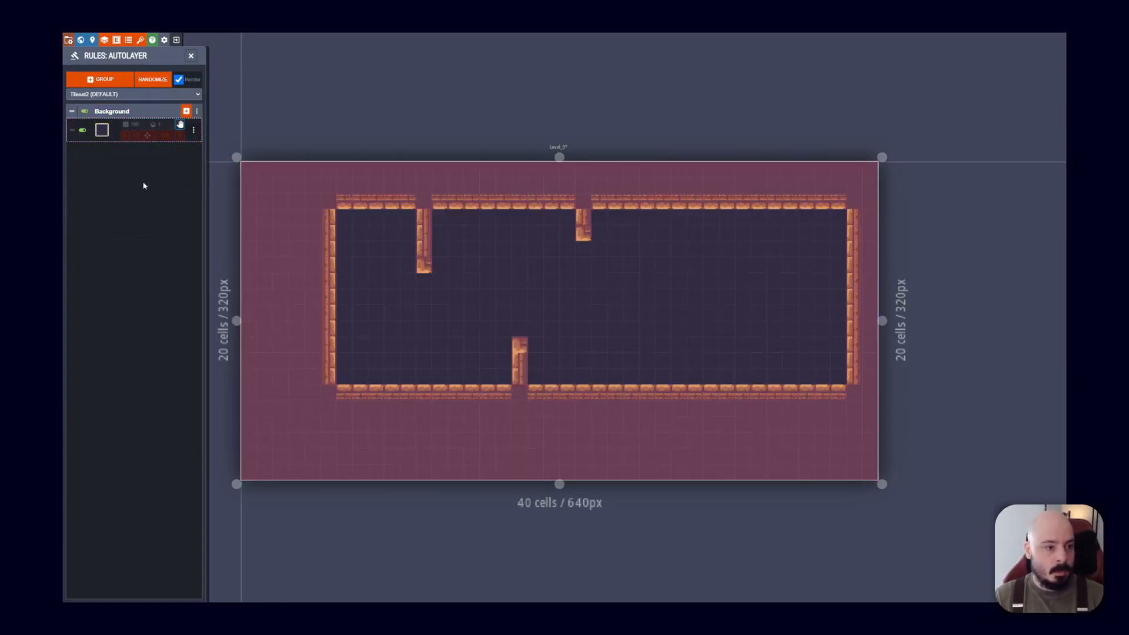
mouse_move(197, 127)
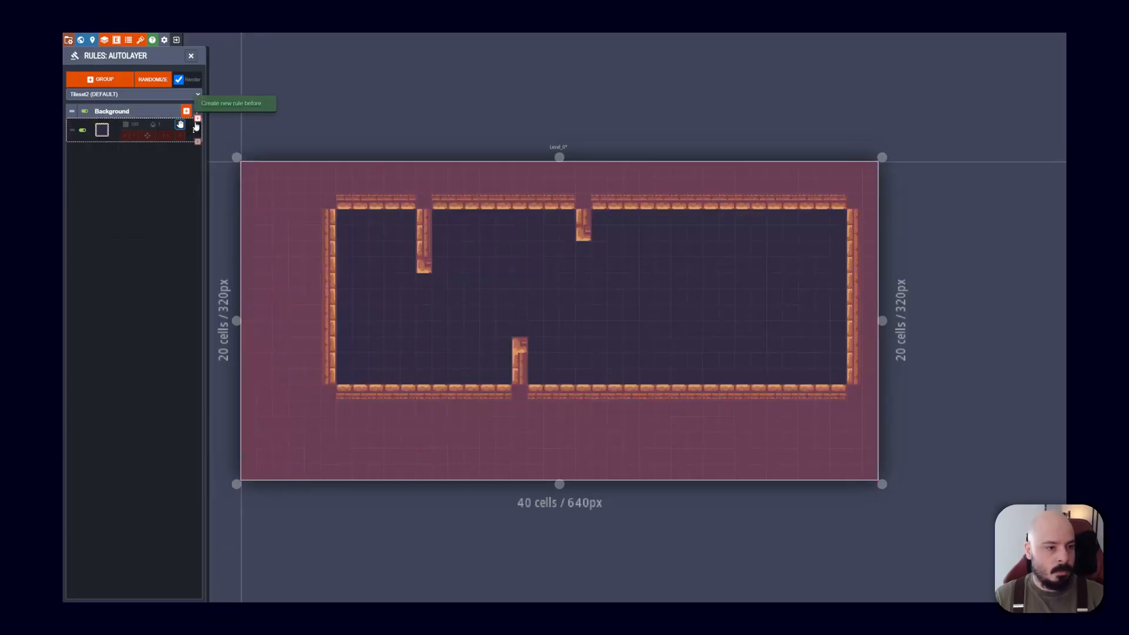
Add a Background rule that paints grass tiles on Stone floor cells with an empty cell above
click(196, 117)
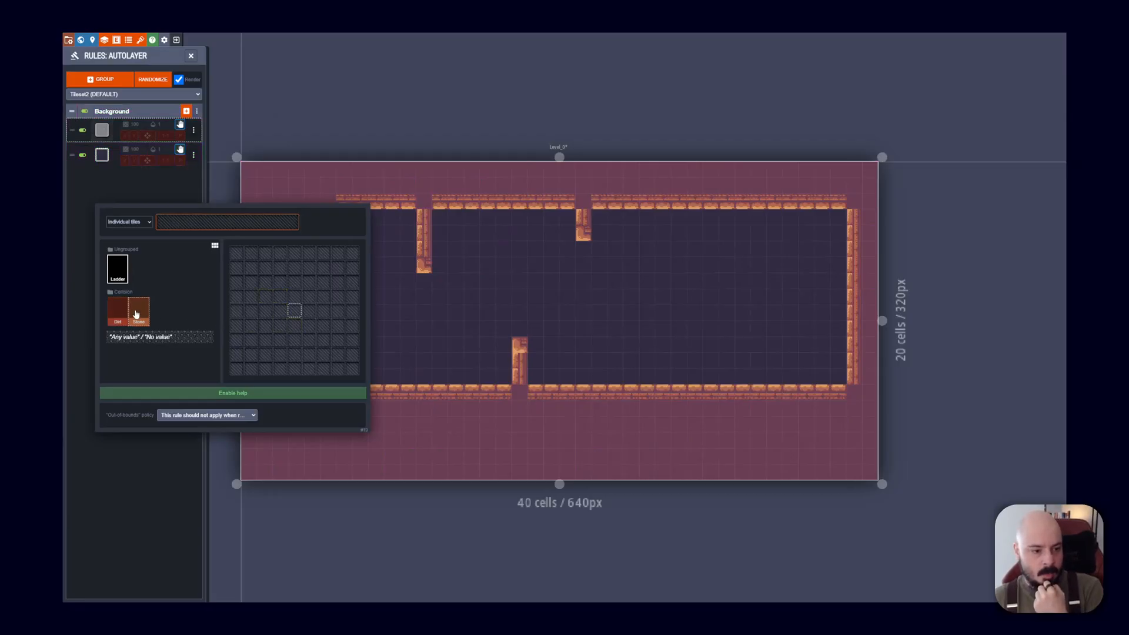
click(138, 312)
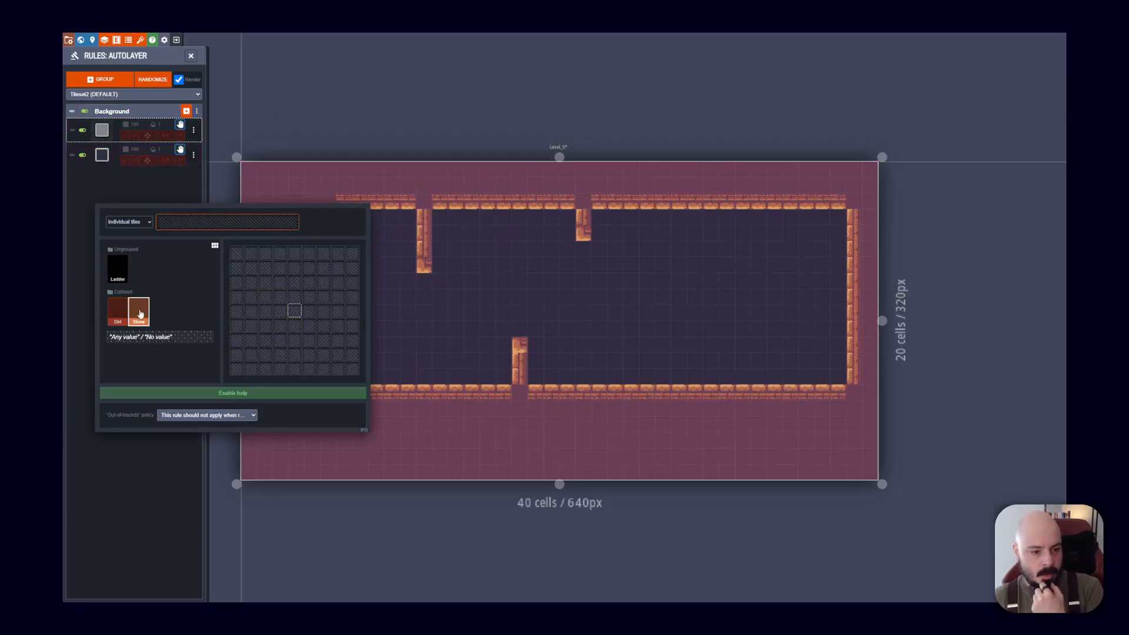
click(293, 326)
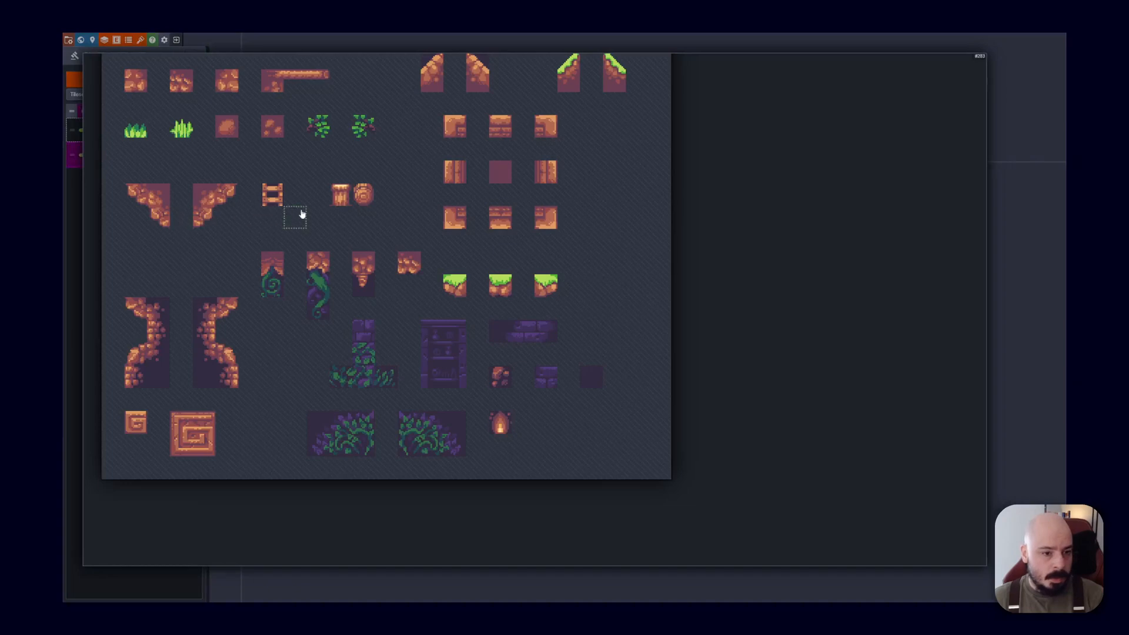
mouse_move(183, 455)
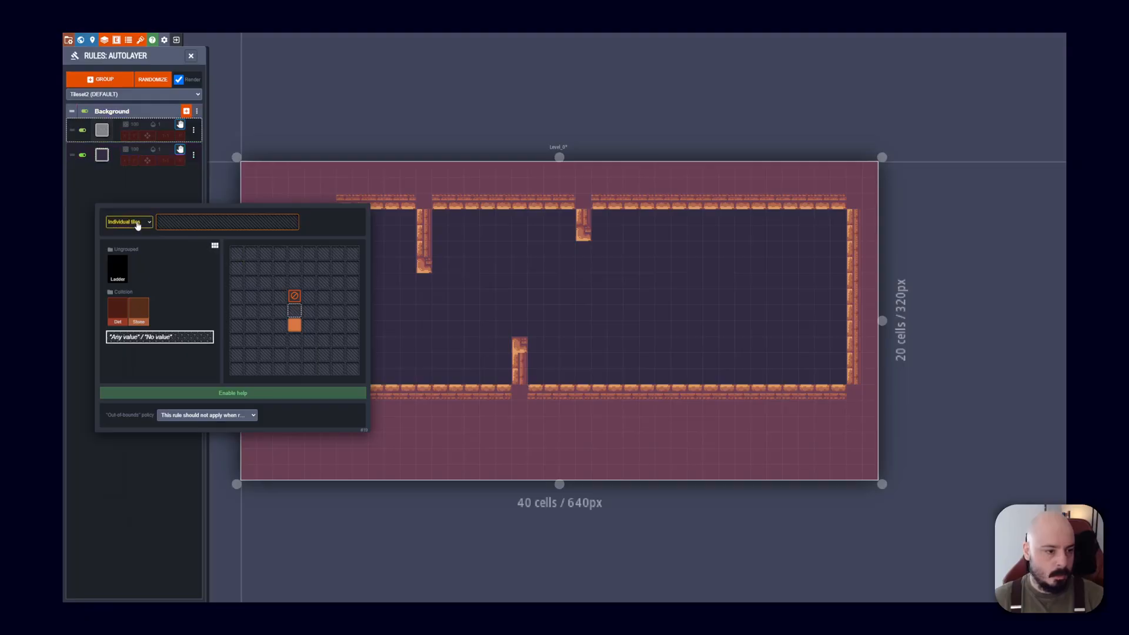
click(129, 221)
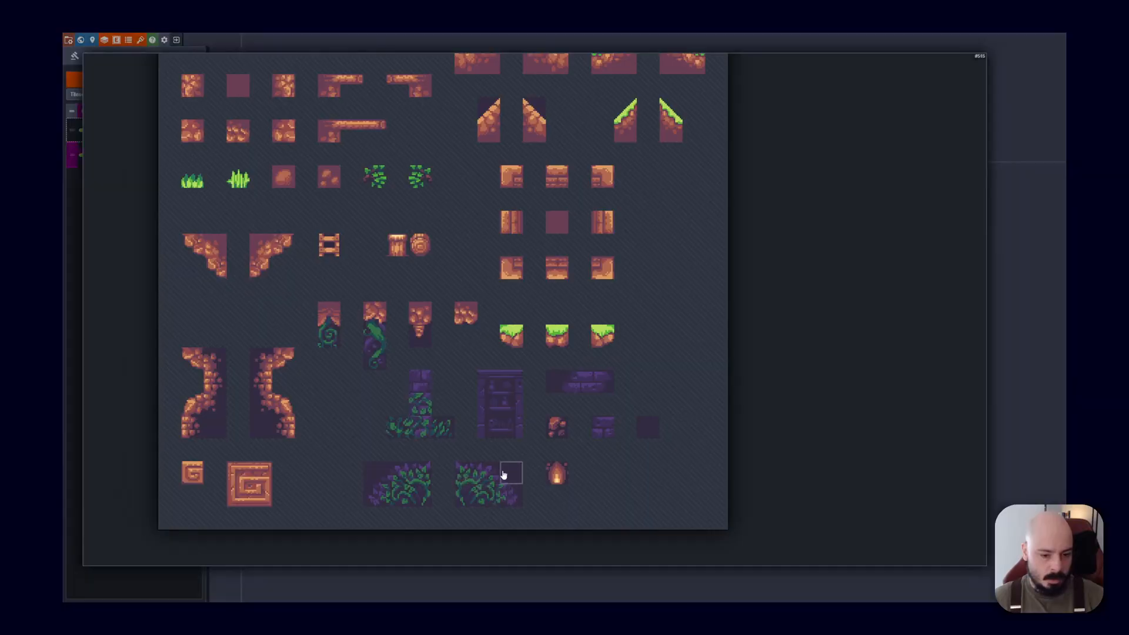
mouse_move(485, 499)
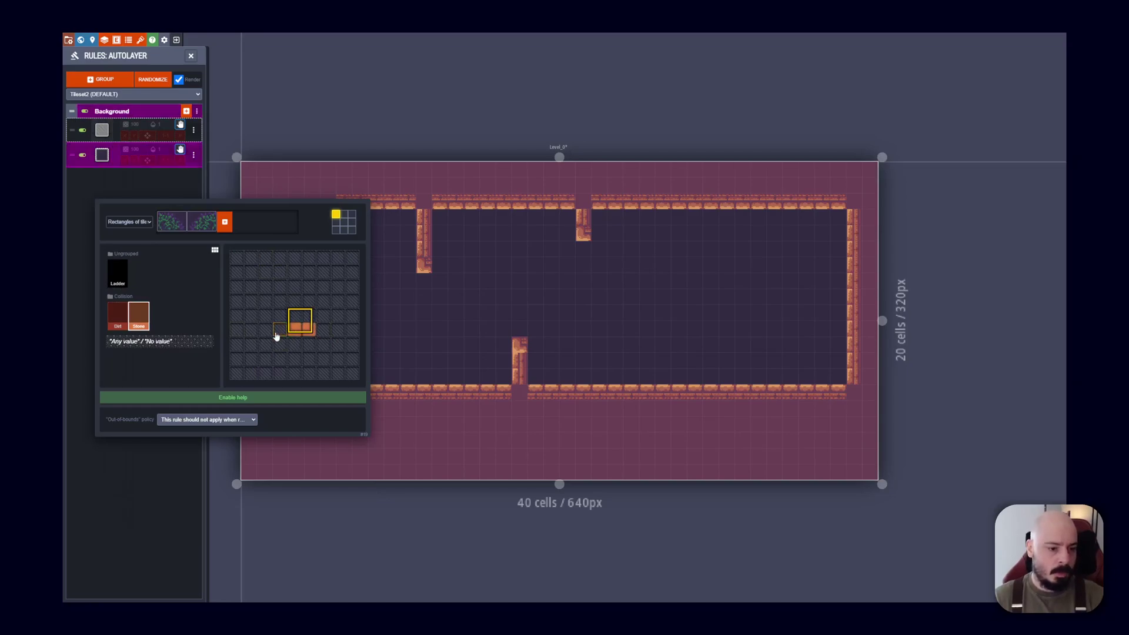
click(280, 329)
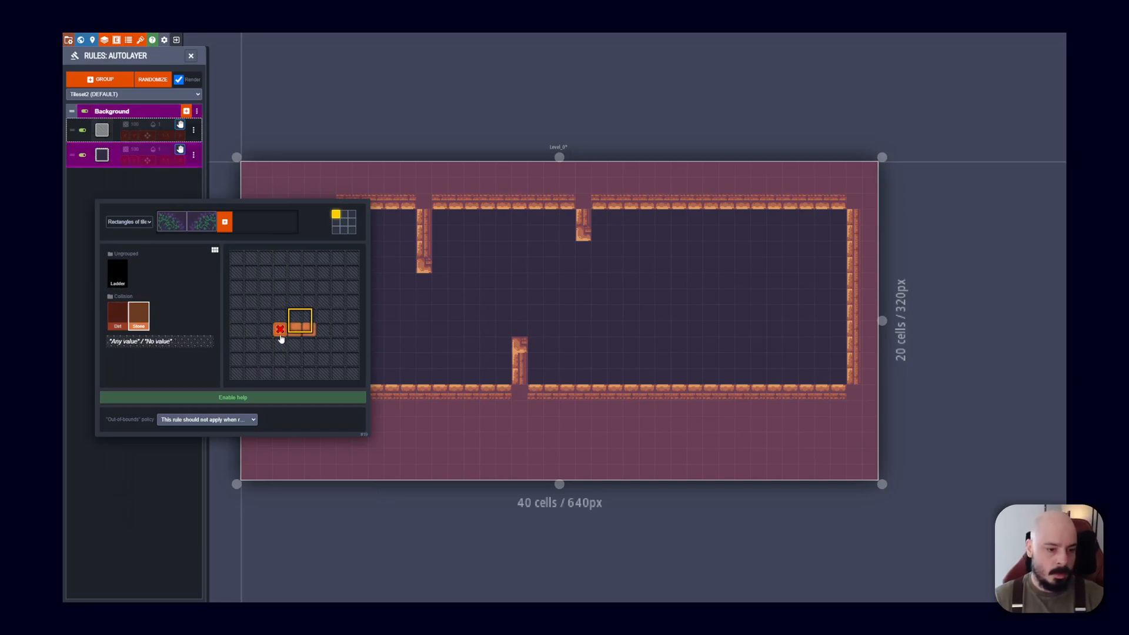
click(281, 329)
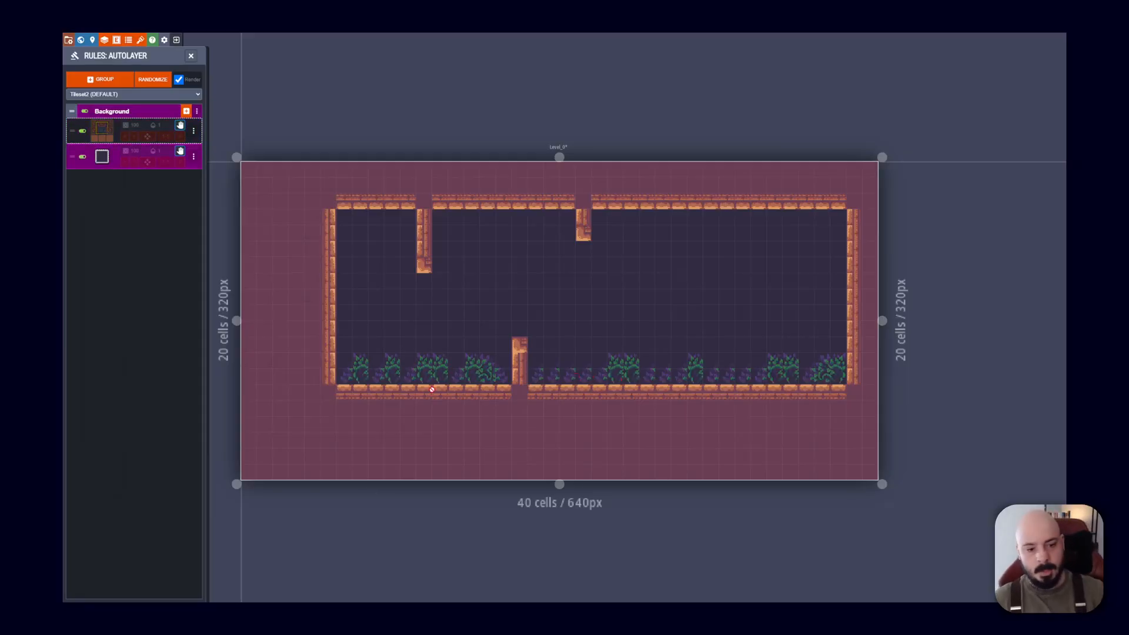
Show the grass rule's modulo and checkerboard options to thin placements into sparse clumps
click(101, 157)
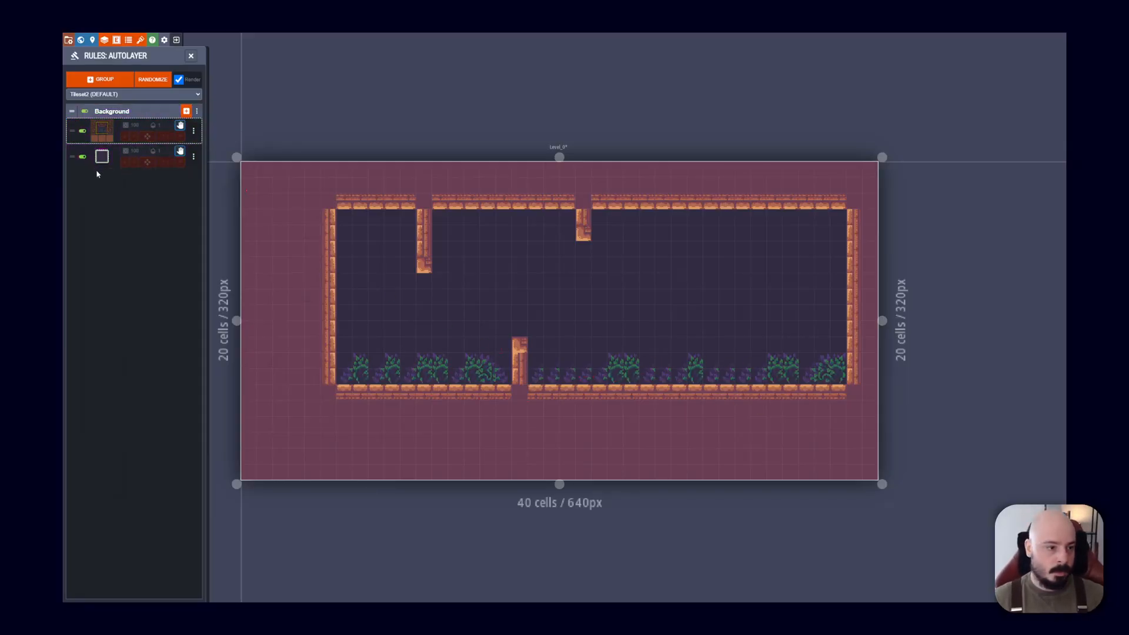
mouse_move(147, 137)
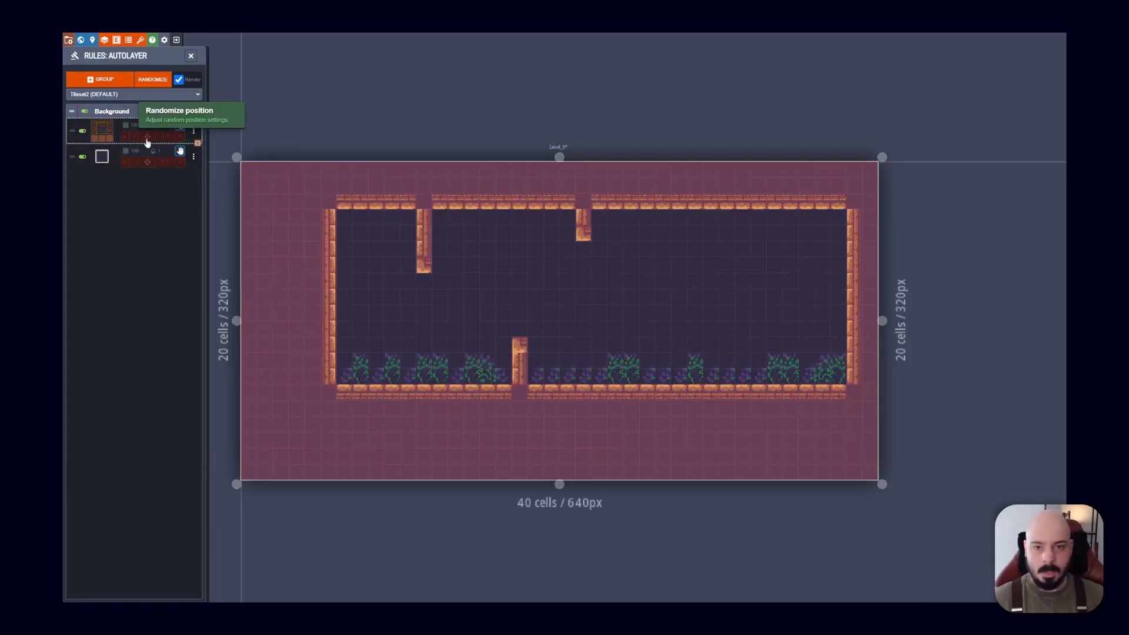
mouse_move(159, 137)
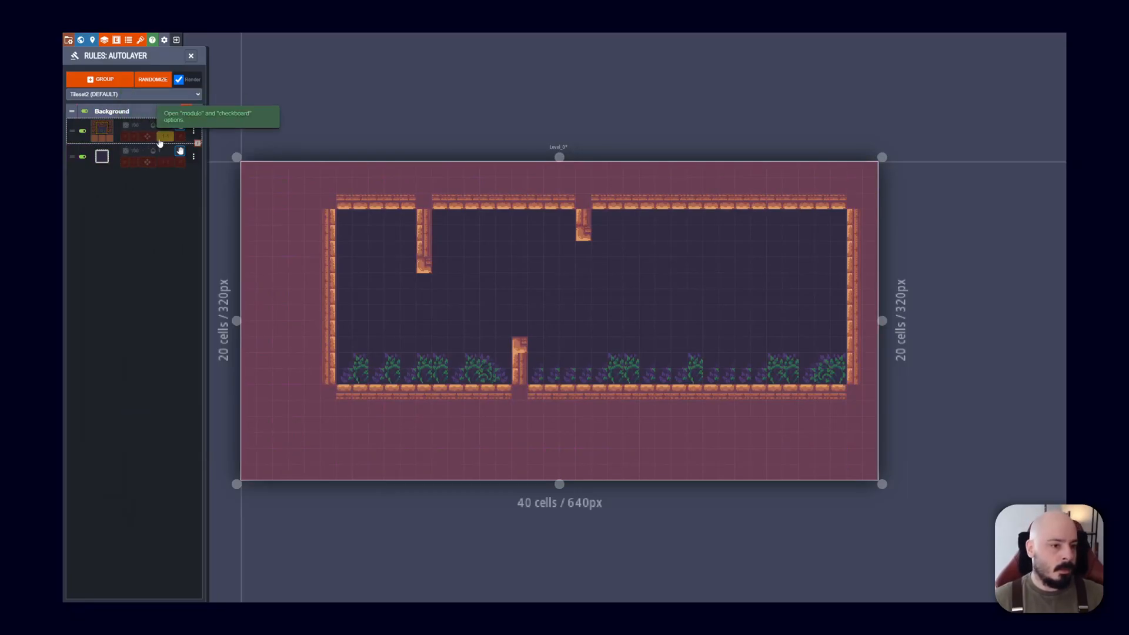
click(180, 136)
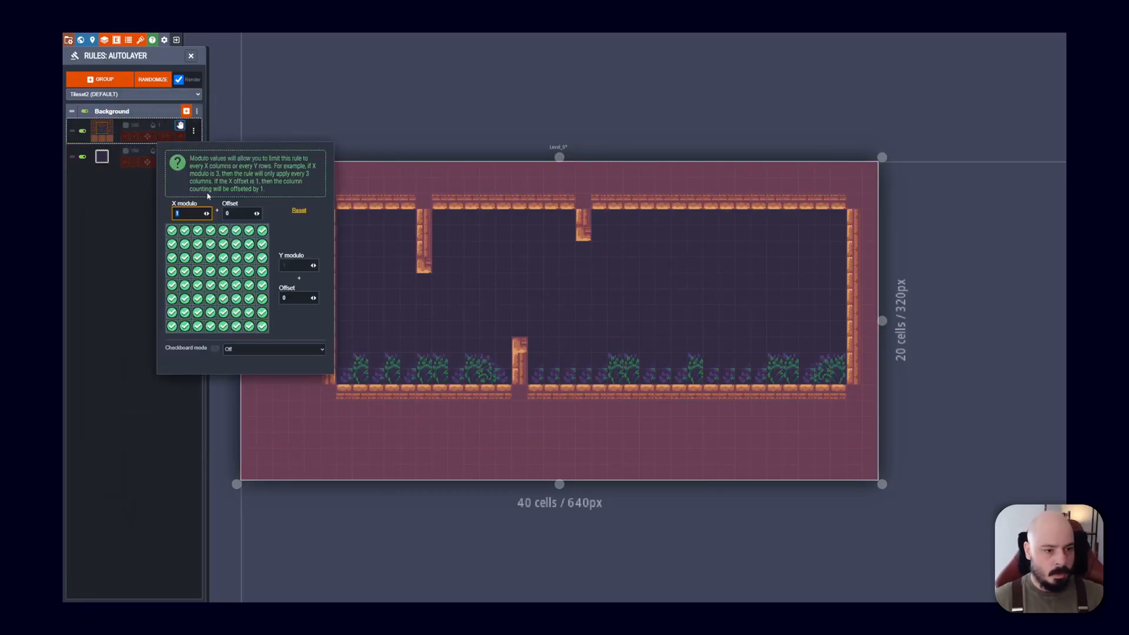
mouse_move(190, 213)
text(3)
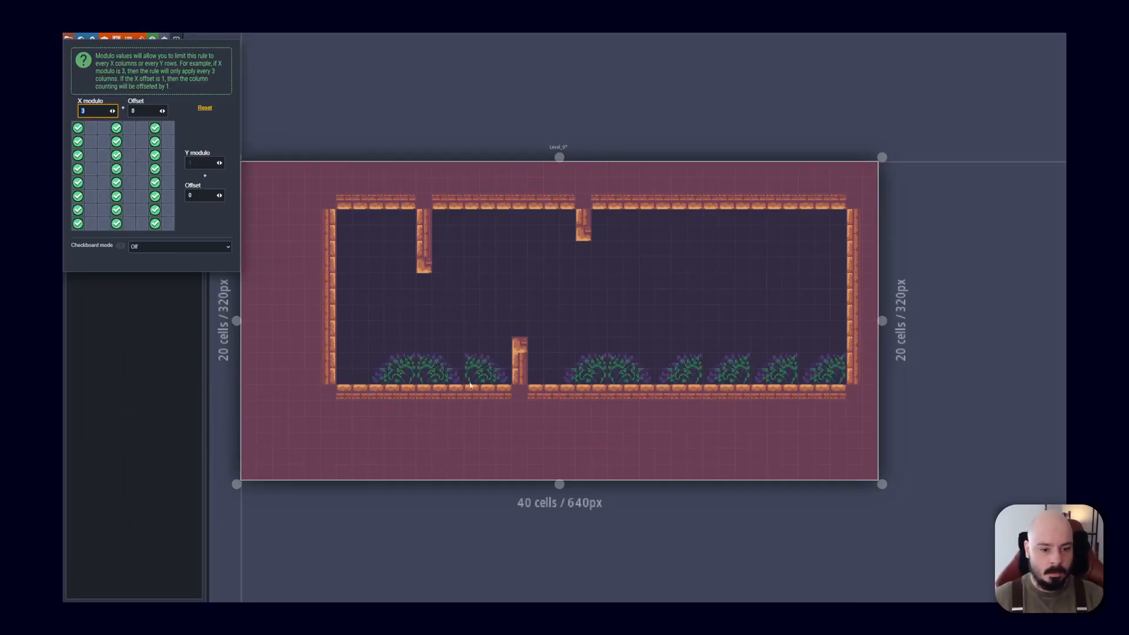
mouse_move(97, 111)
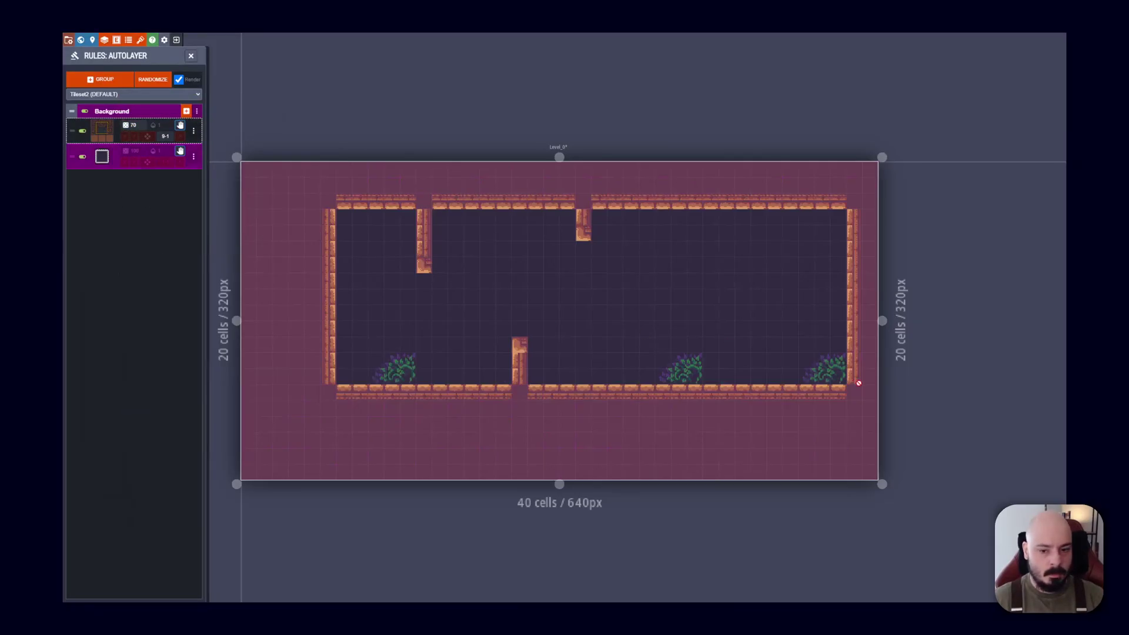
mouse_move(148, 135)
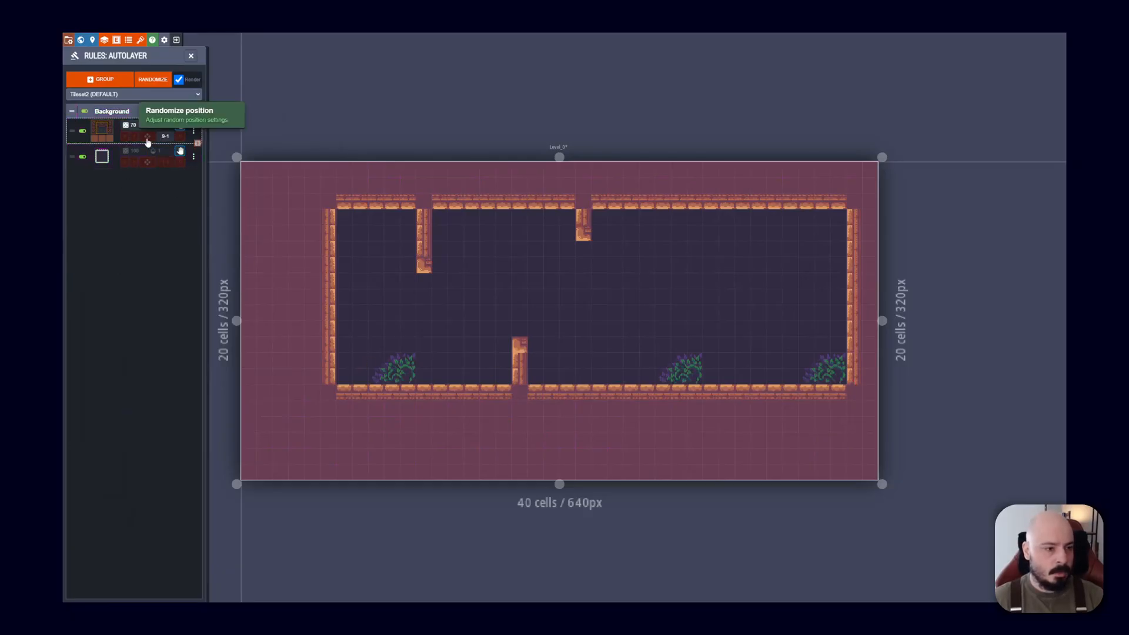
mouse_move(180, 137)
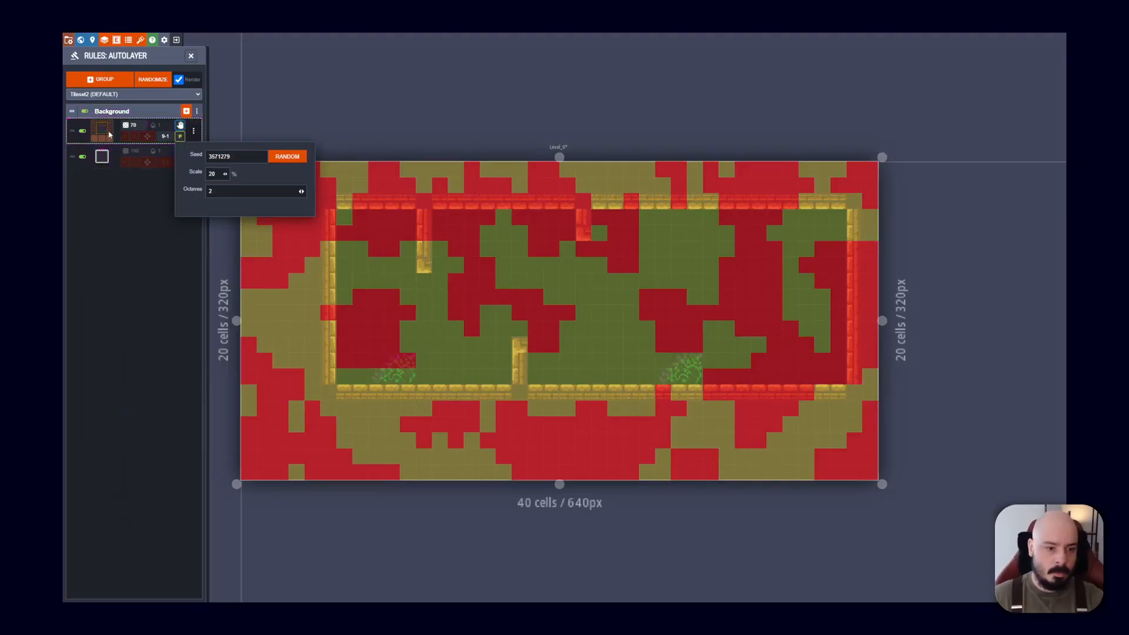
click(112, 111)
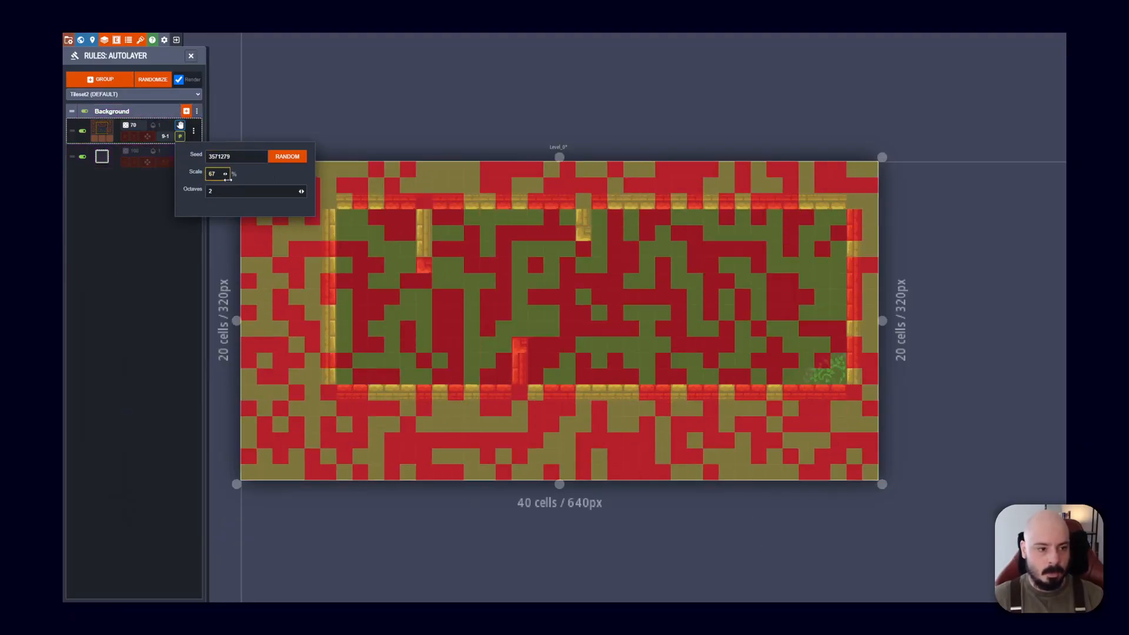
click(179, 125)
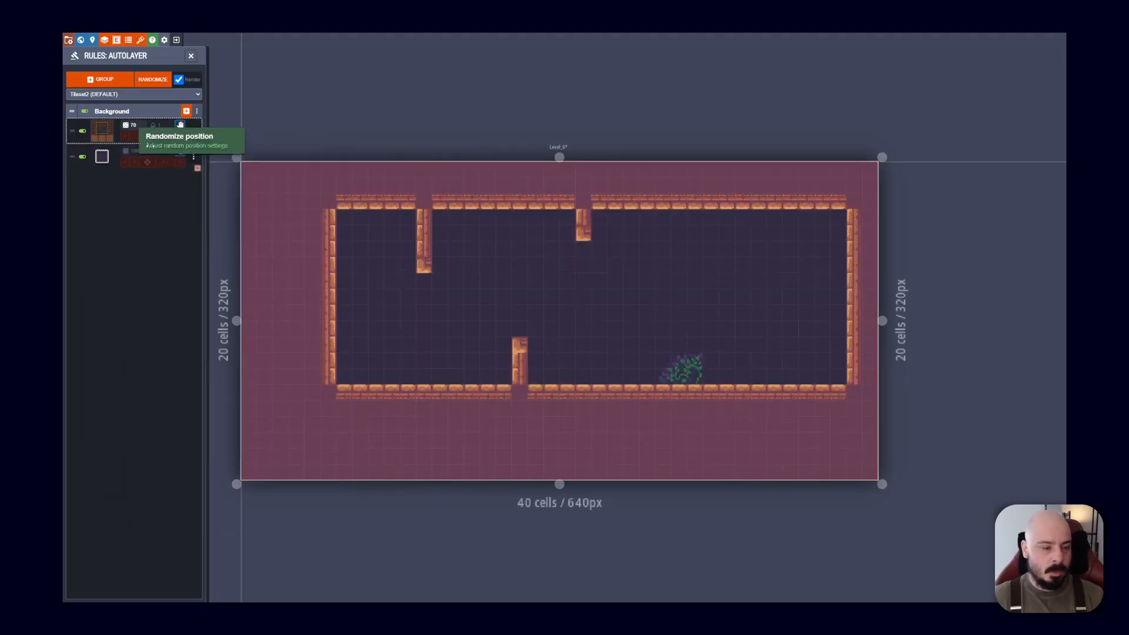
click(166, 137)
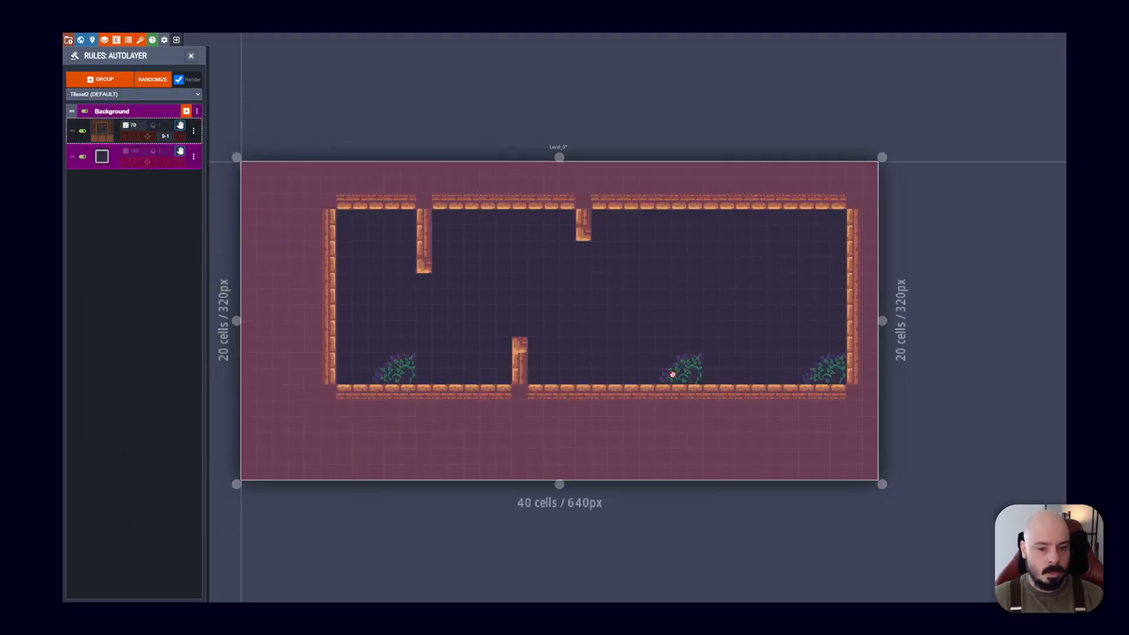
click(186, 111)
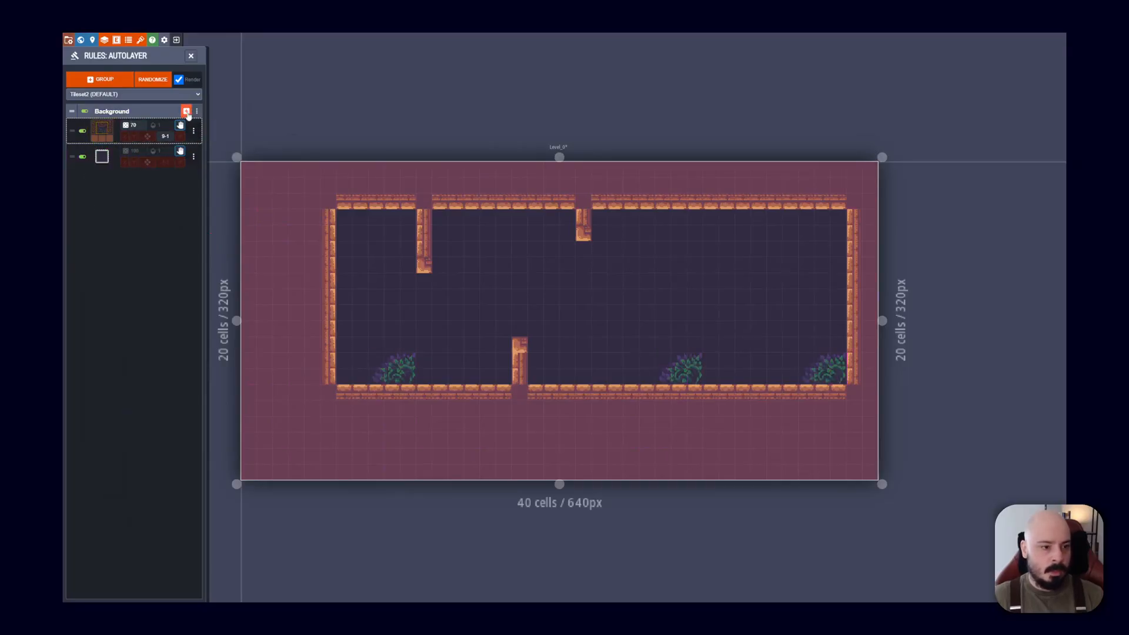
Add an empty-cell rule placing purple bricks as rectangles of tiles in X-modulo columns
click(186, 111)
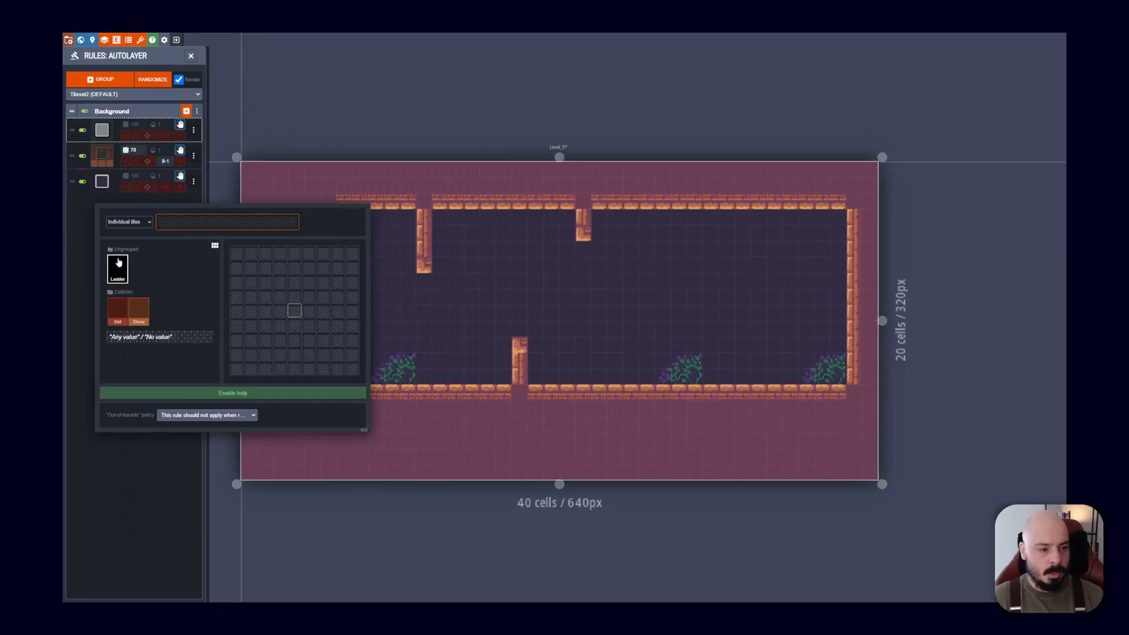
click(293, 311)
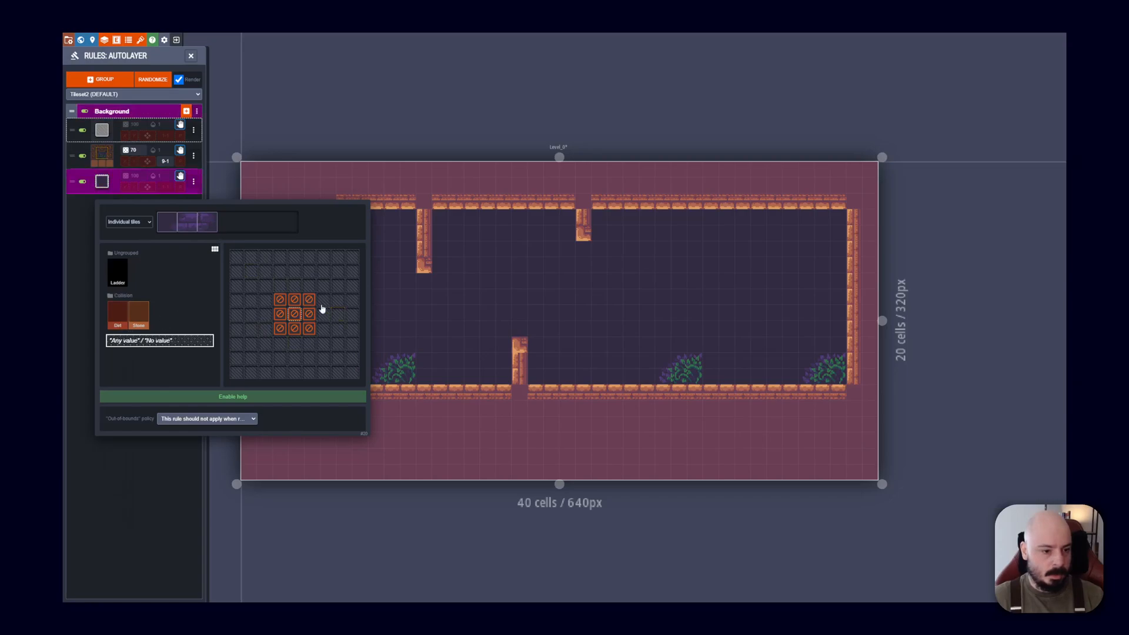
click(102, 183)
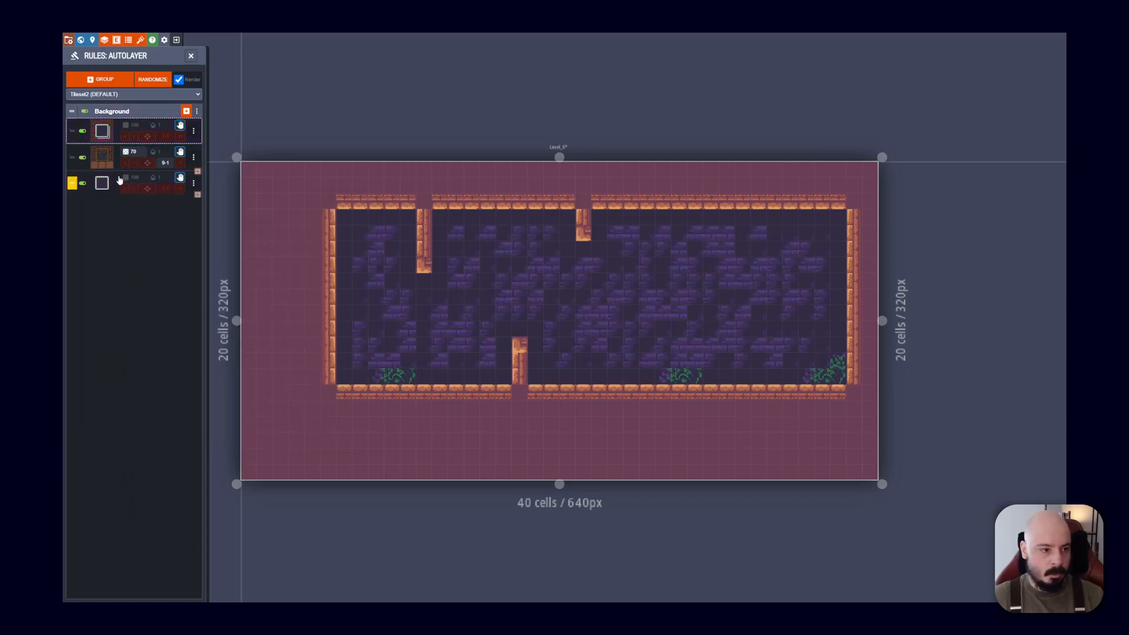
mouse_move(161, 136)
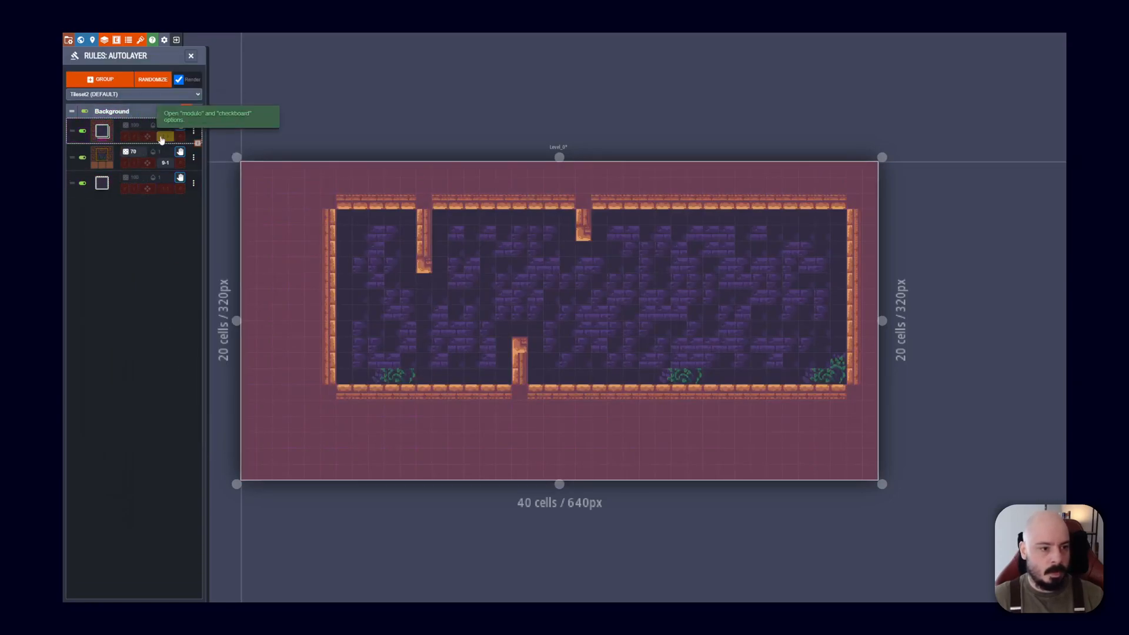
click(163, 137)
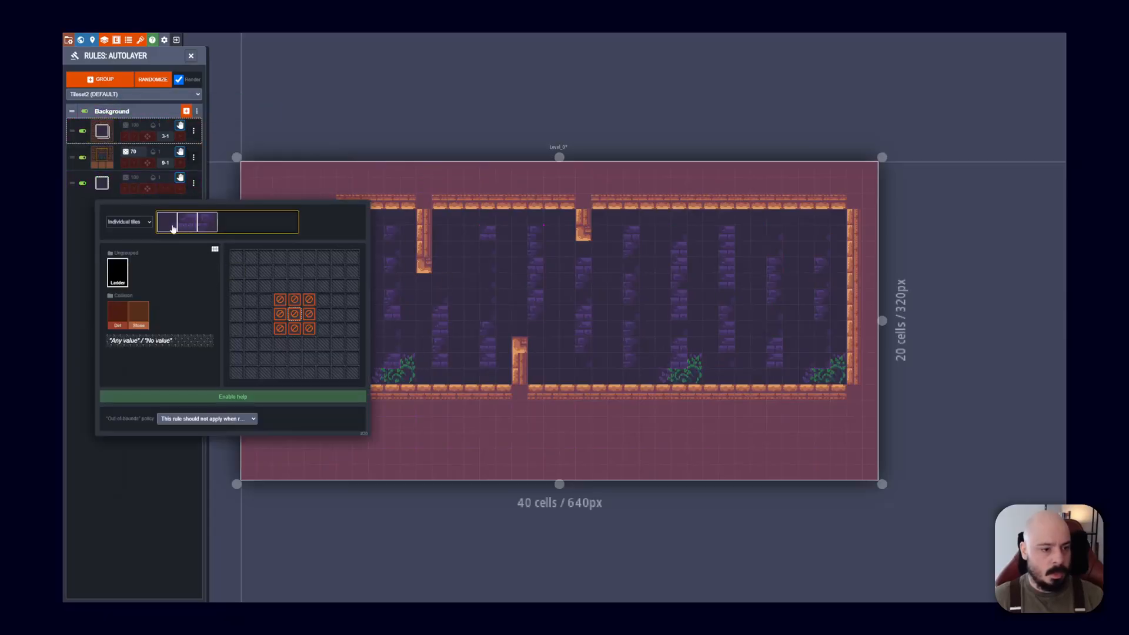
click(129, 223)
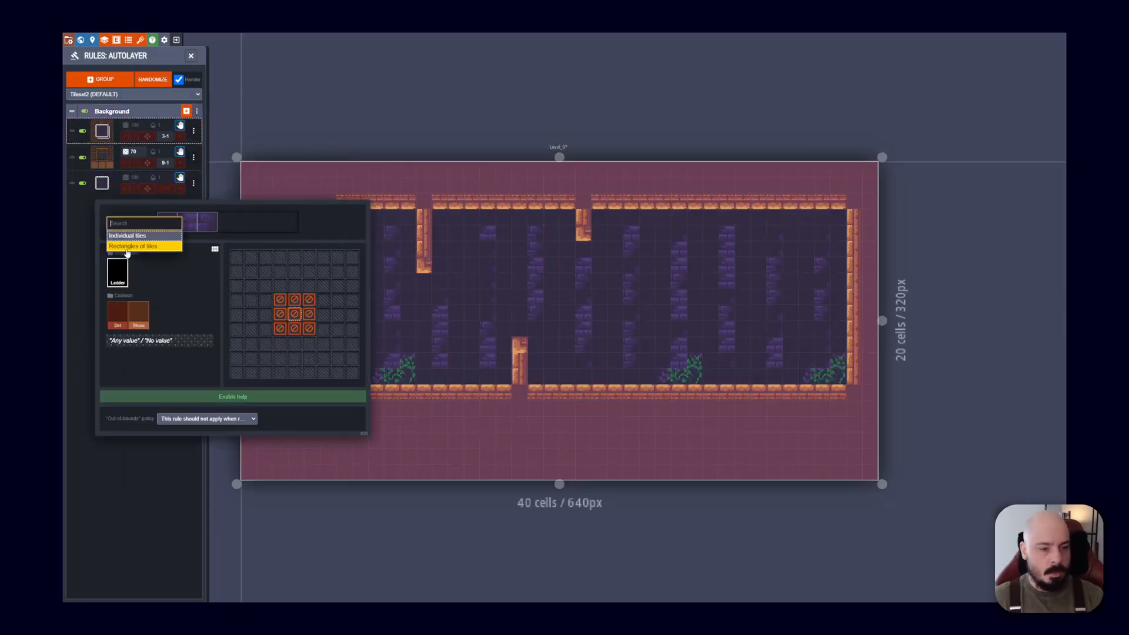
click(133, 246)
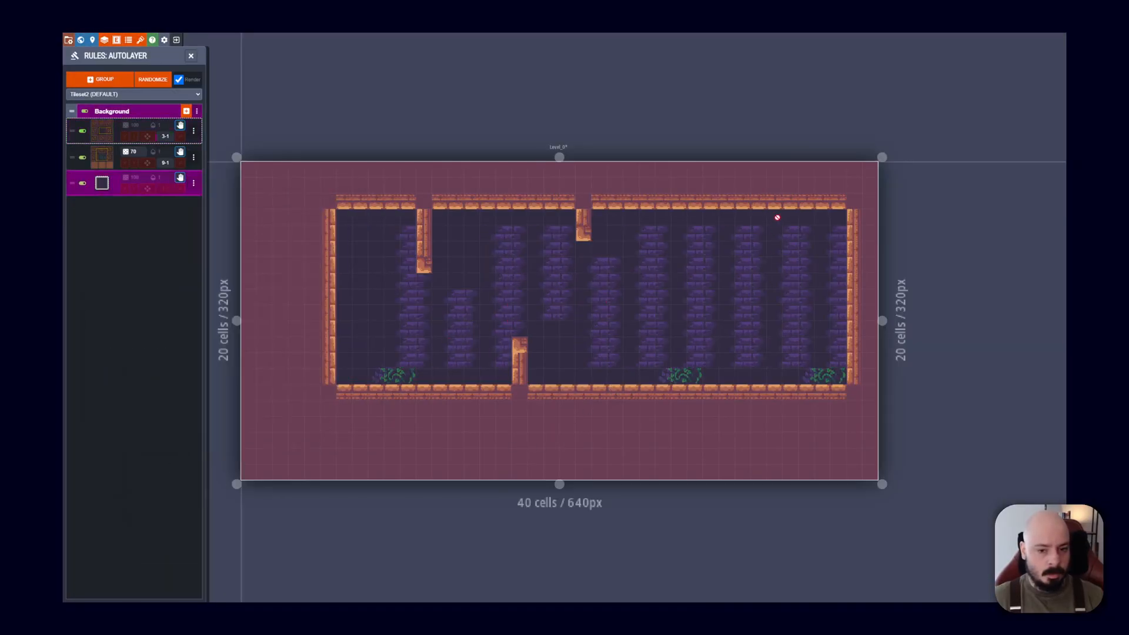
Lower the brick rule's chance and reshuffle so bricks become sparse scattered patches
click(101, 128)
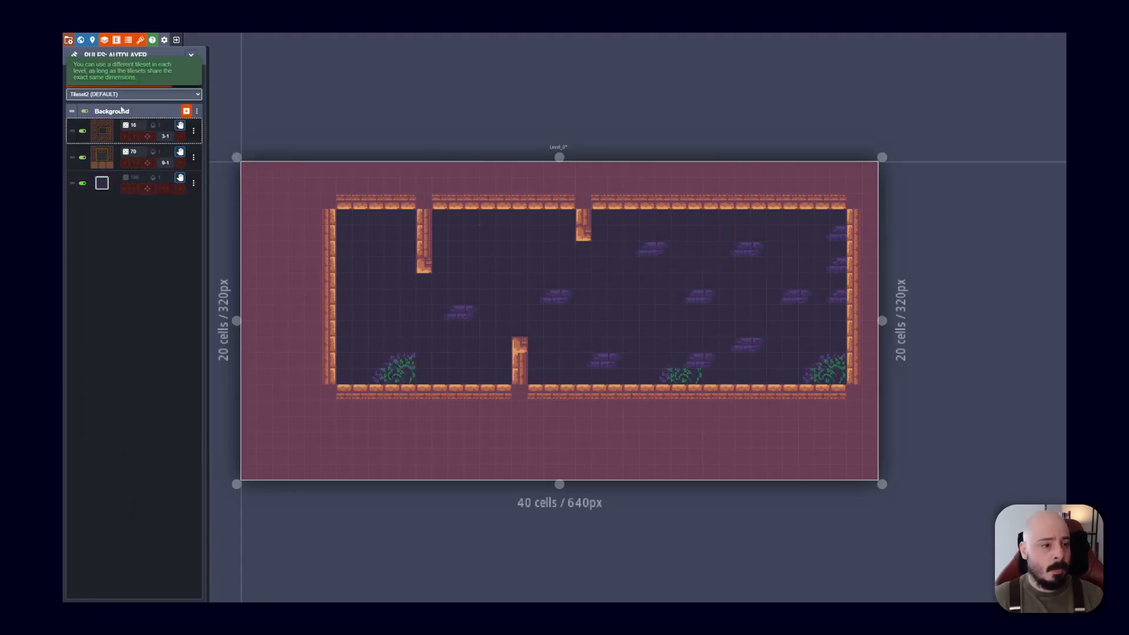
click(108, 131)
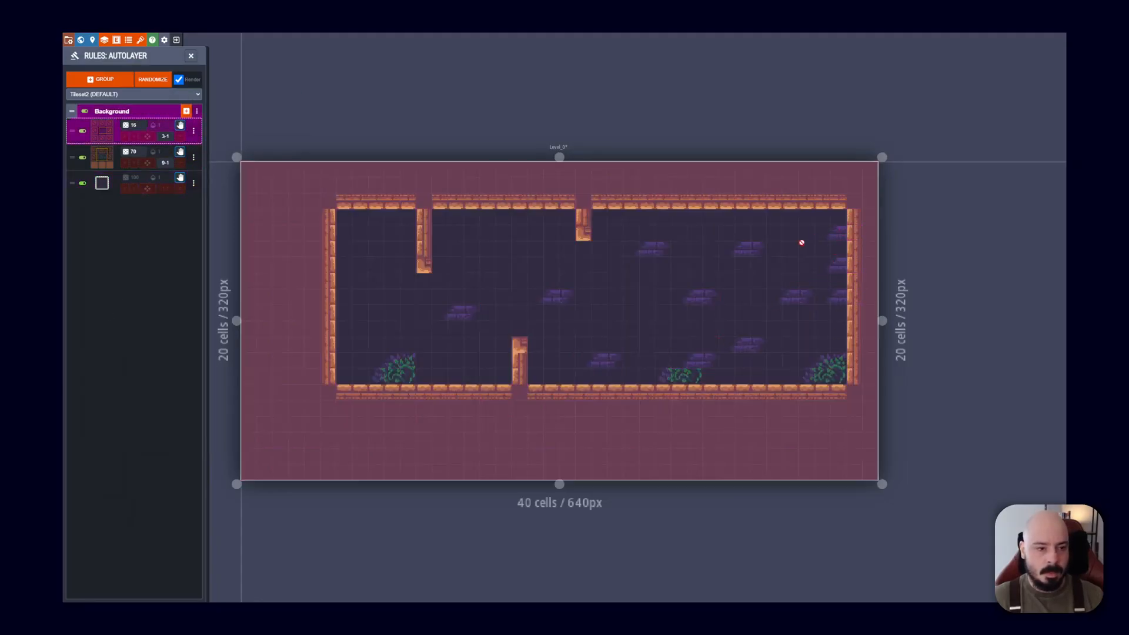
click(102, 183)
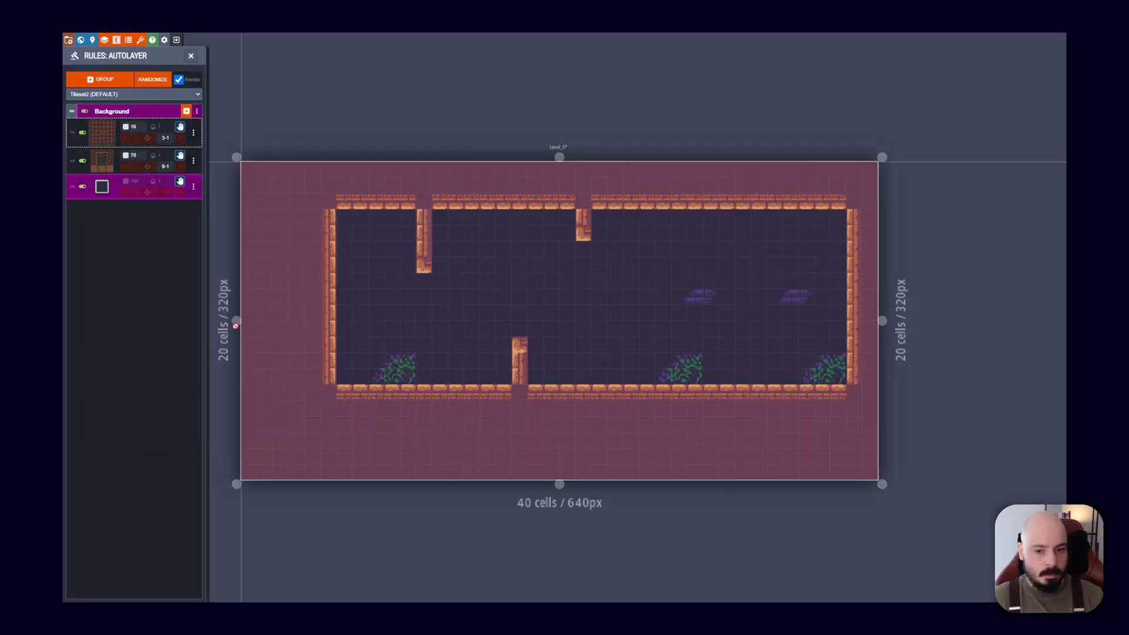
mouse_move(702, 324)
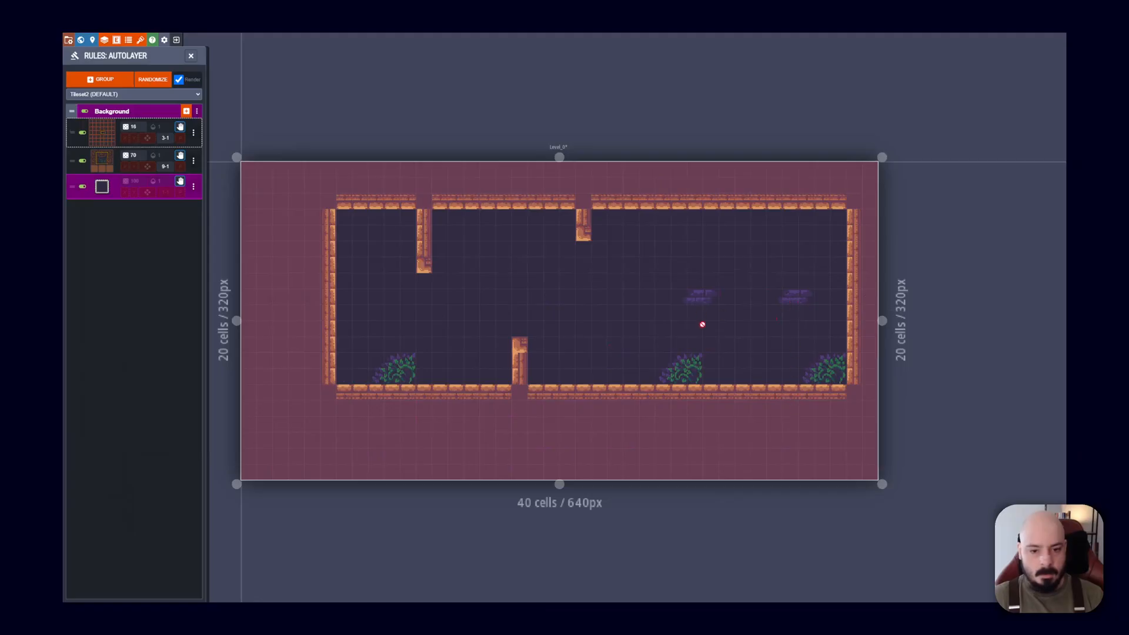
click(102, 133)
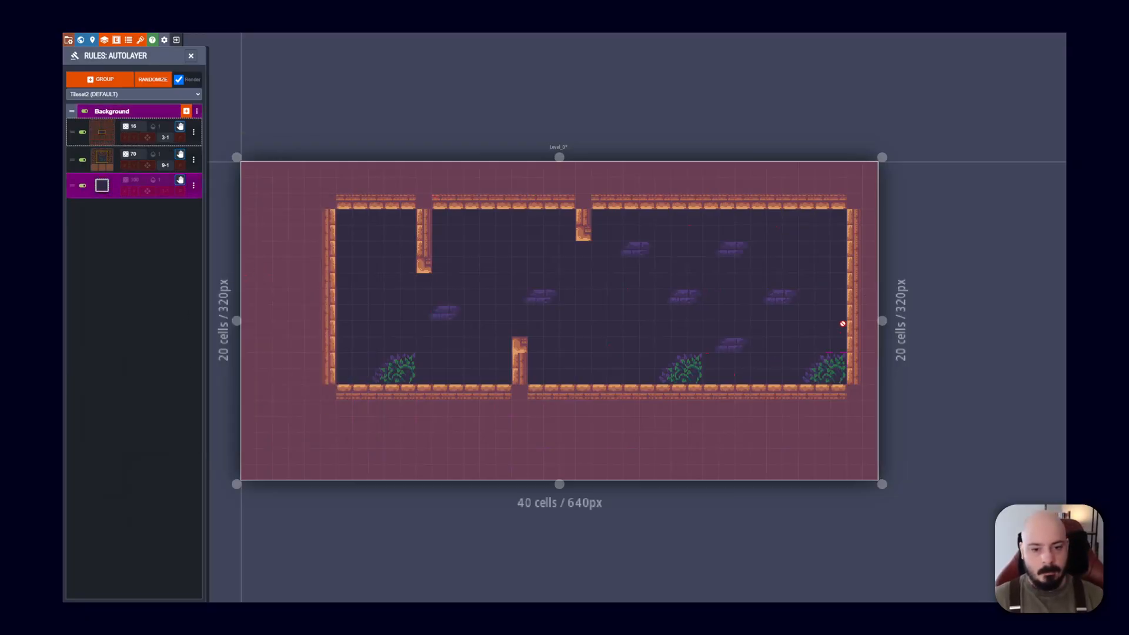
click(101, 128)
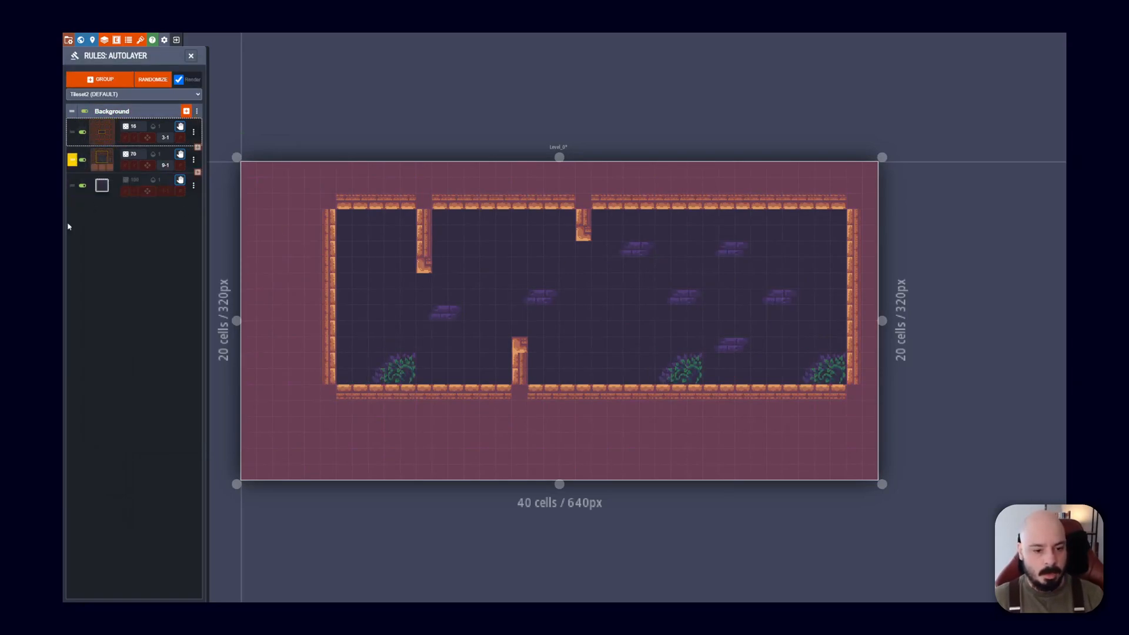
click(112, 185)
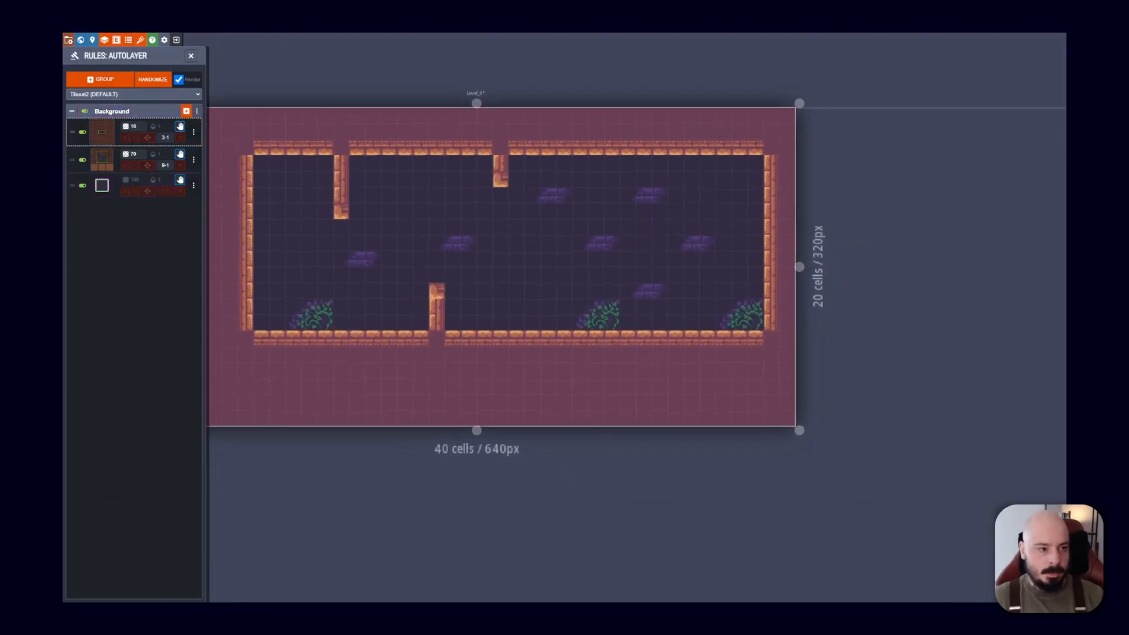
mouse_move(116, 40)
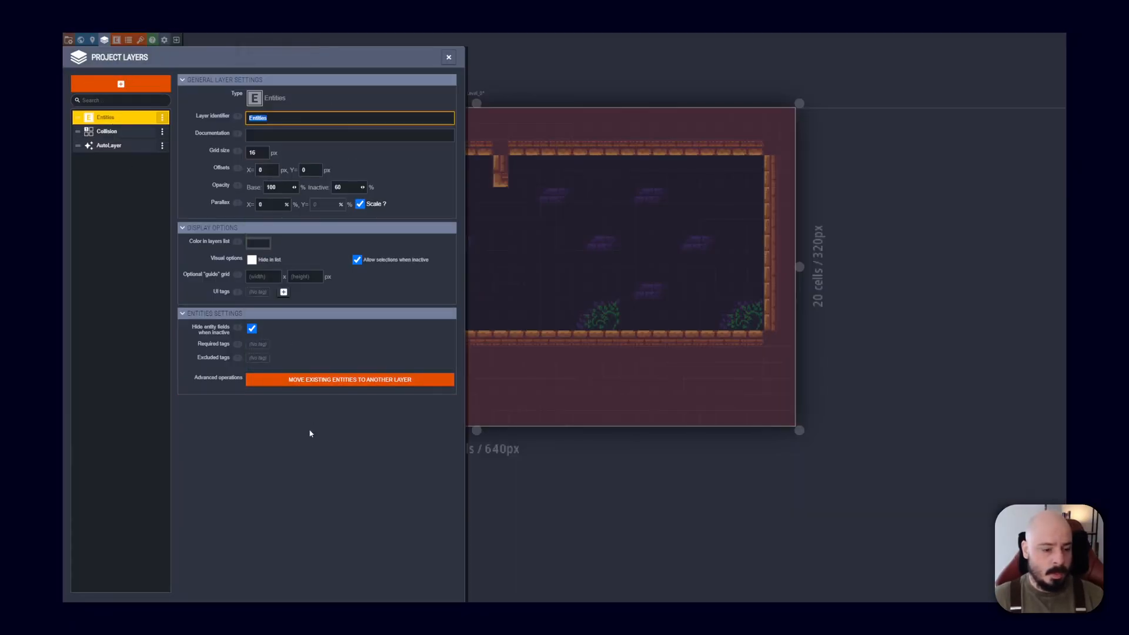
Add a first 16×16 RectRegion entity definition in the project's Entities panel
click(448, 57)
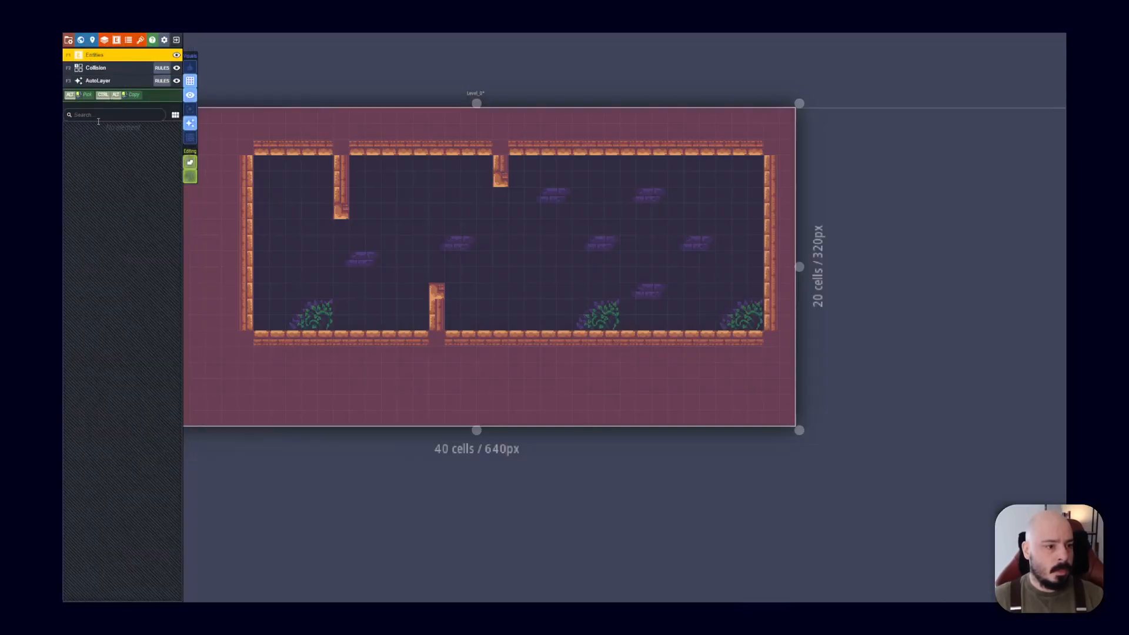
right_click(94, 55)
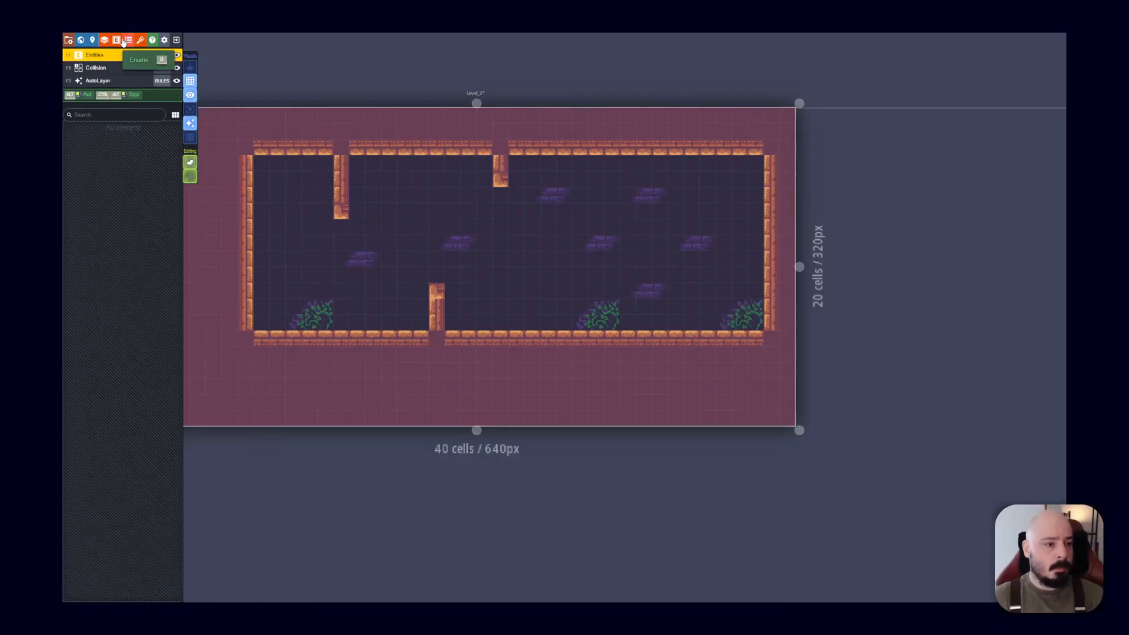
click(117, 40)
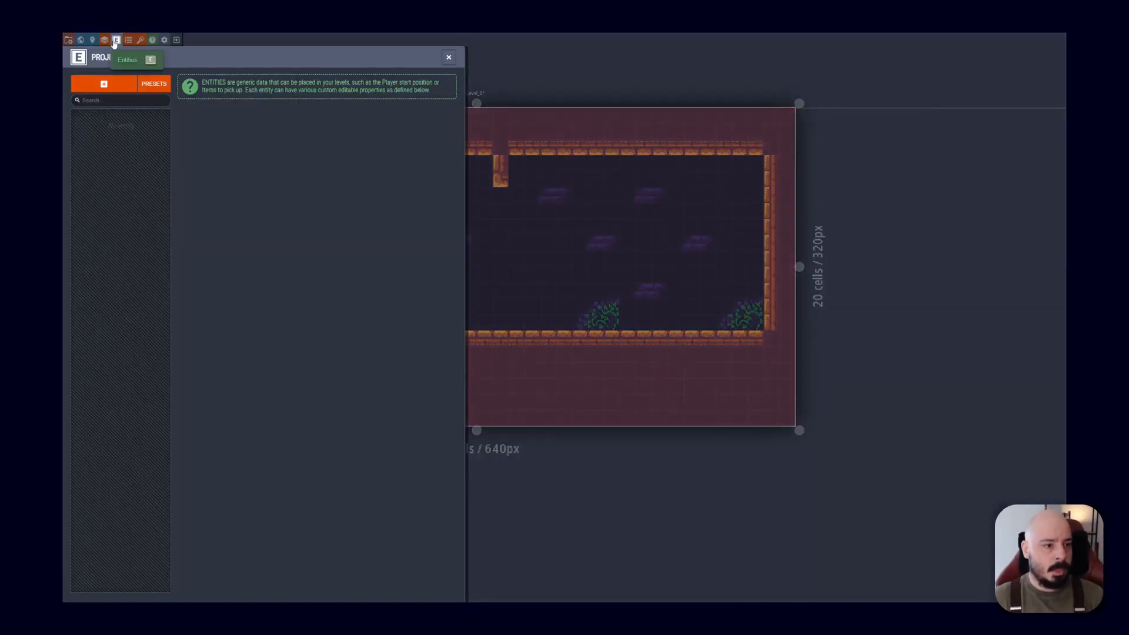
click(103, 84)
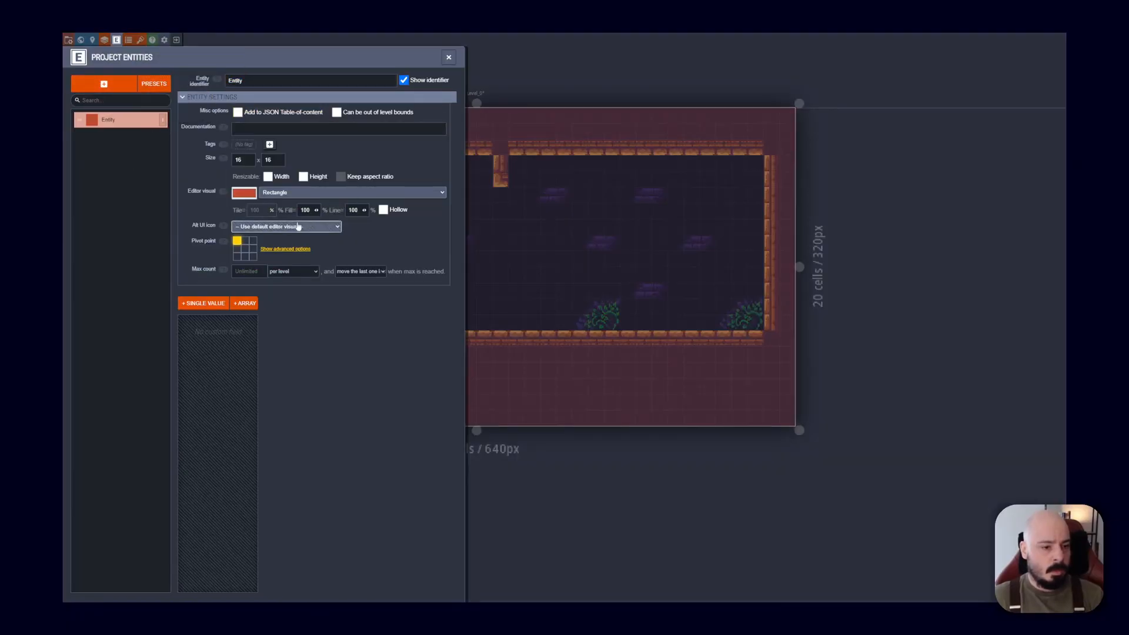
mouse_move(237, 159)
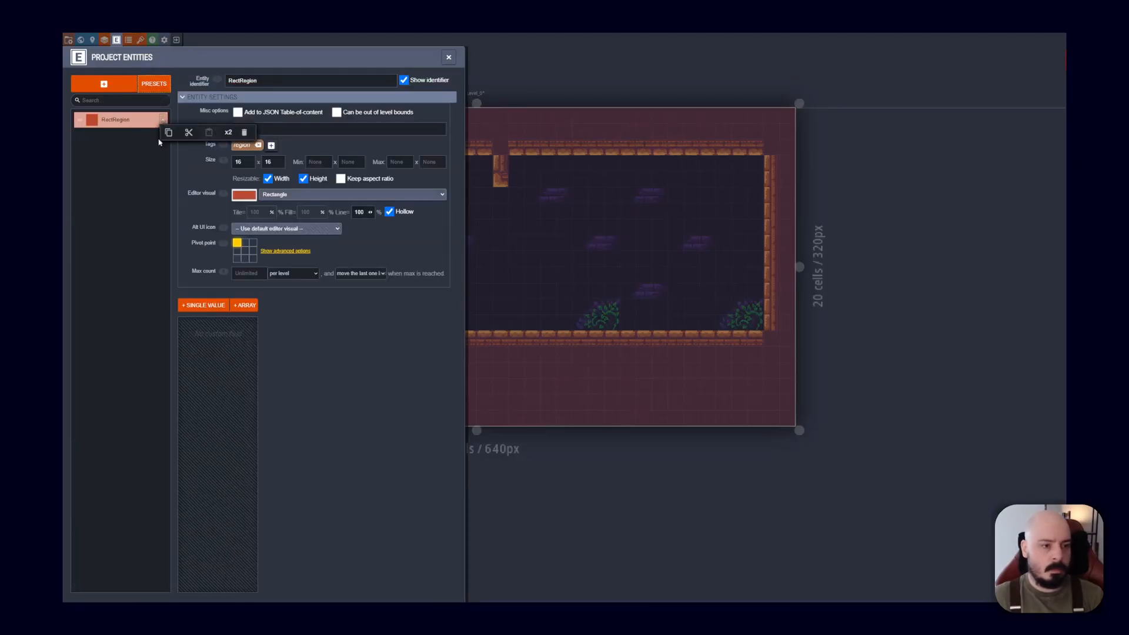
Replace RectRegion with a PlayerStart entity listed in the JSON table of contents
click(103, 83)
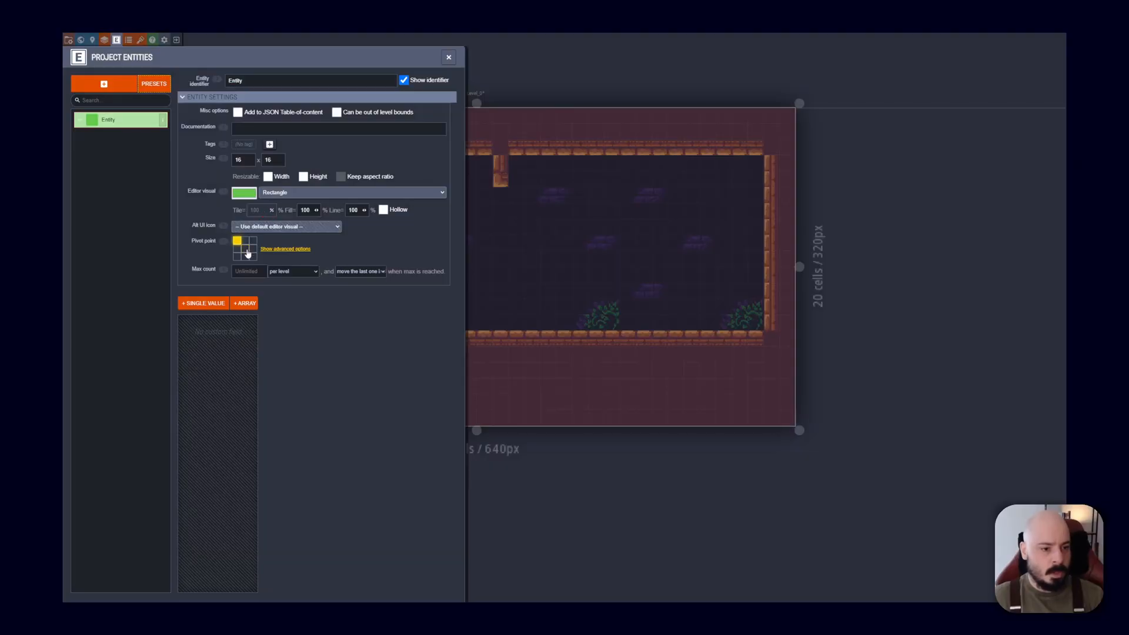
mouse_move(353, 177)
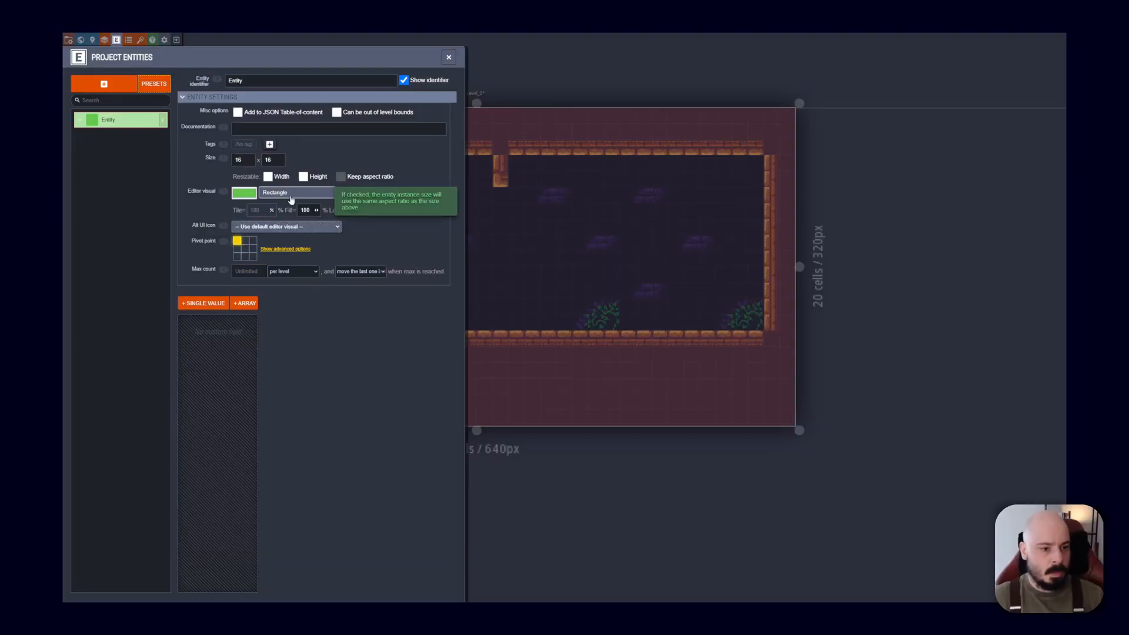
mouse_move(203, 302)
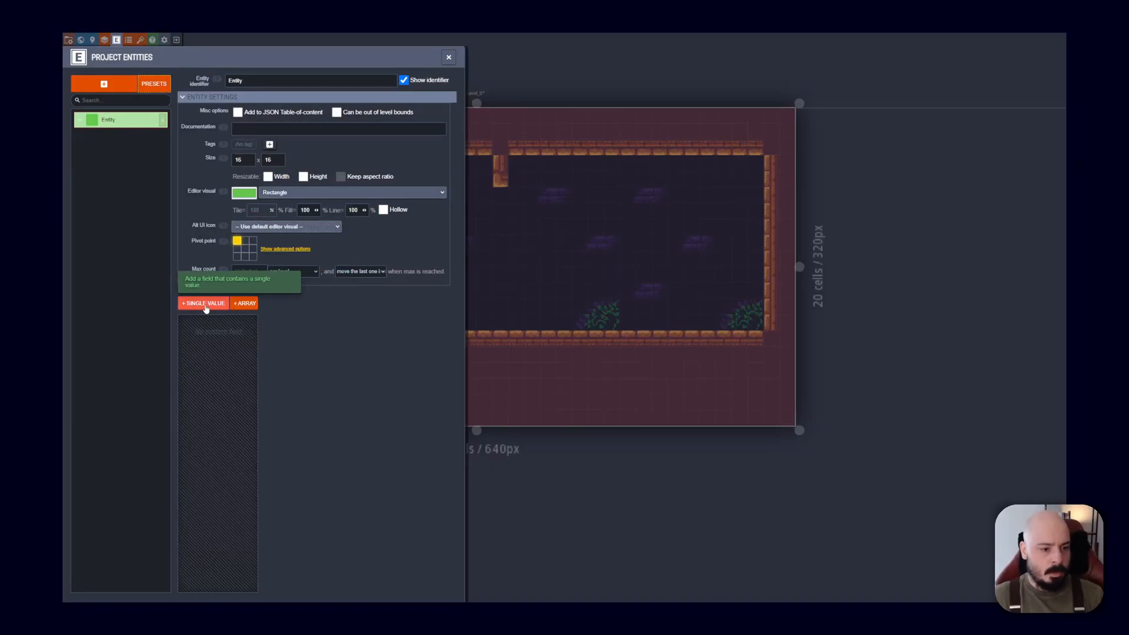
mouse_move(275, 321)
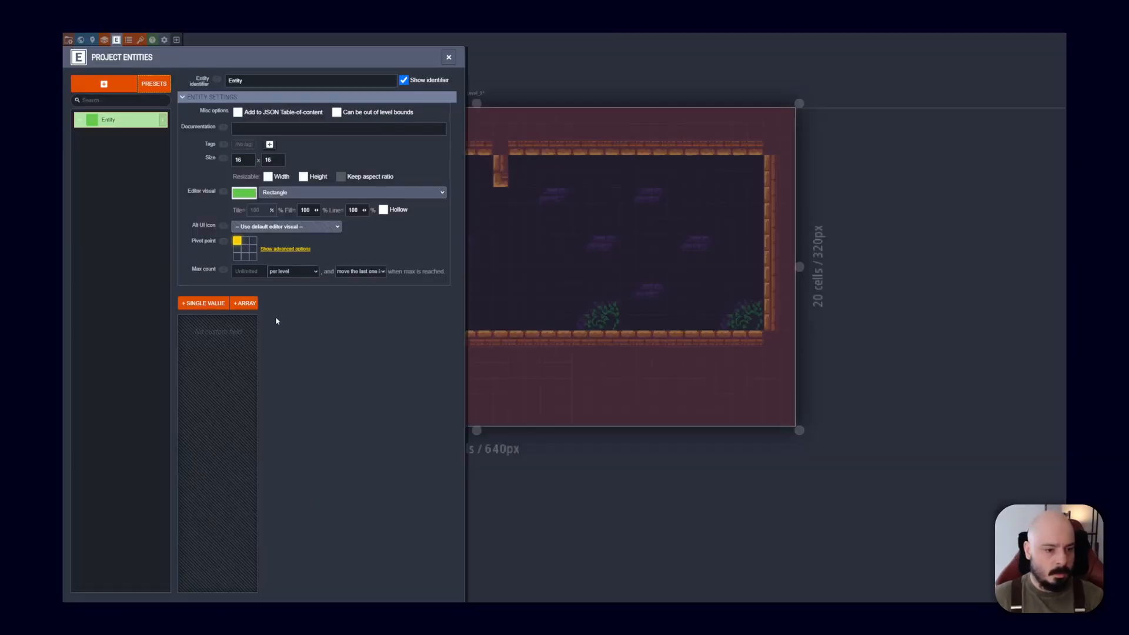
mouse_move(336, 112)
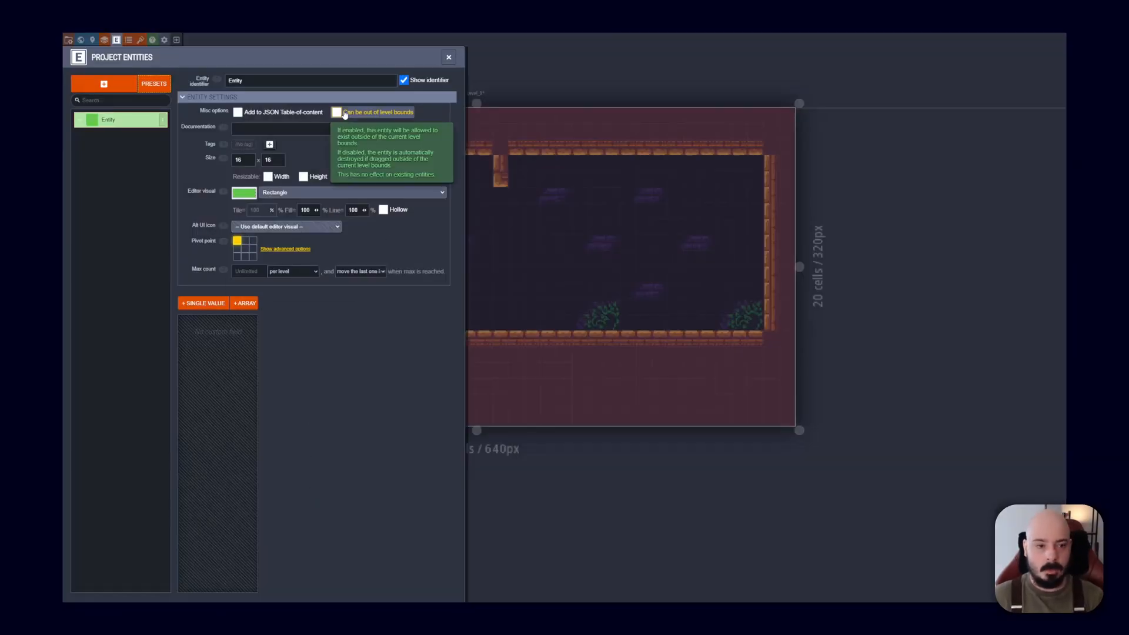
mouse_move(281, 111)
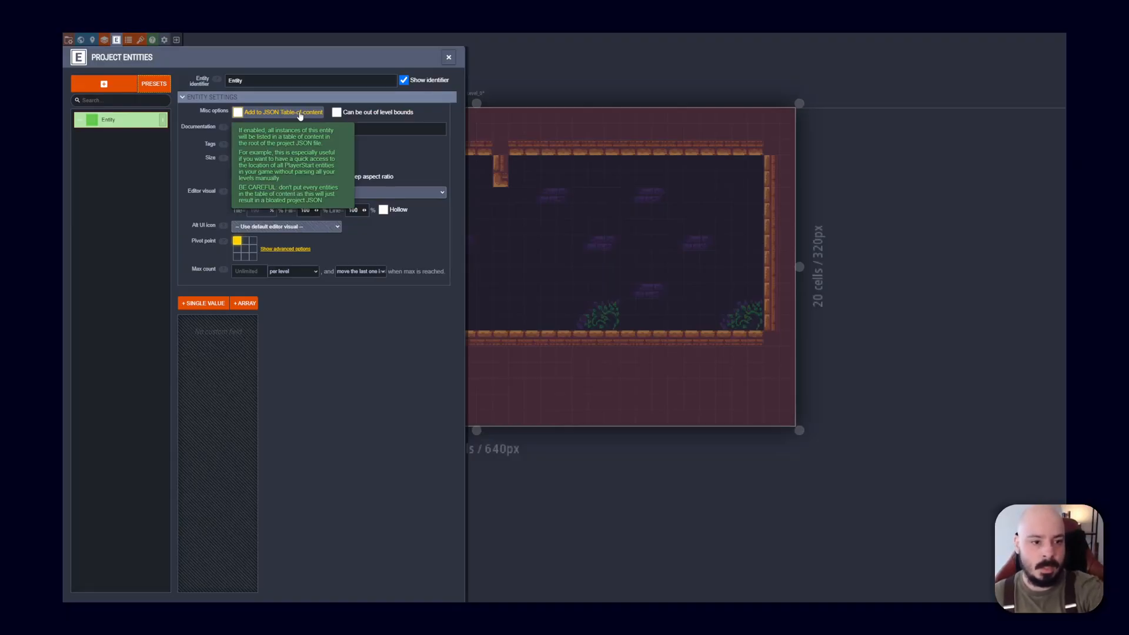
click(238, 112)
text(PlayerStart)
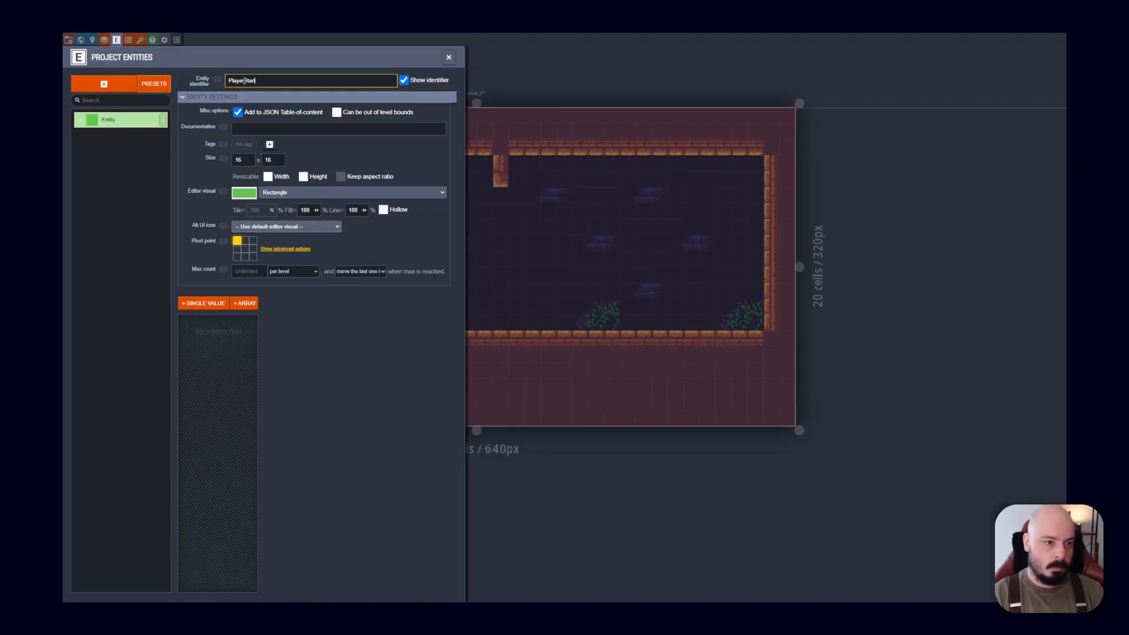
click(448, 56)
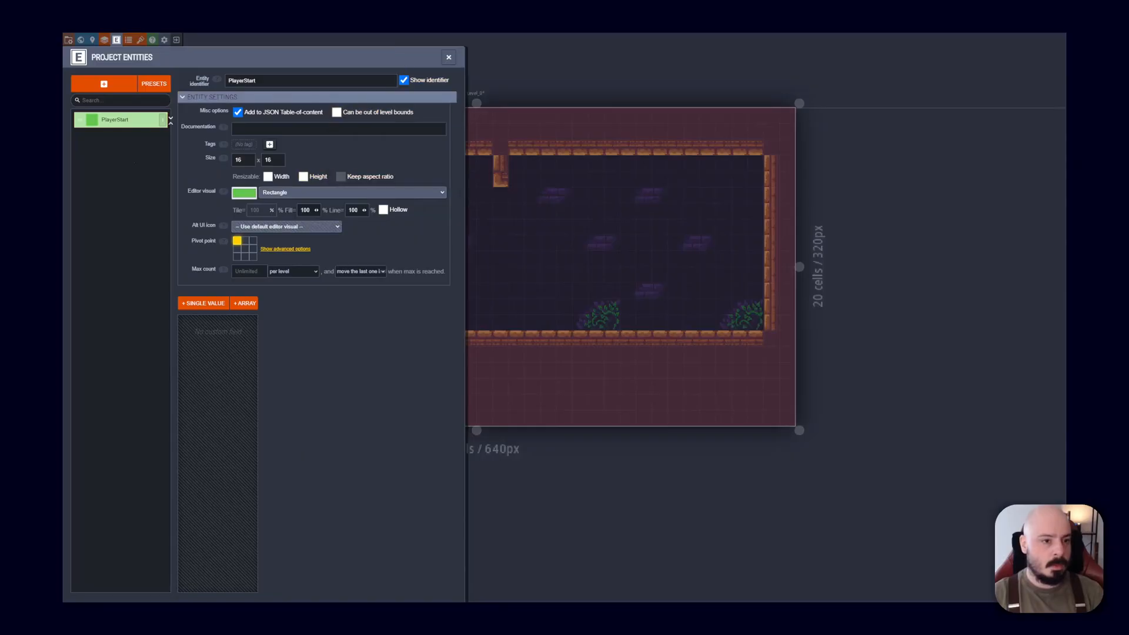
Limit PlayerStart to a maximum count of 1 in the world
click(248, 271)
text(1)
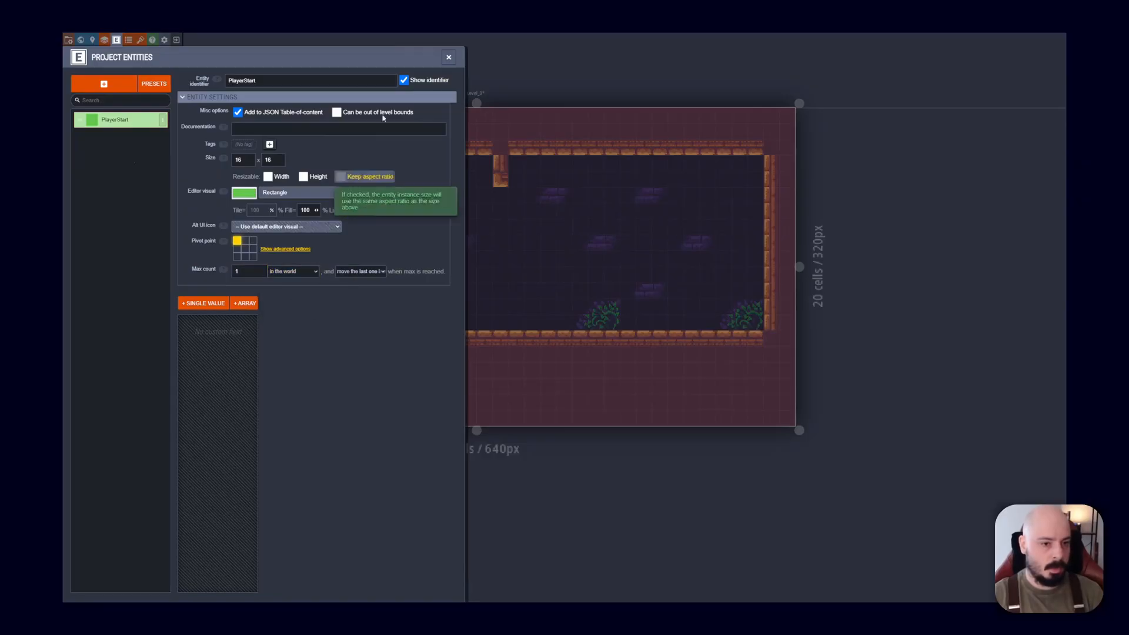
click(293, 272)
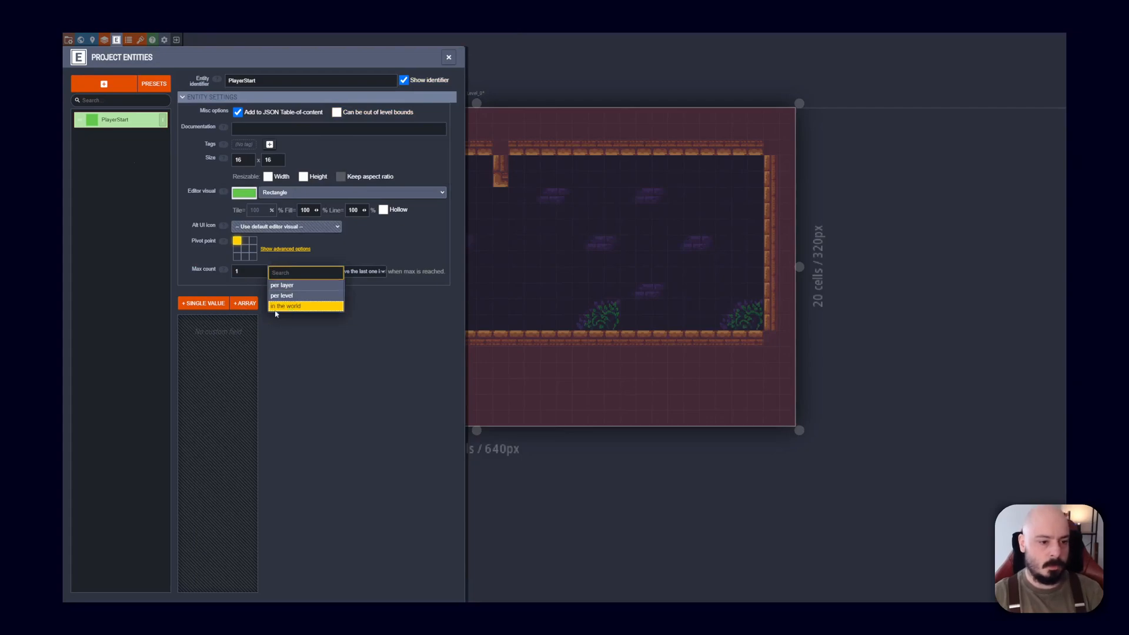
click(285, 306)
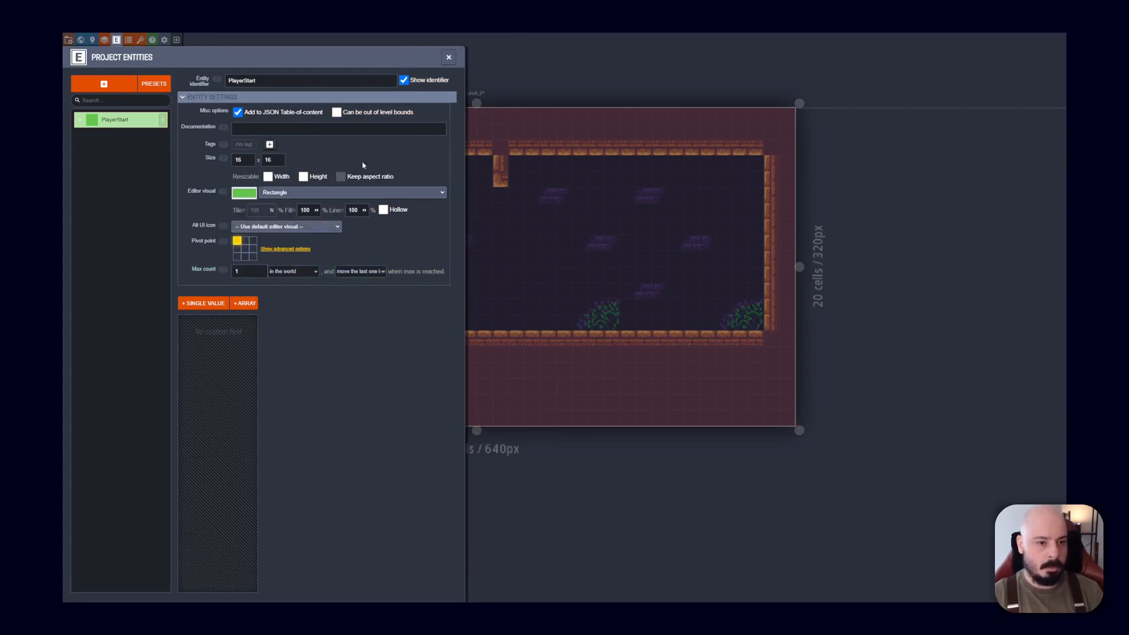
Place a PlayerStart entity on the floor near the level's bottom-left corner
click(449, 56)
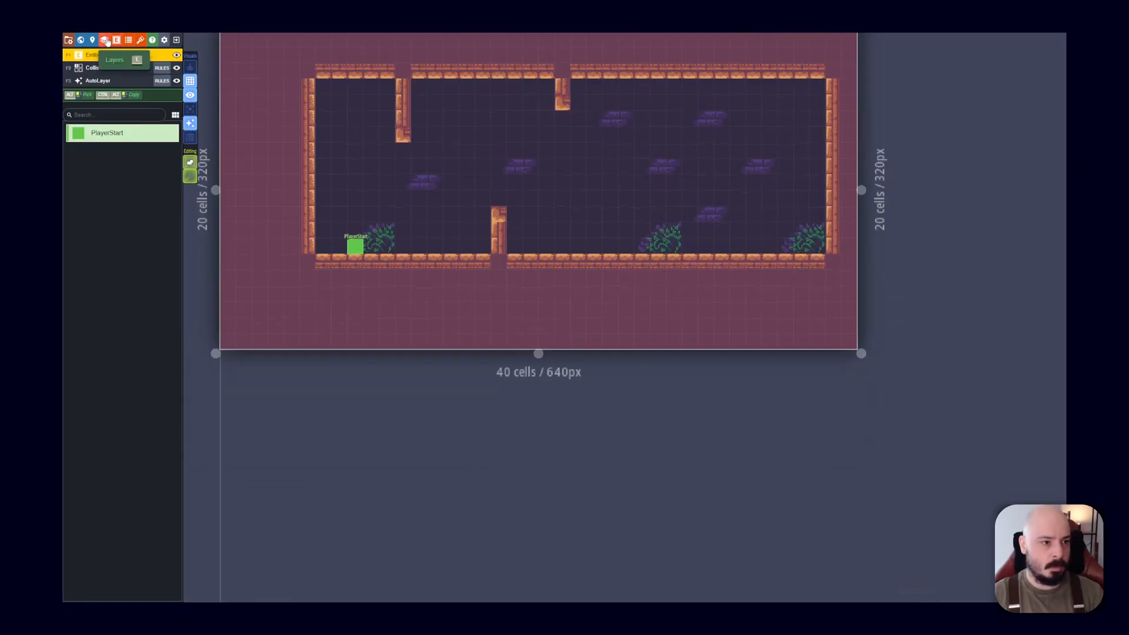
Bring up the Collision layer's auto-layer rules for editing
click(105, 40)
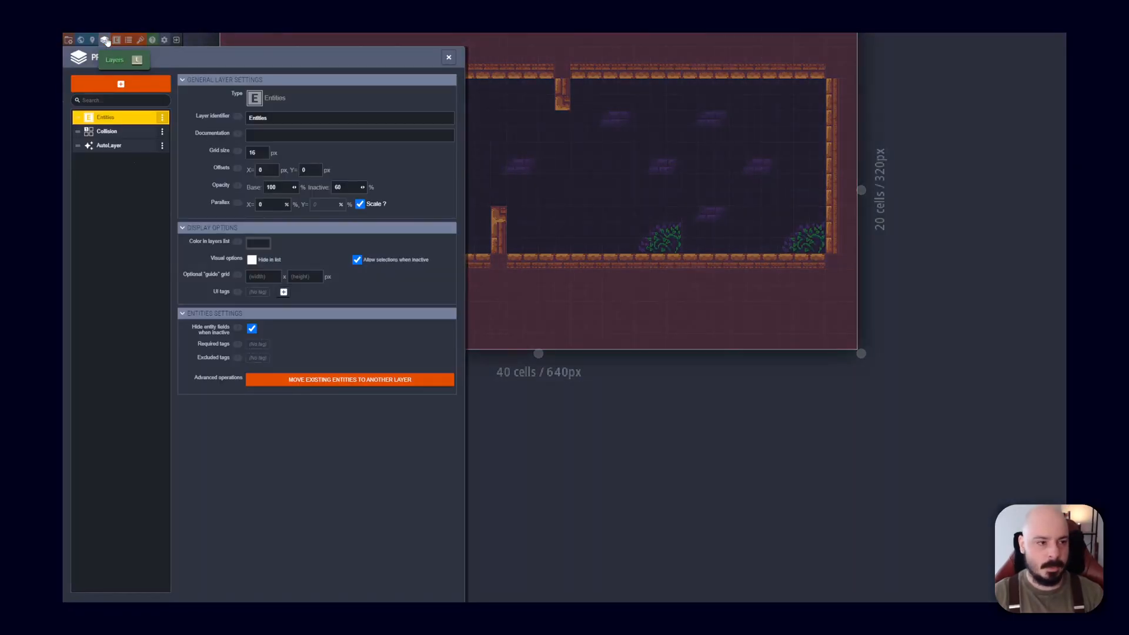
click(449, 56)
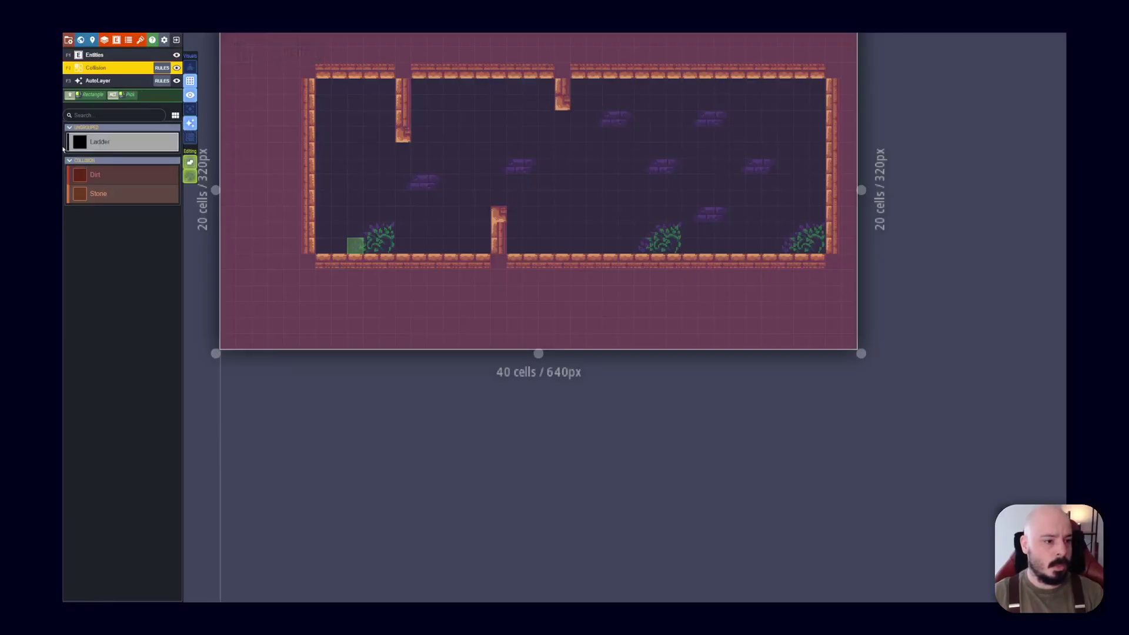
mouse_move(94, 152)
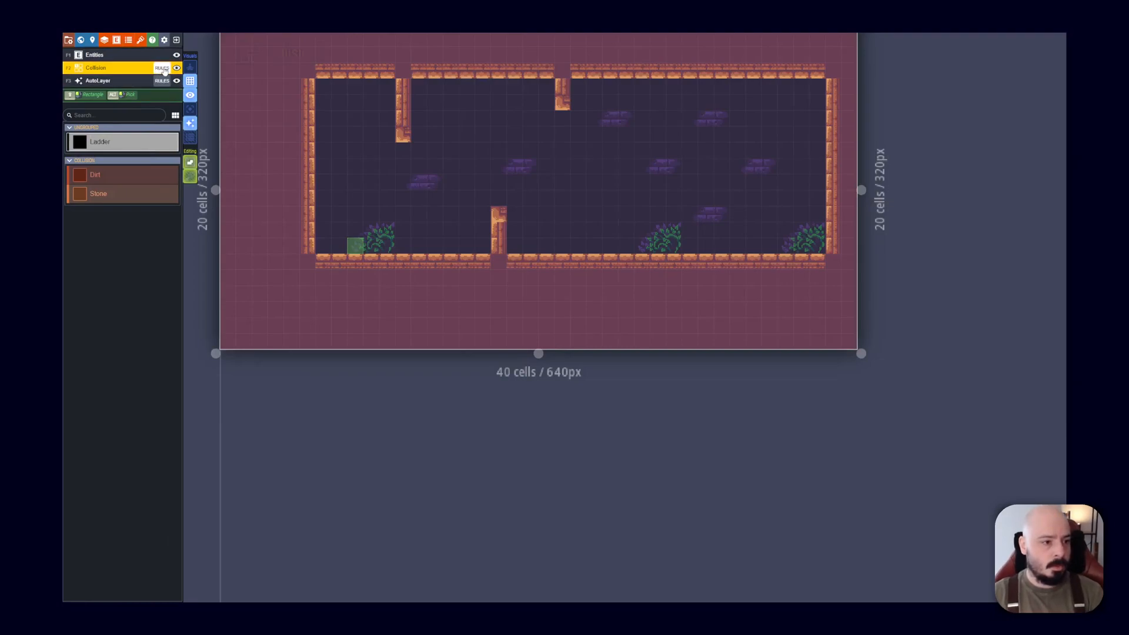
click(162, 69)
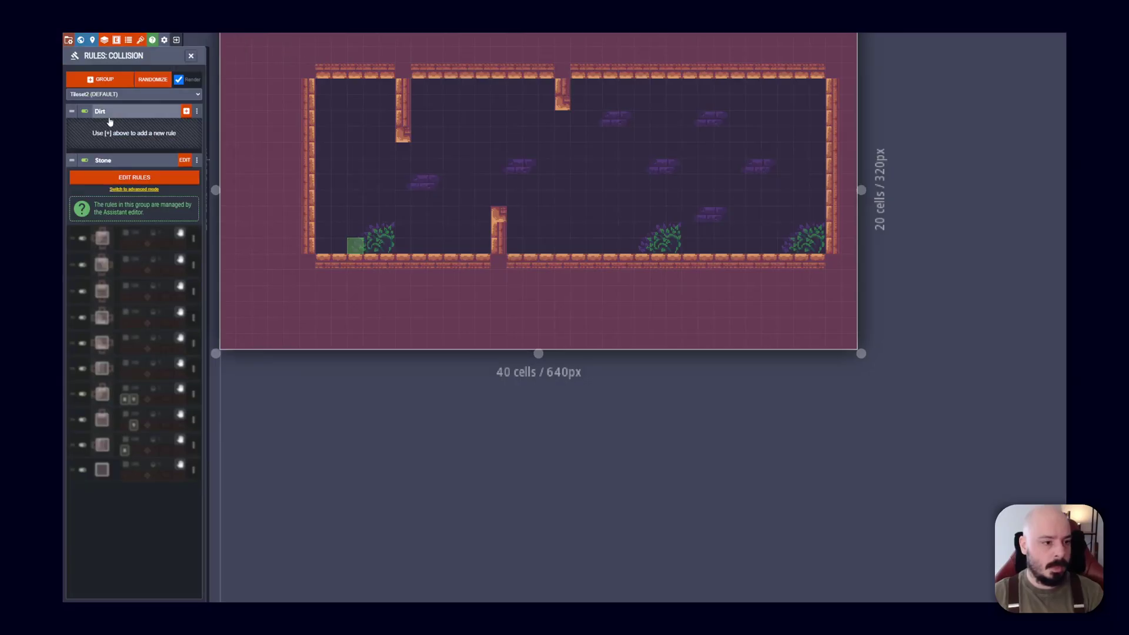
Add a Ladder rule group with one rule whose centre cell requires the Ladder value
click(99, 79)
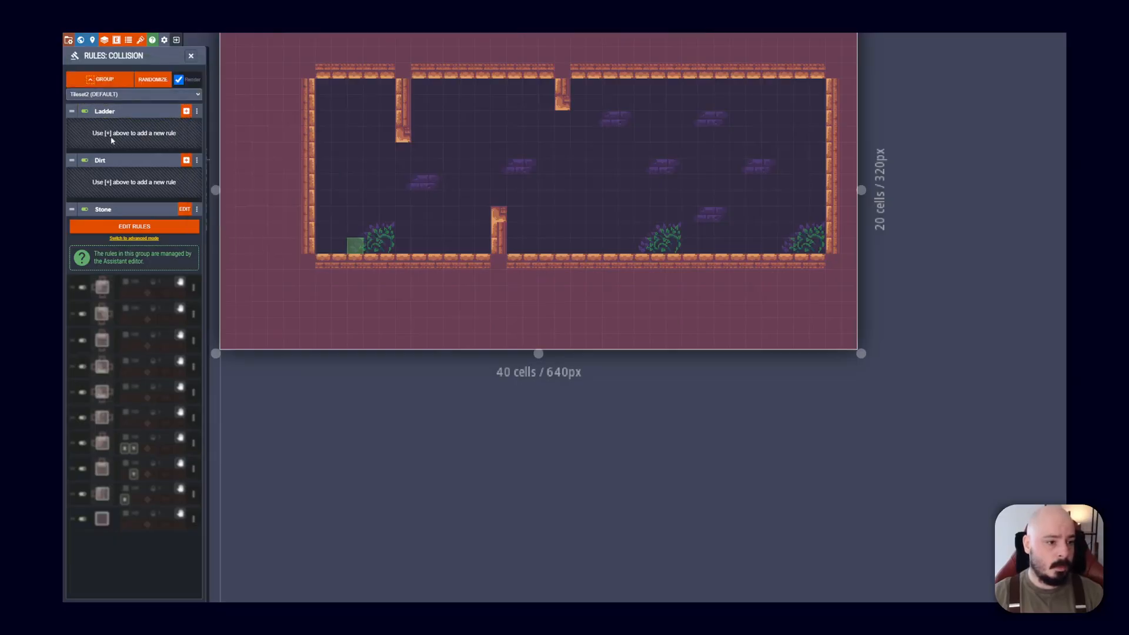
click(186, 110)
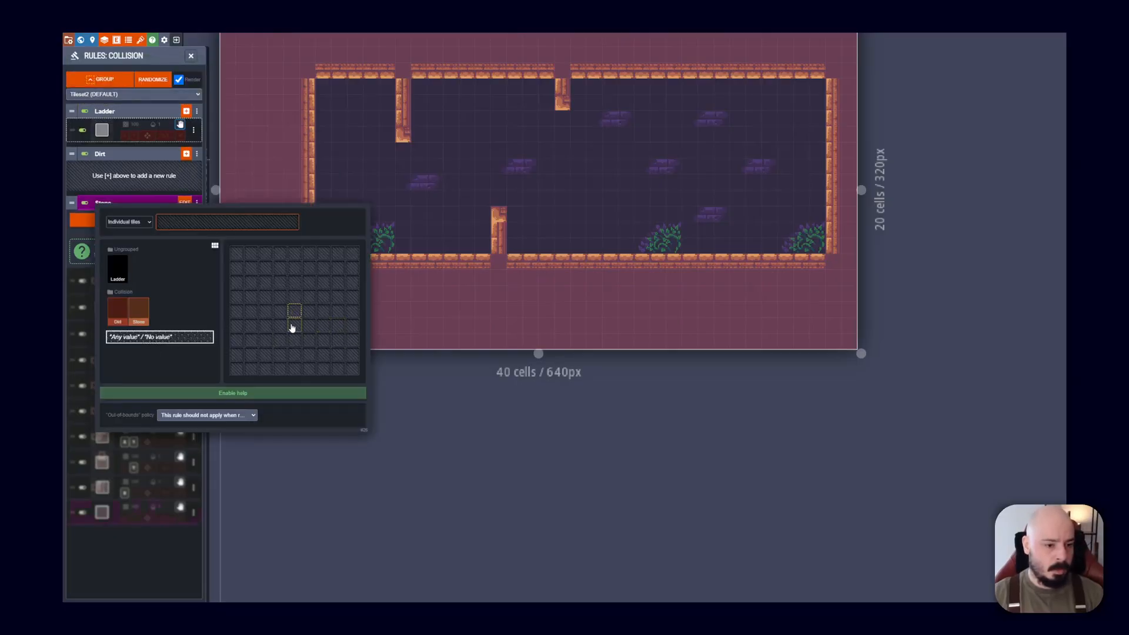
click(117, 268)
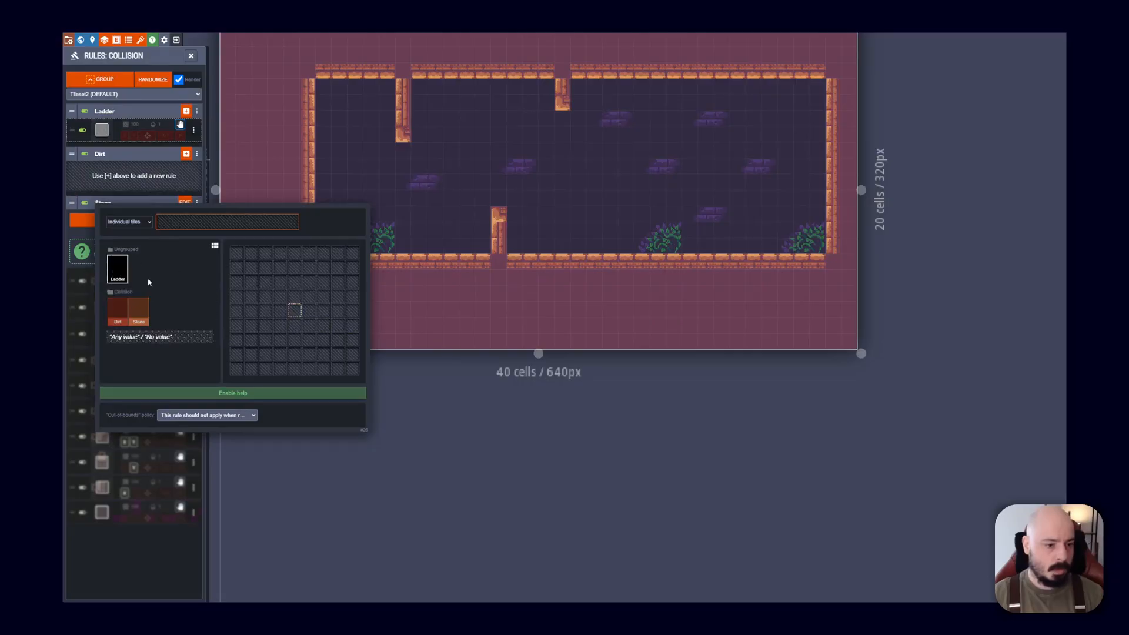
click(293, 310)
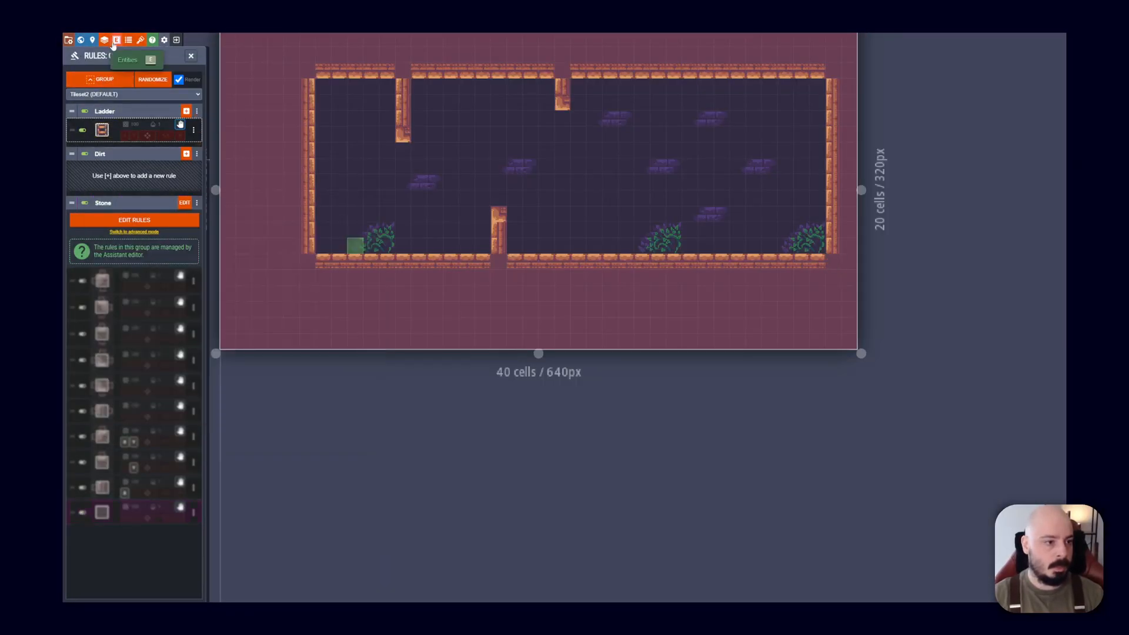
Return to the level editor with Stone picked for painting on Collision
click(128, 40)
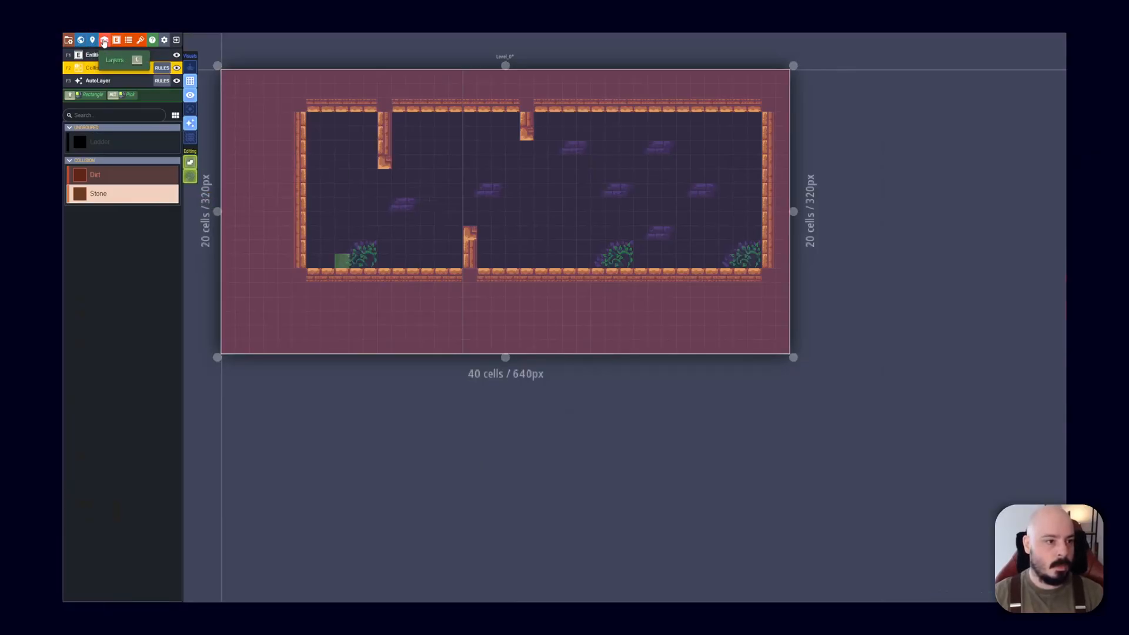
Create Level_1 to the right of Level_0 in the world view and enter it for editing
click(104, 40)
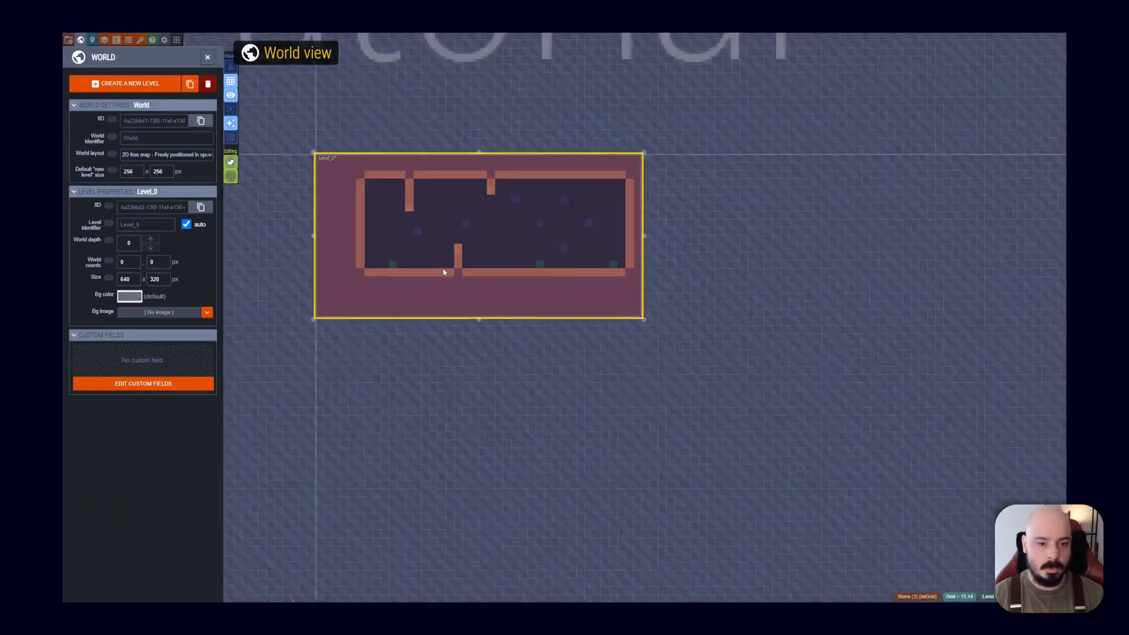
scroll(down, 3)
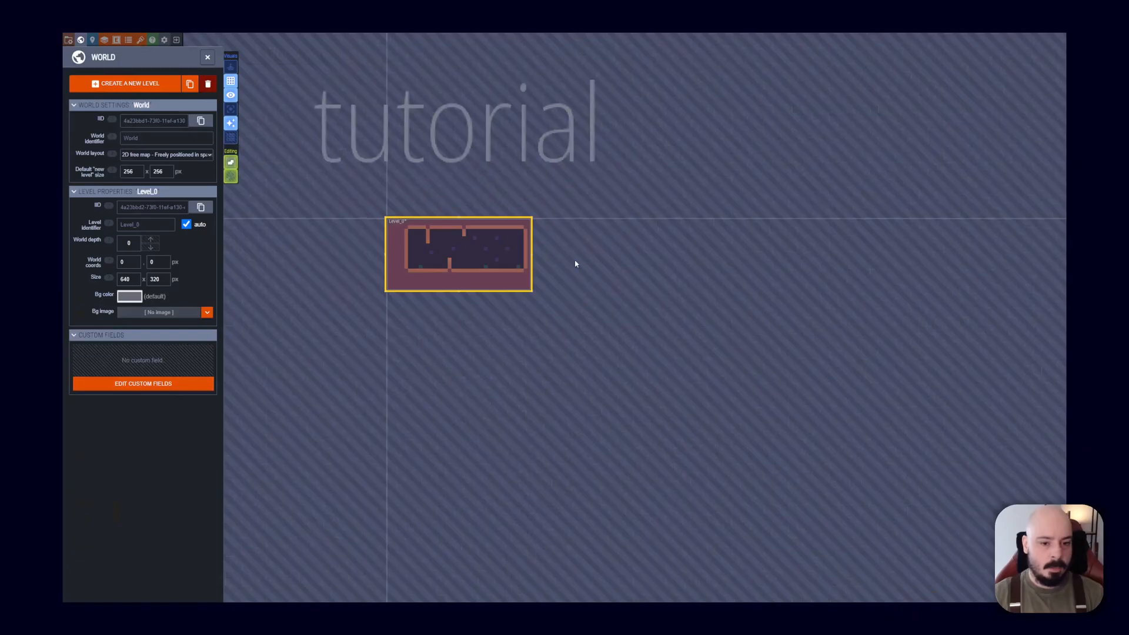
click(126, 83)
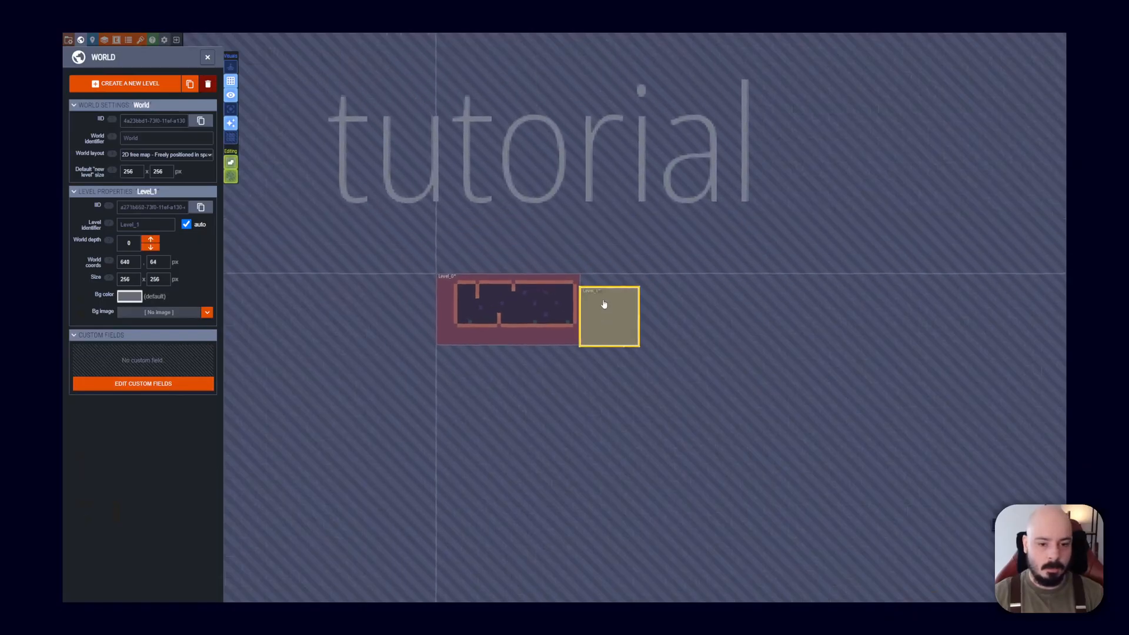
double_click(608, 316)
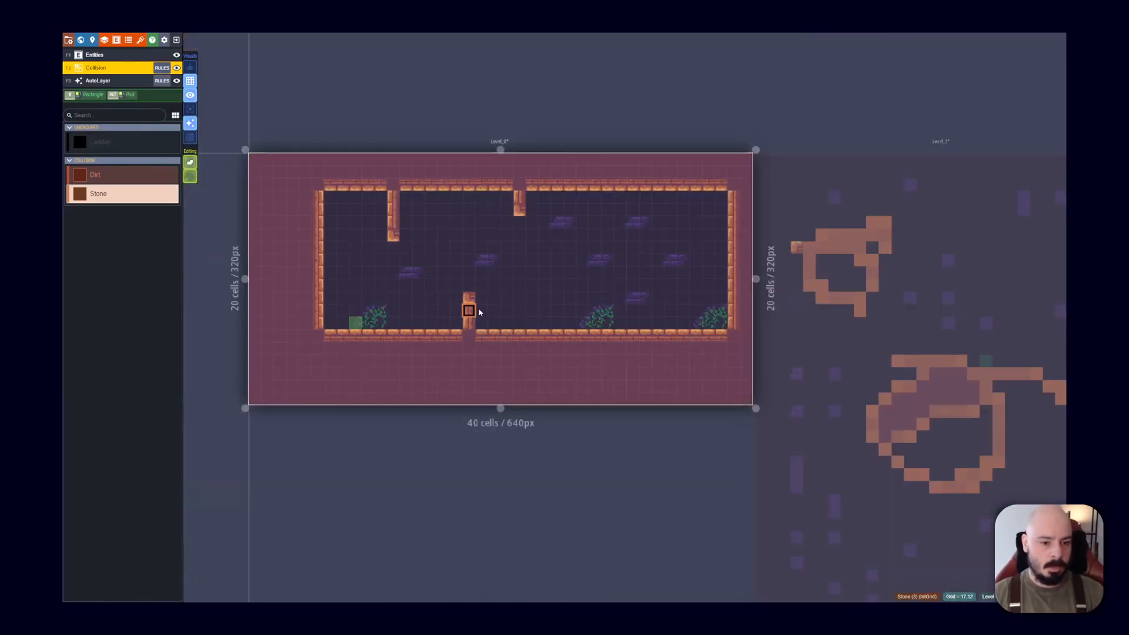
Paint Stone shapes in Level_1 and fill the inside of the smaller one
click(101, 141)
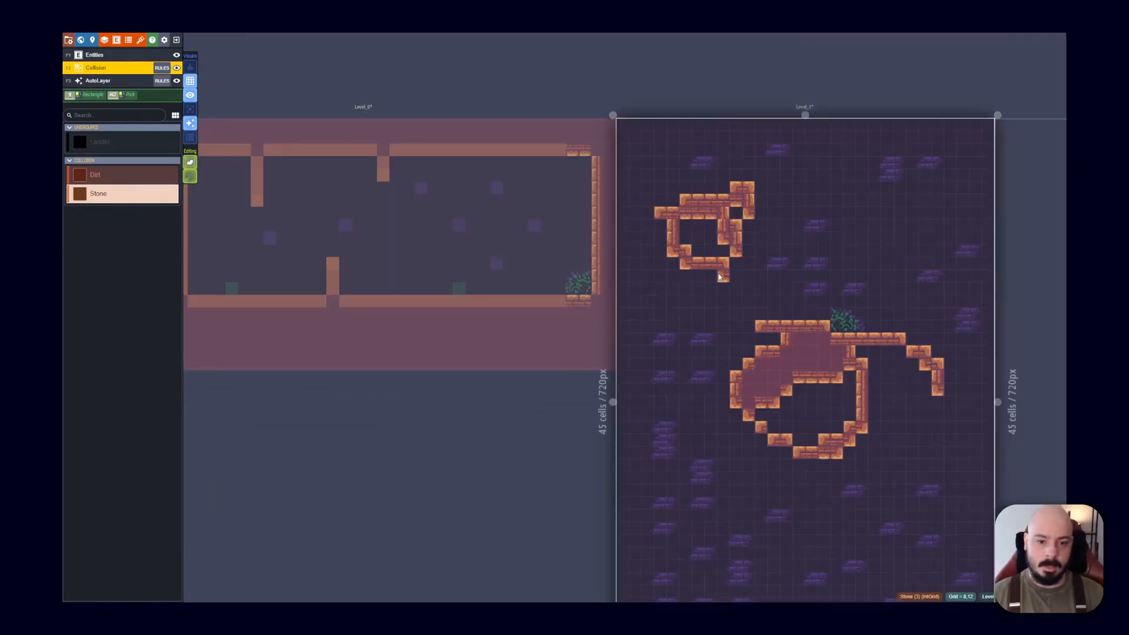
click(697, 251)
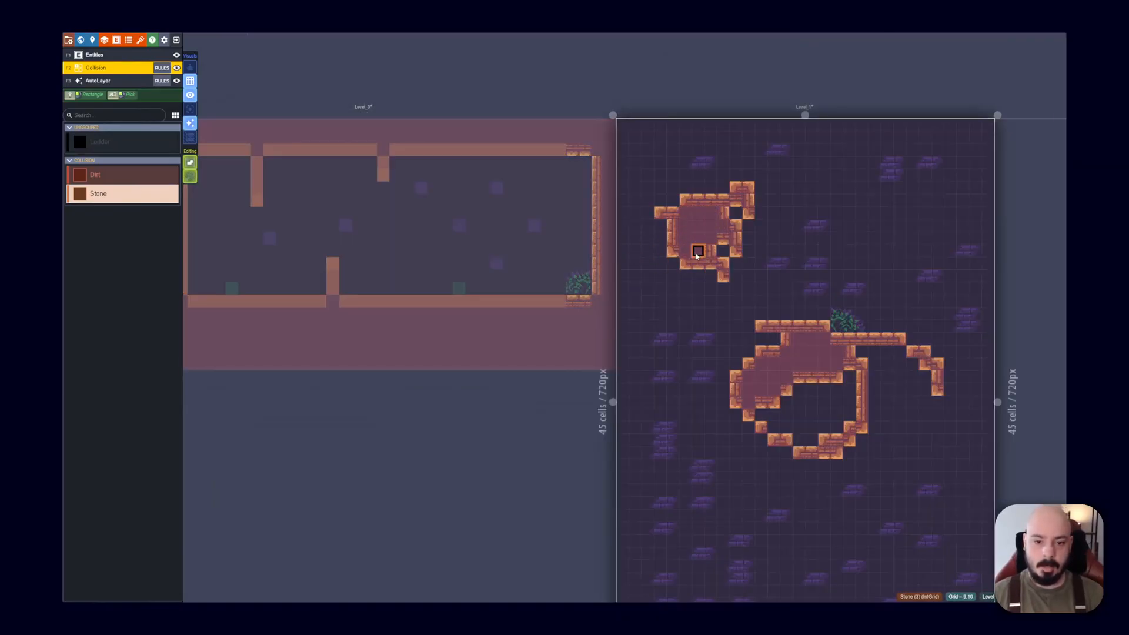